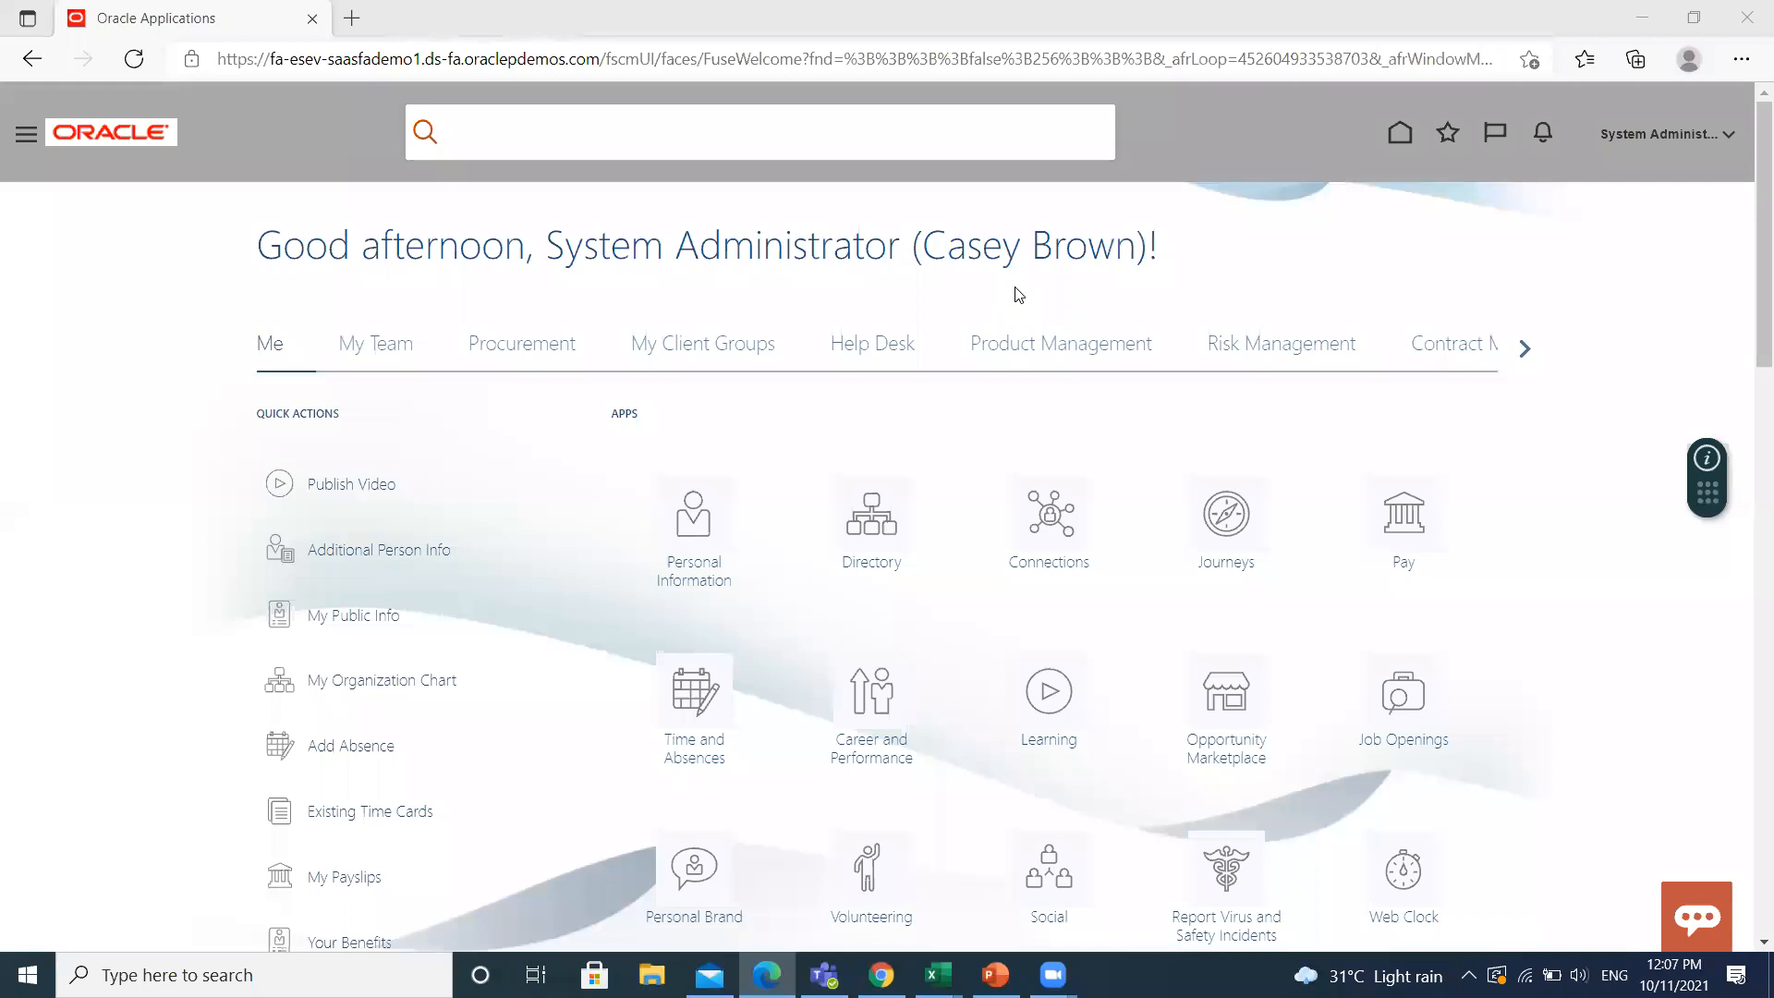
{"action": "mouse_move", "coordinate": [1052, 314]}
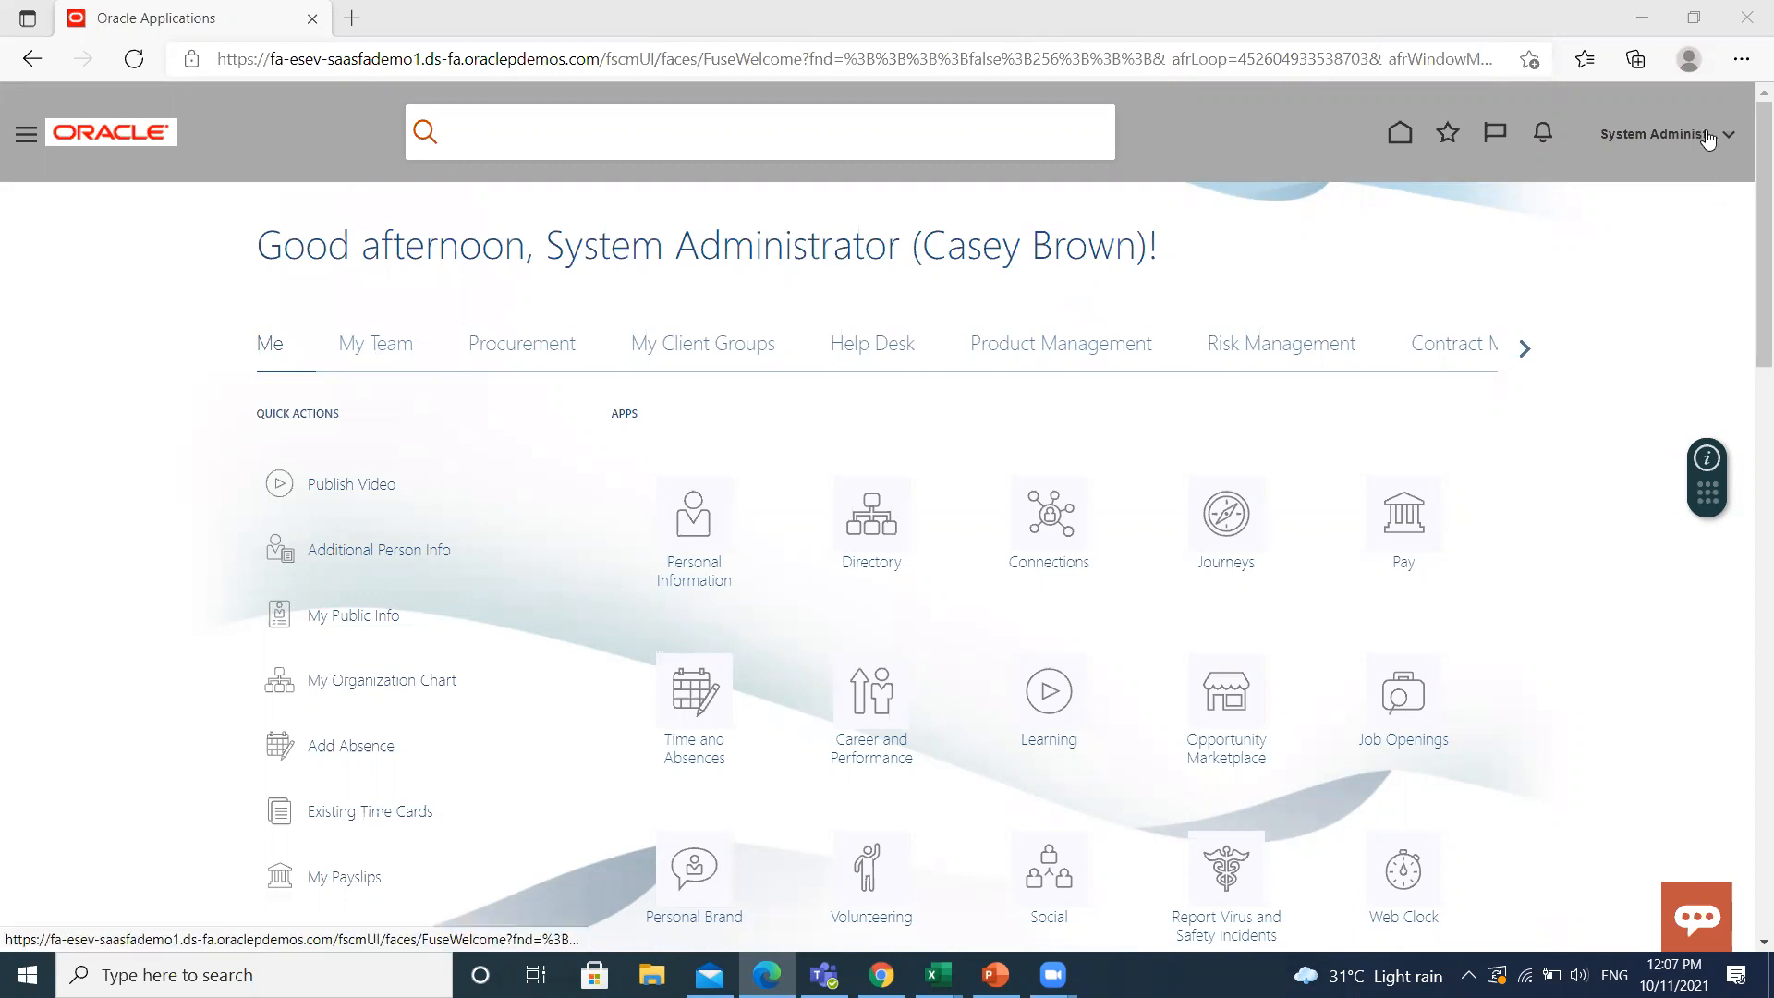
{"action": "mouse_move", "coordinate": [1728, 133]}
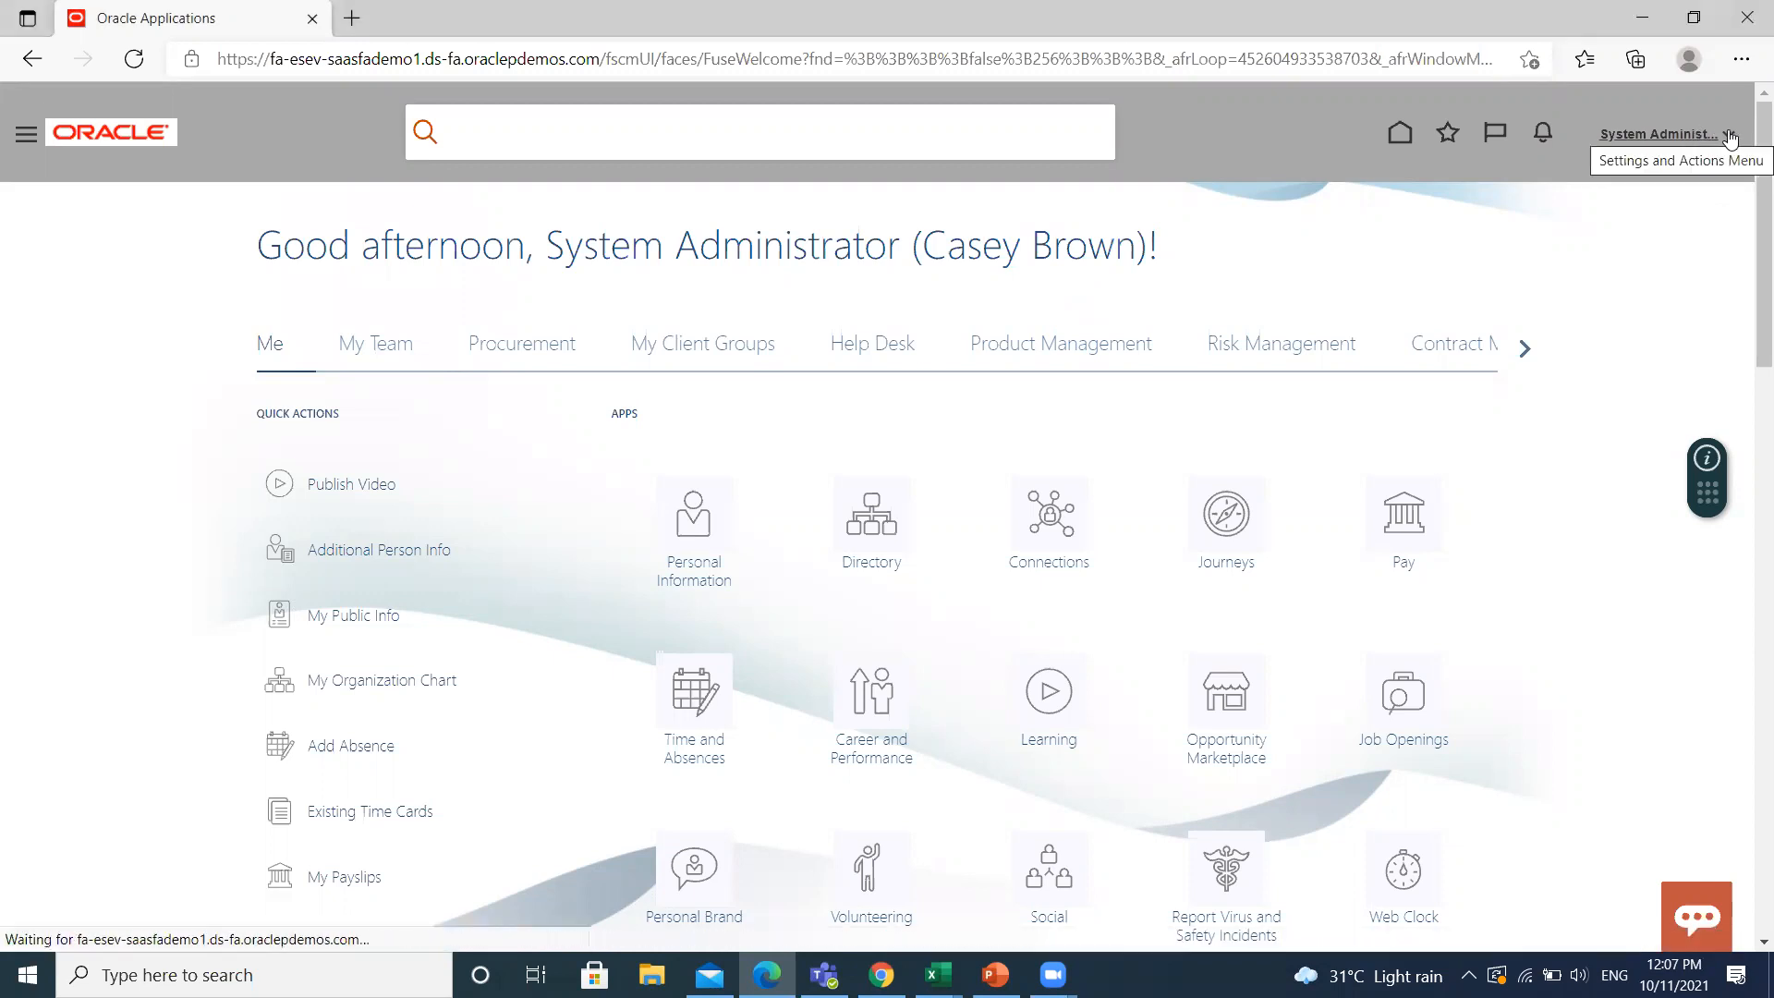
Open Setup and Maintenance from the user's Settings and Actions menu
{"action": "left_click", "coordinate": [1660, 133]}
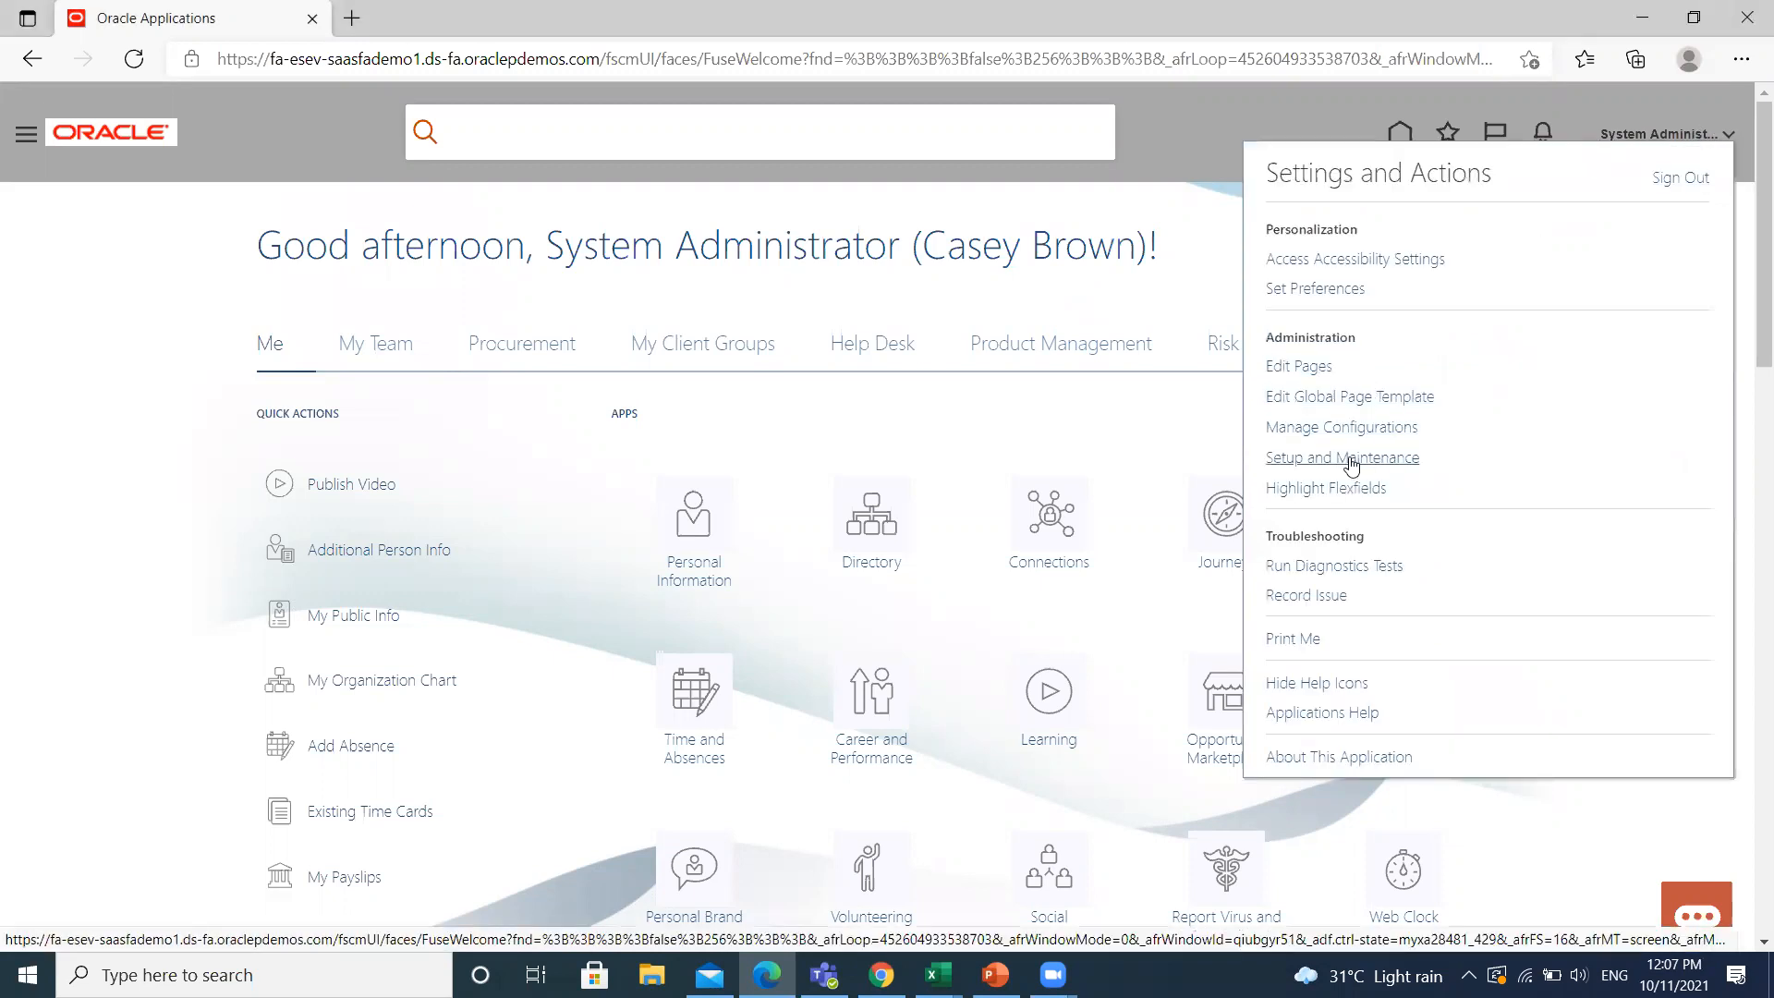
{"action": "left_click", "coordinate": [1342, 458]}
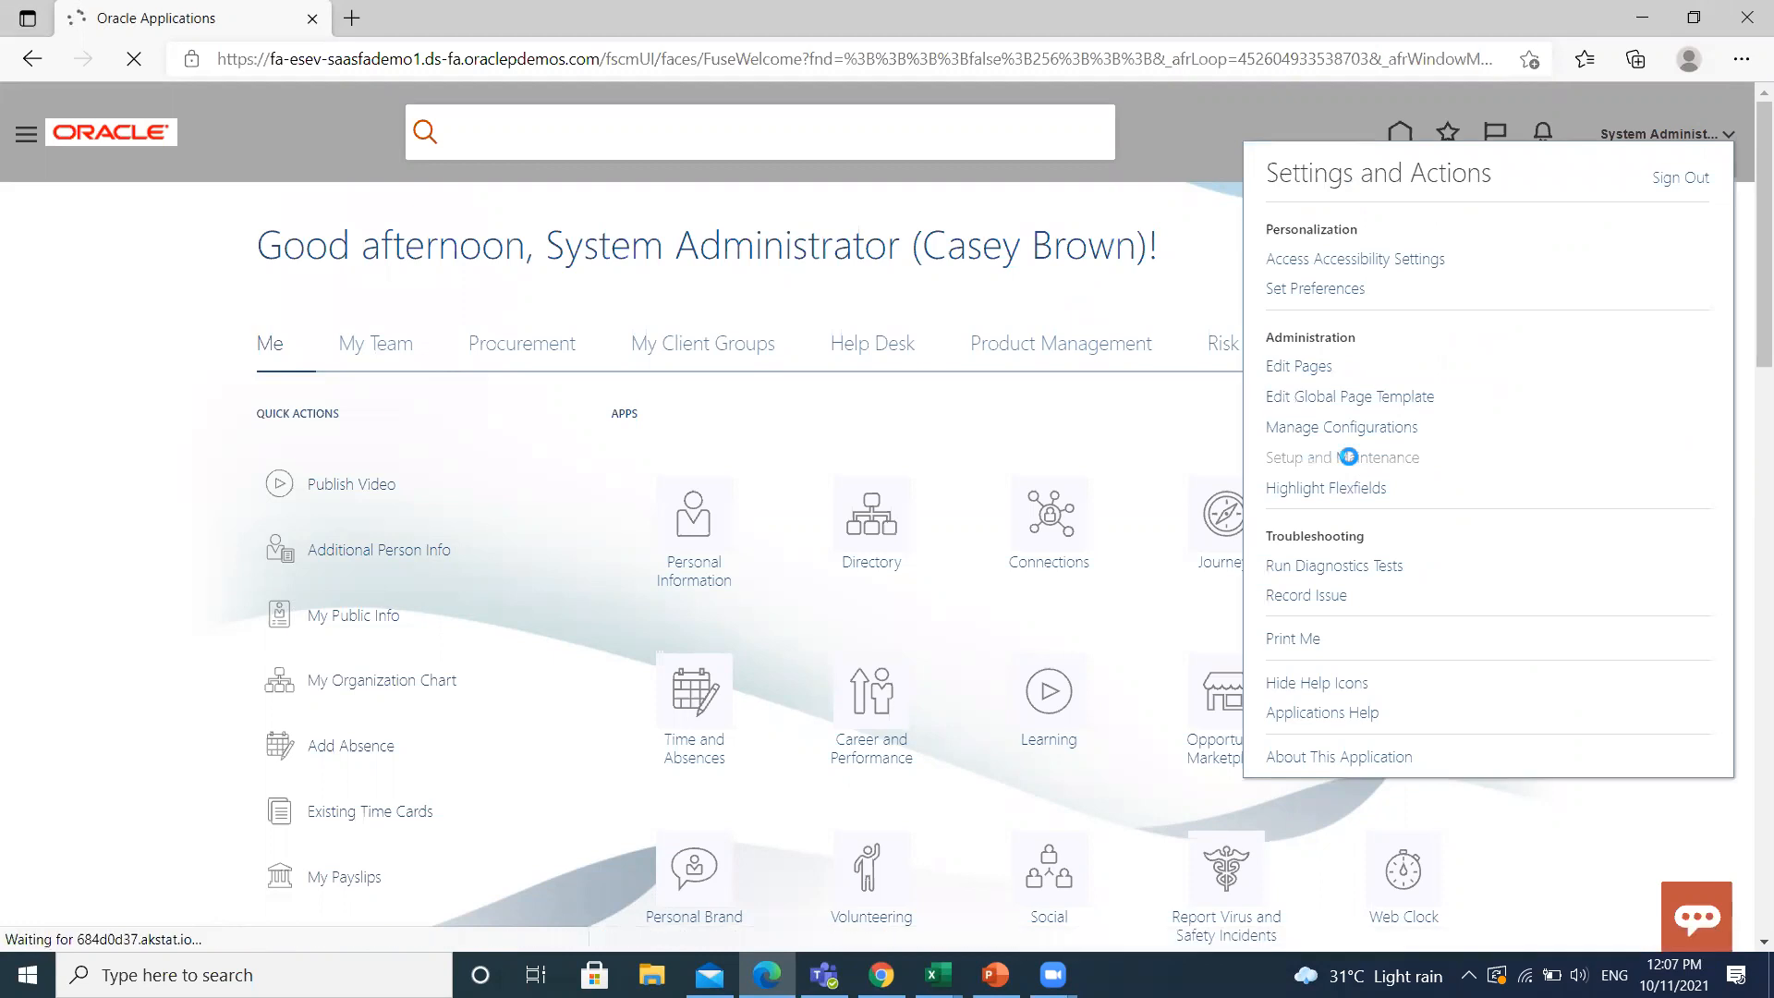
{"action": "left_click", "coordinate": [1342, 458]}
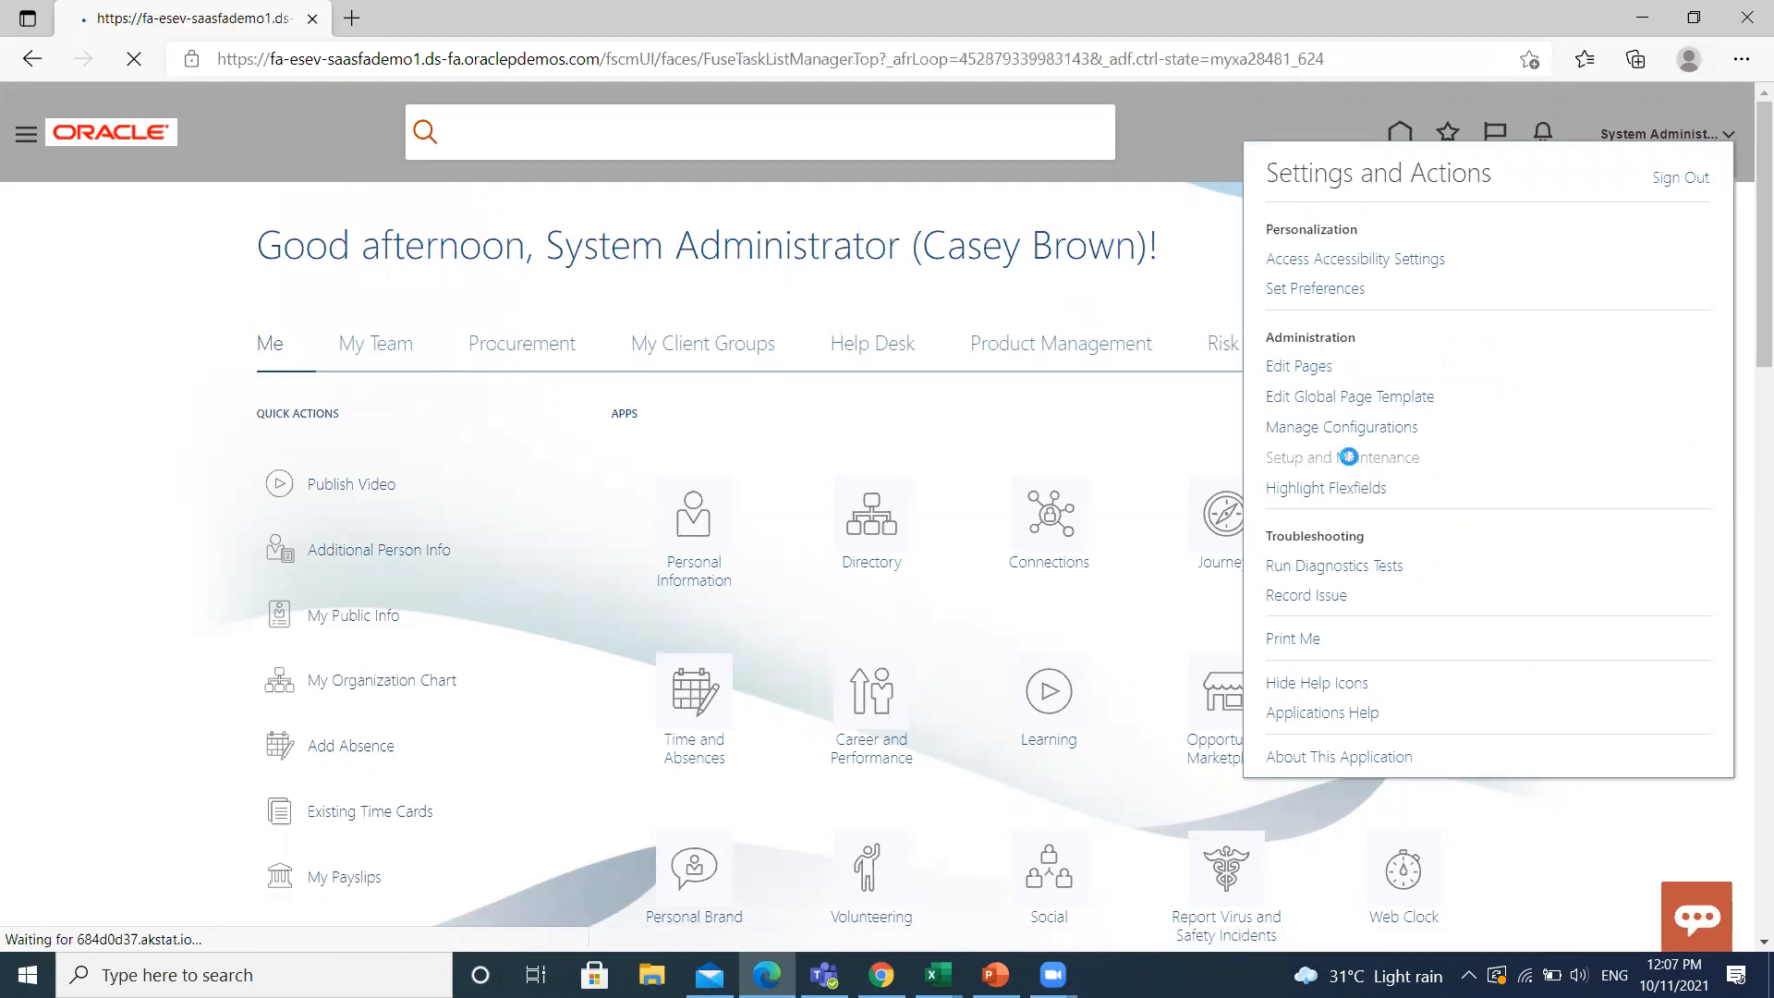
Open Manage Implementation Projects from the Setup and Maintenance Tasks panel
{"action": "left_click", "coordinate": [1341, 457]}
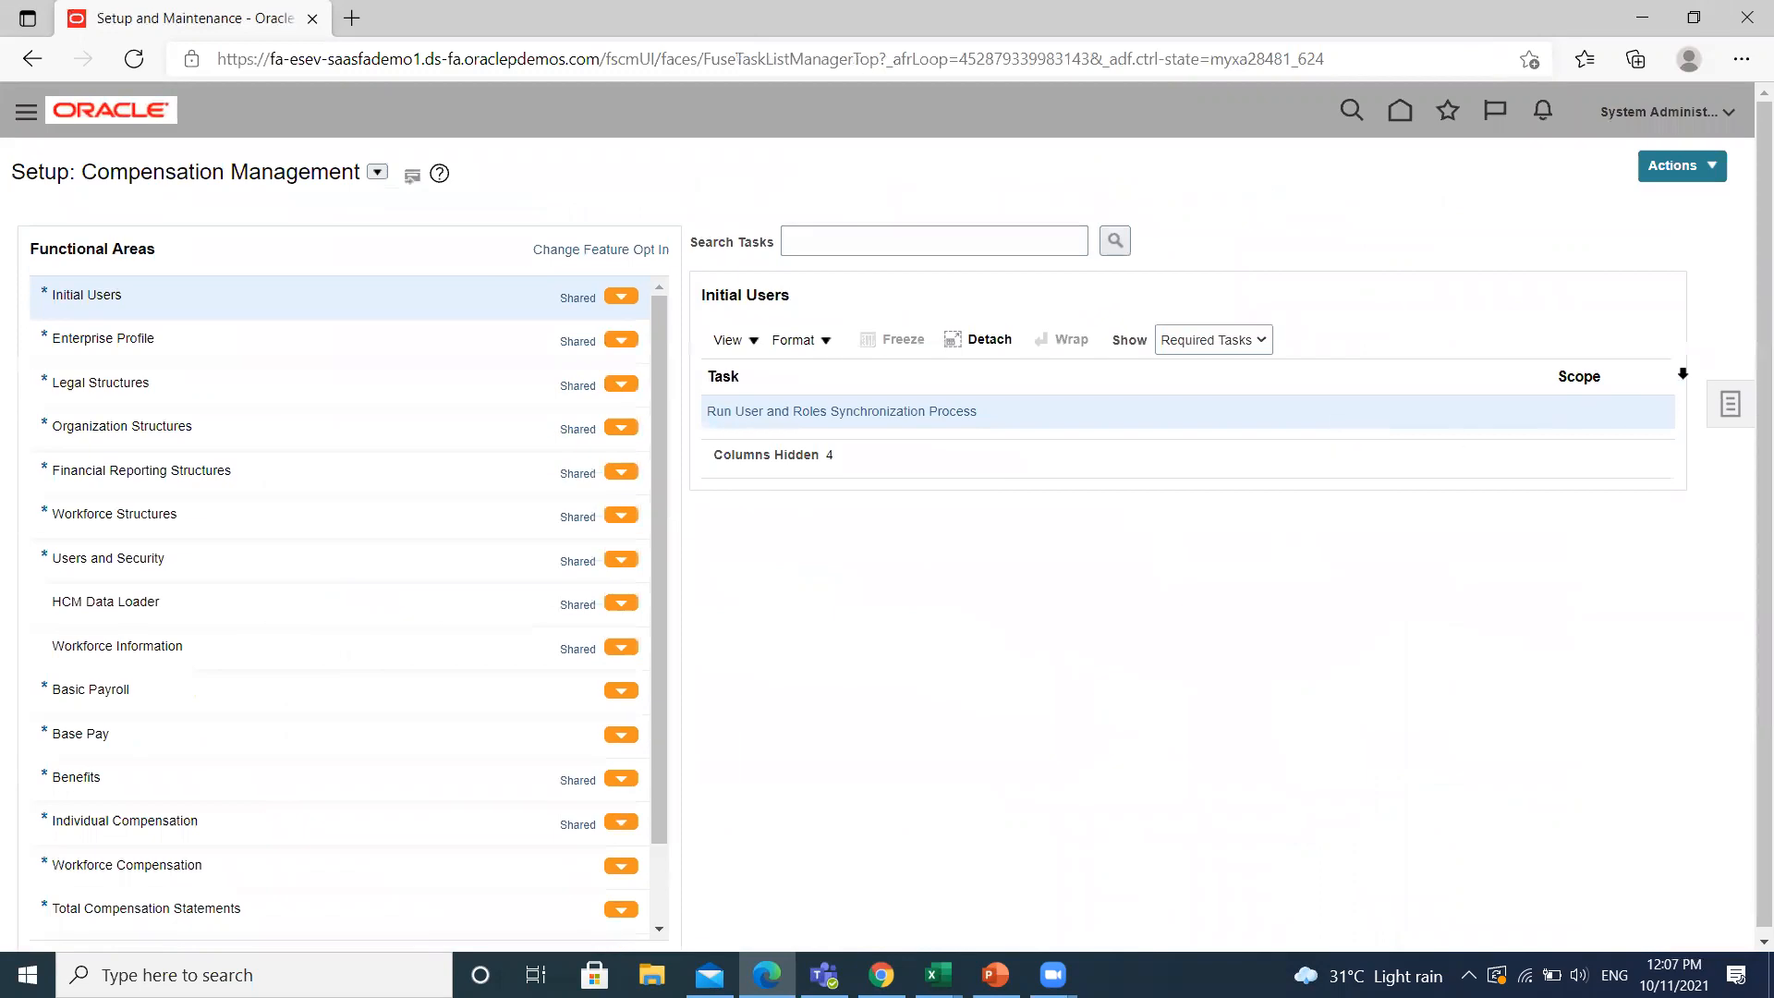
{"action": "mouse_move", "coordinate": [1729, 405]}
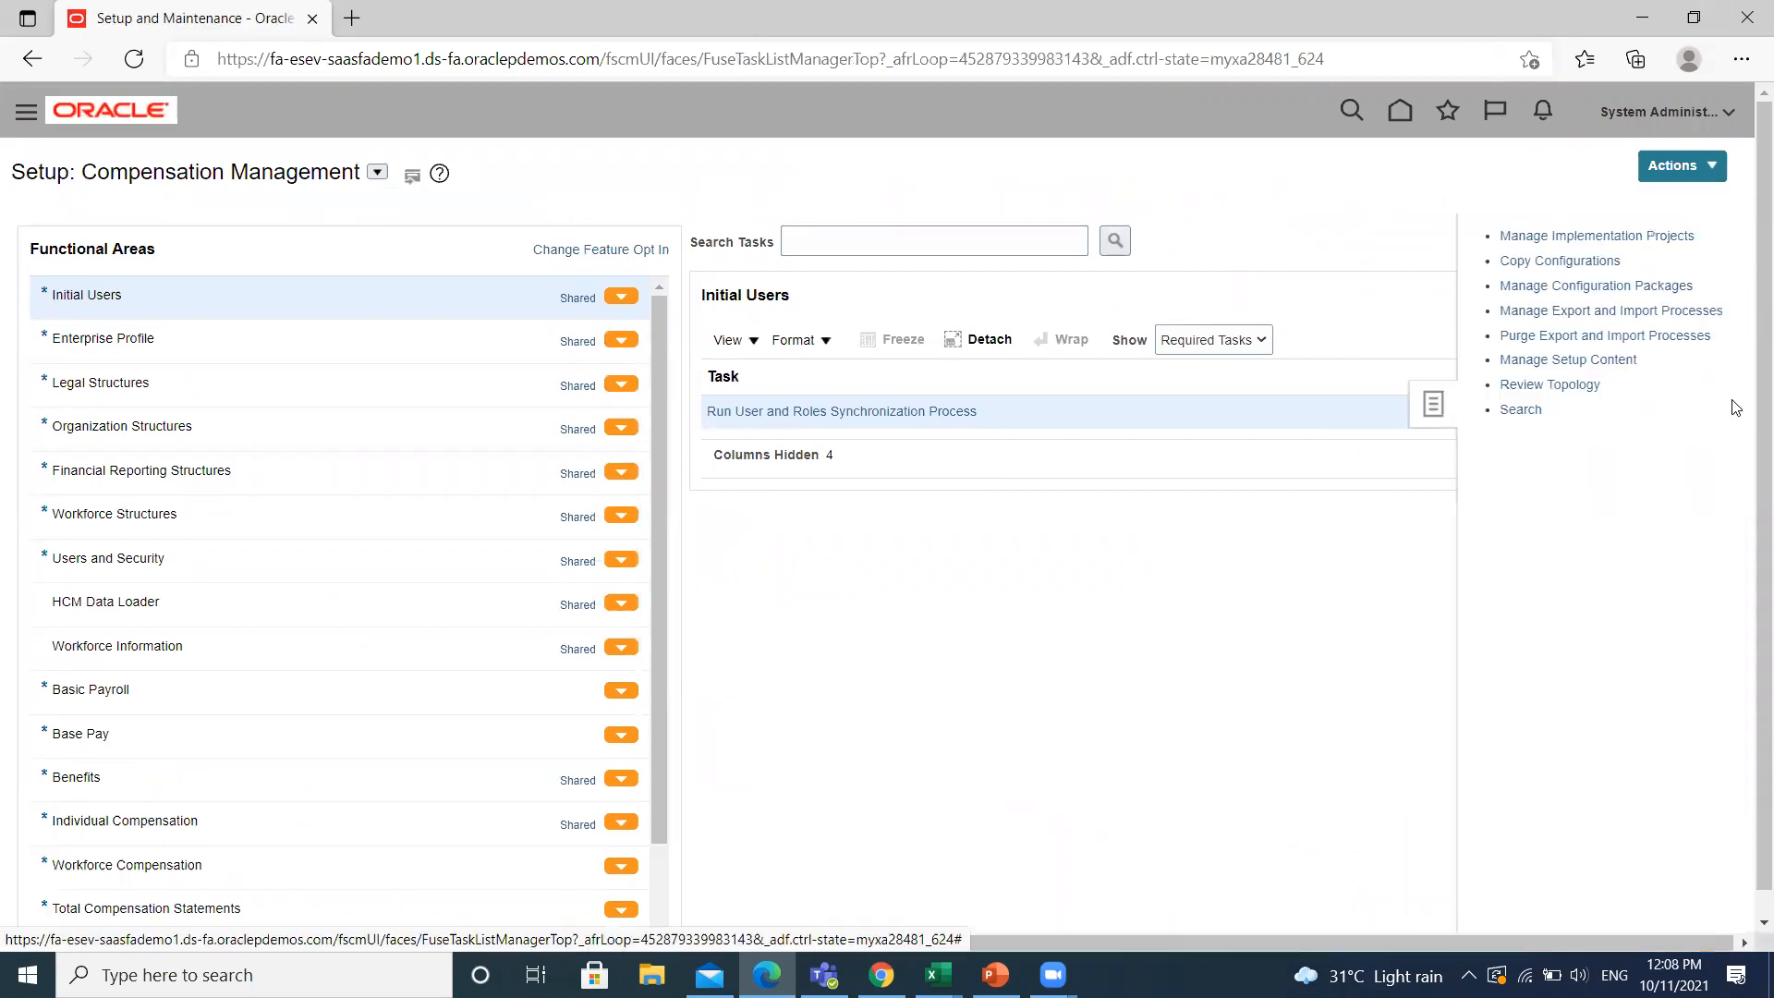
{"action": "mouse_move", "coordinate": [1596, 235]}
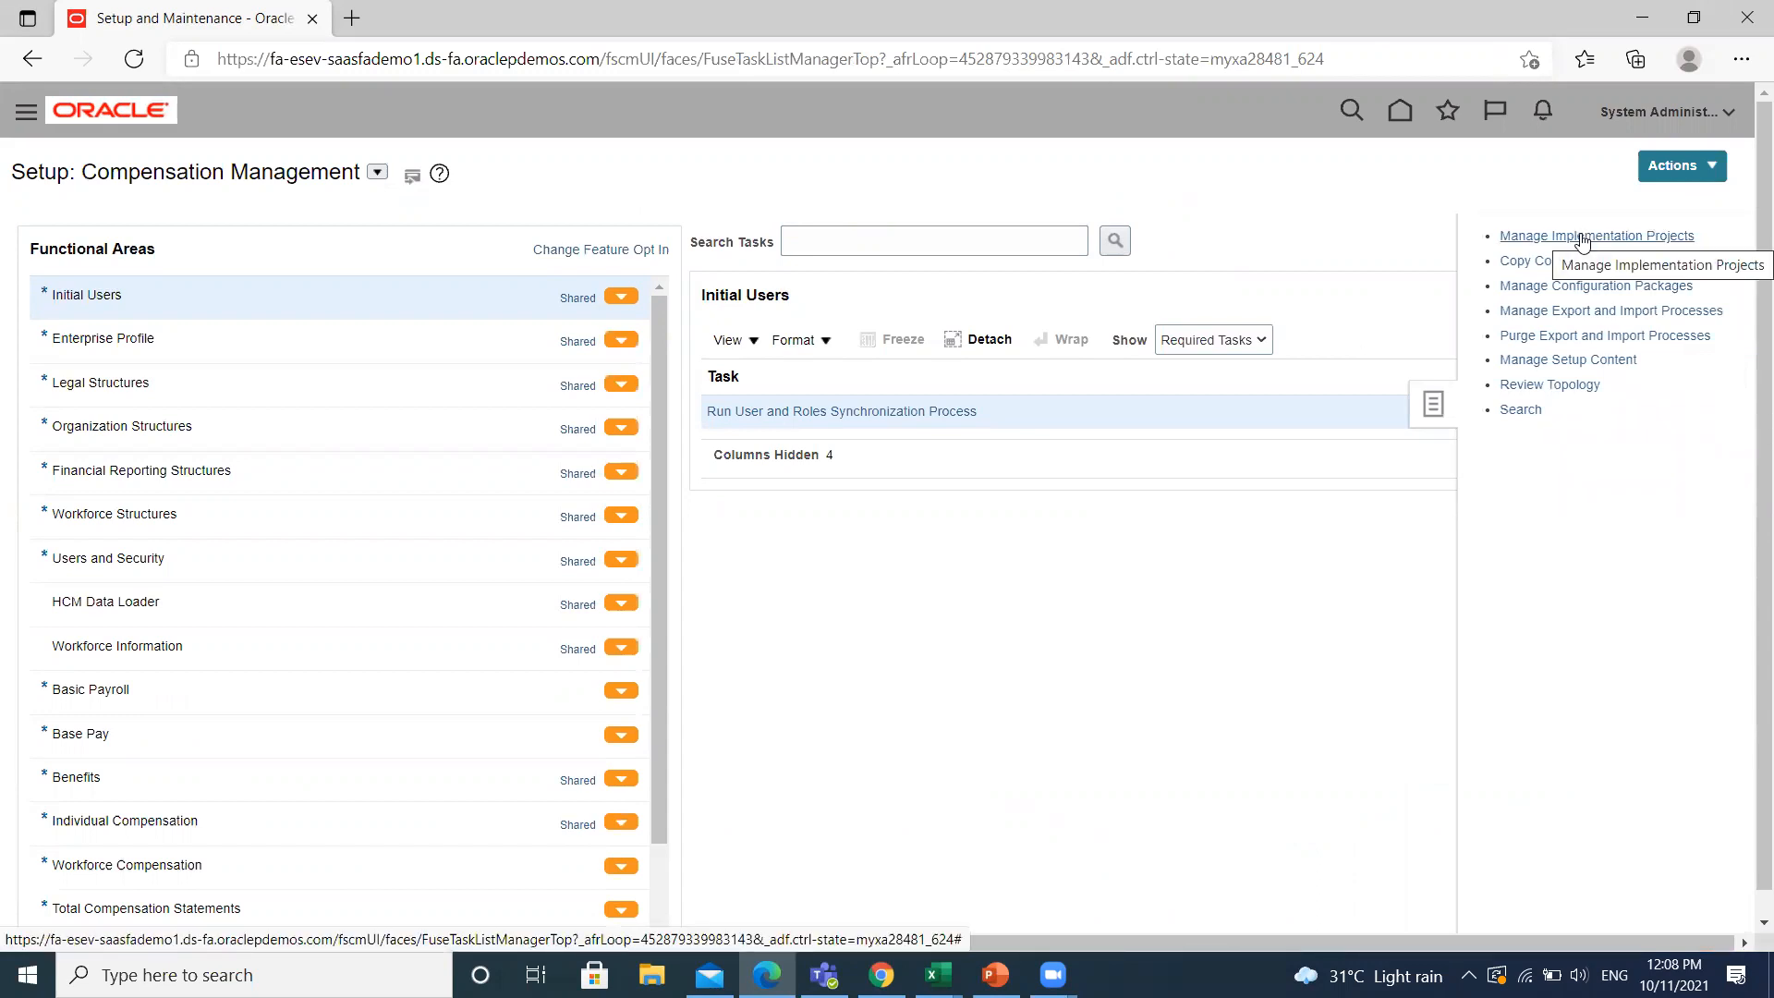
{"action": "left_click", "coordinate": [1596, 236]}
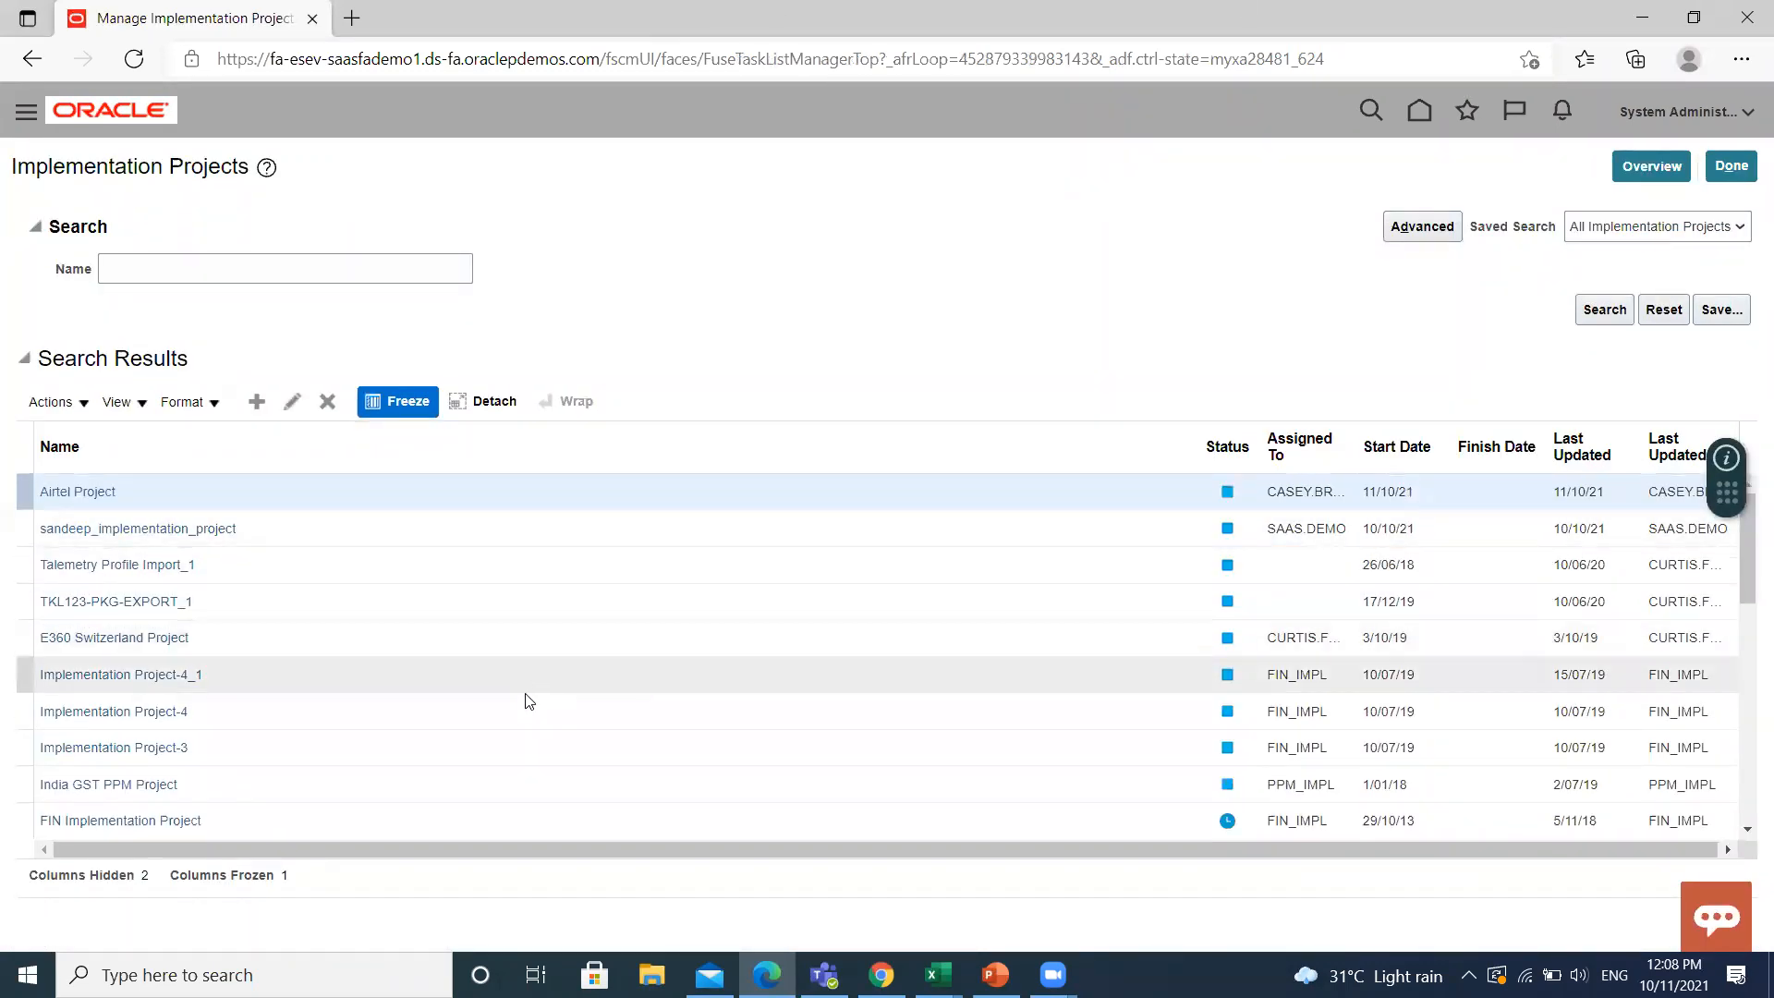
{"action": "mouse_move", "coordinate": [428, 671]}
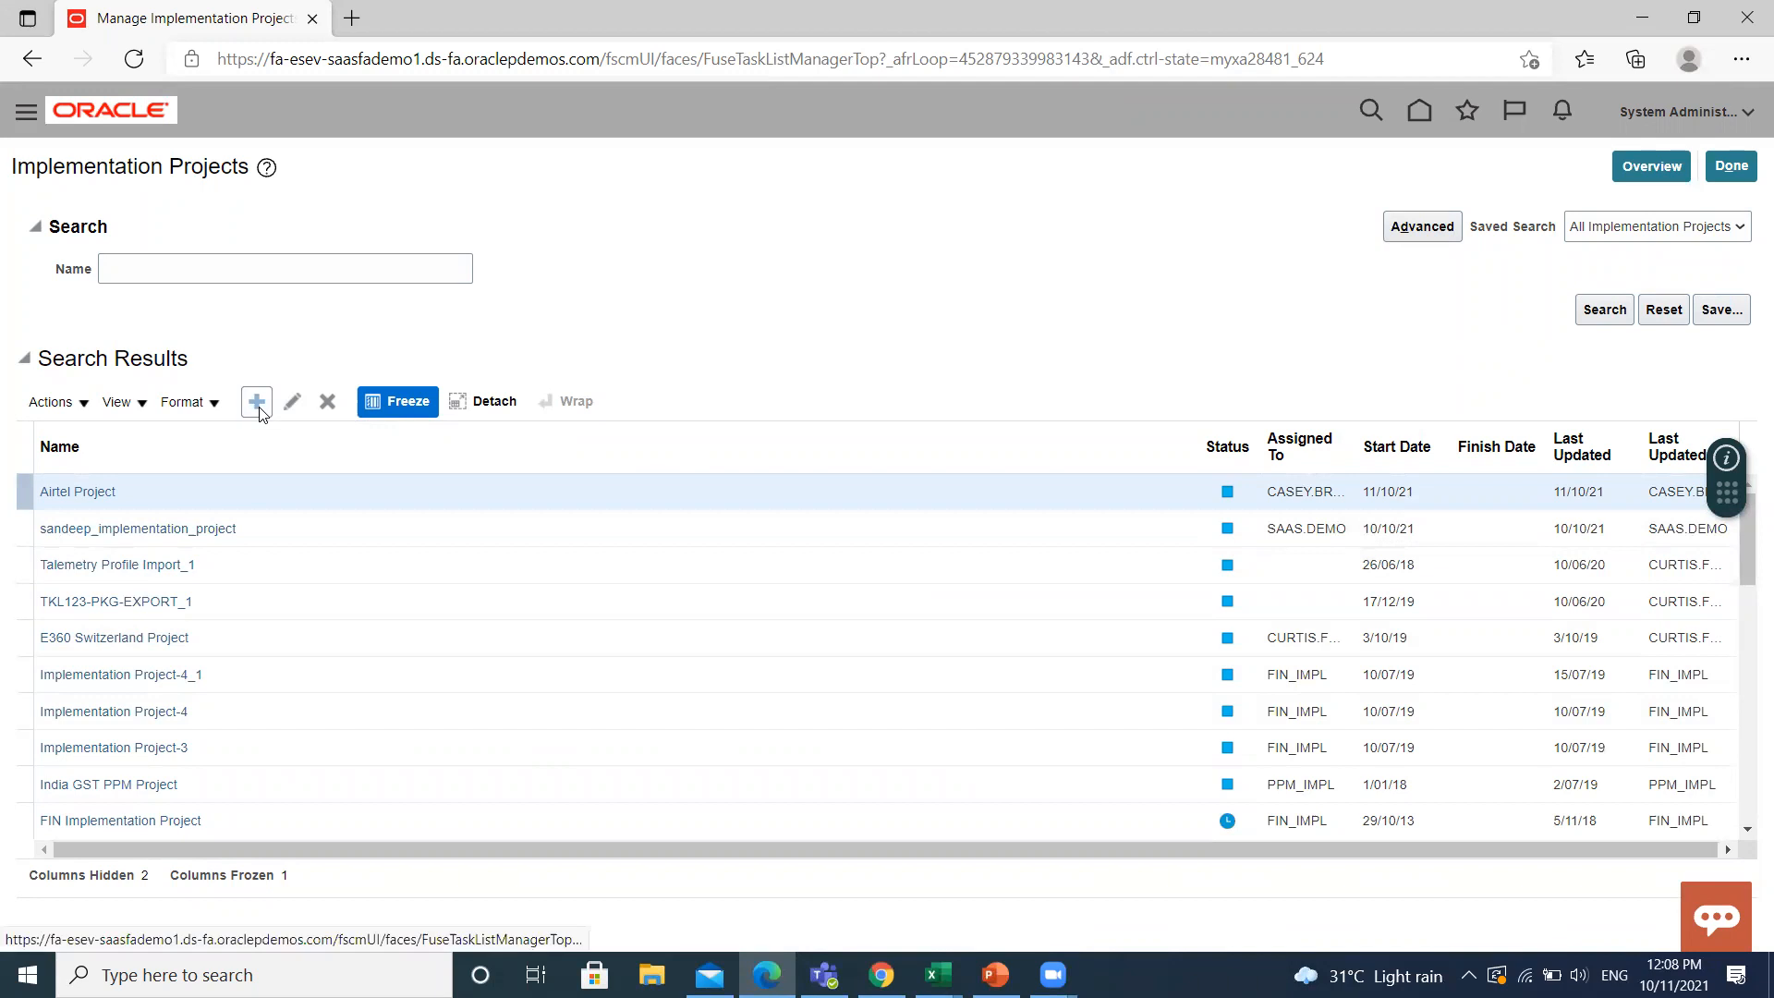
Create a new implementation project named 'BISP Project' and start searching for an assignee
{"action": "left_click", "coordinate": [256, 402]}
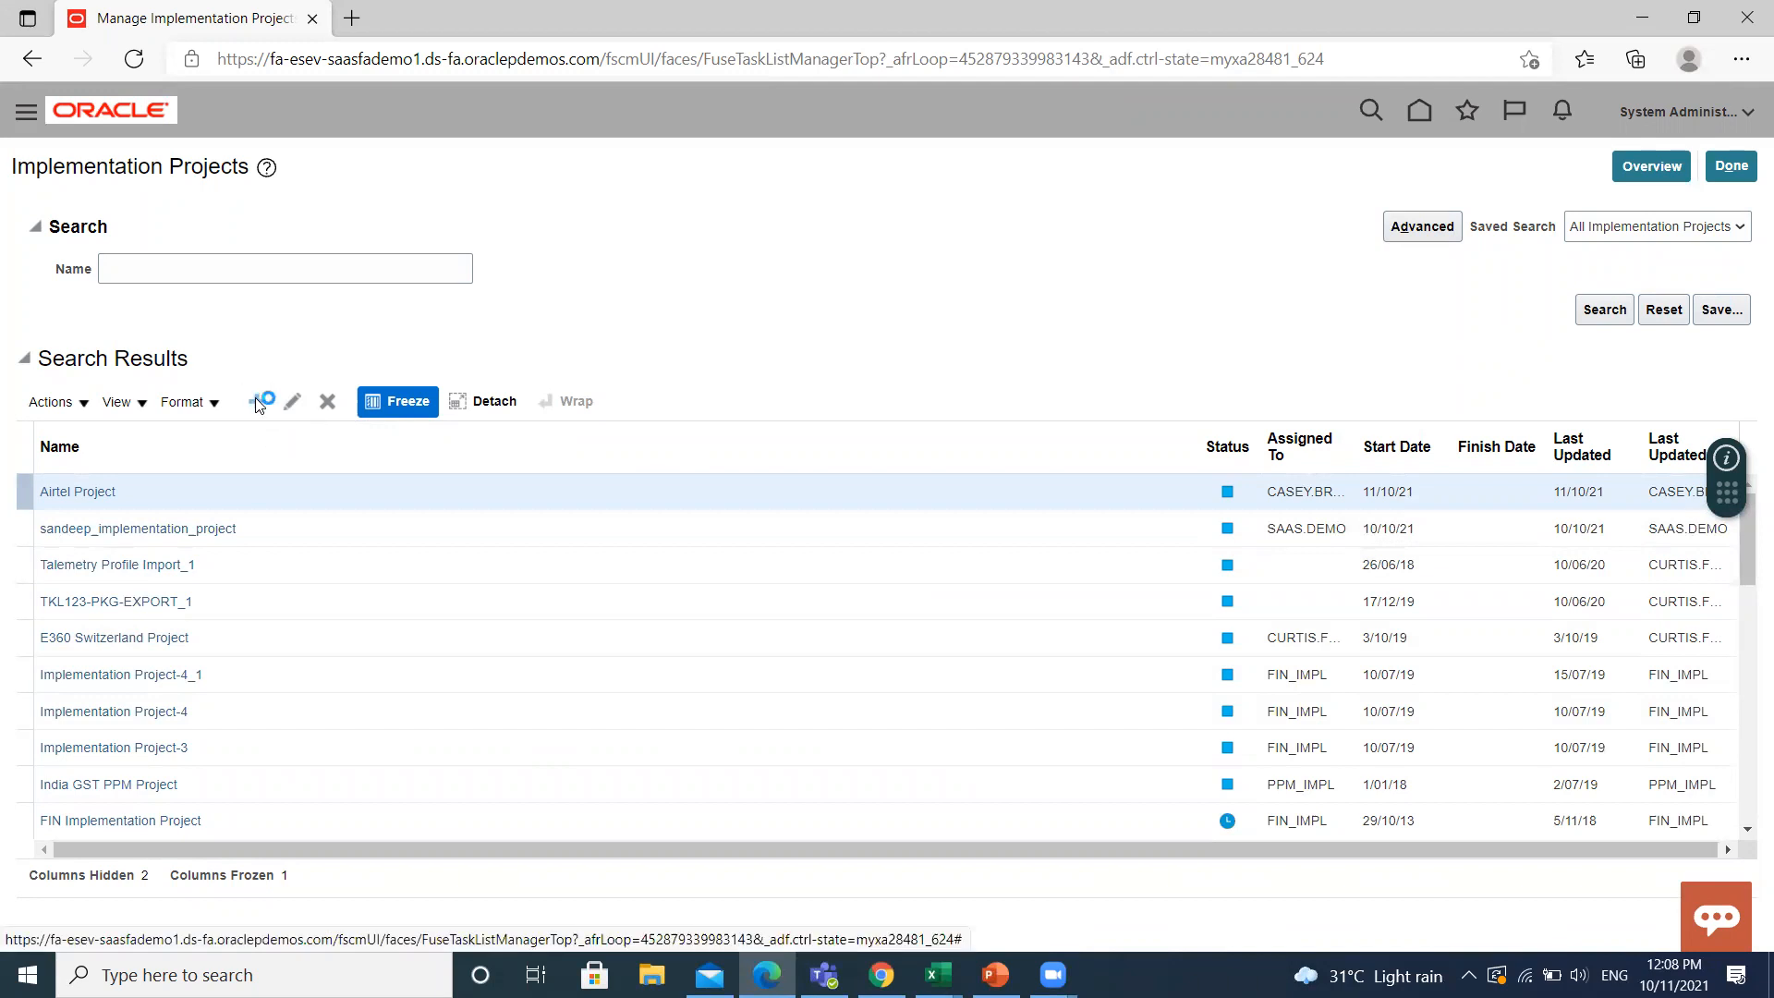
{"action": "left_click", "coordinate": [261, 400]}
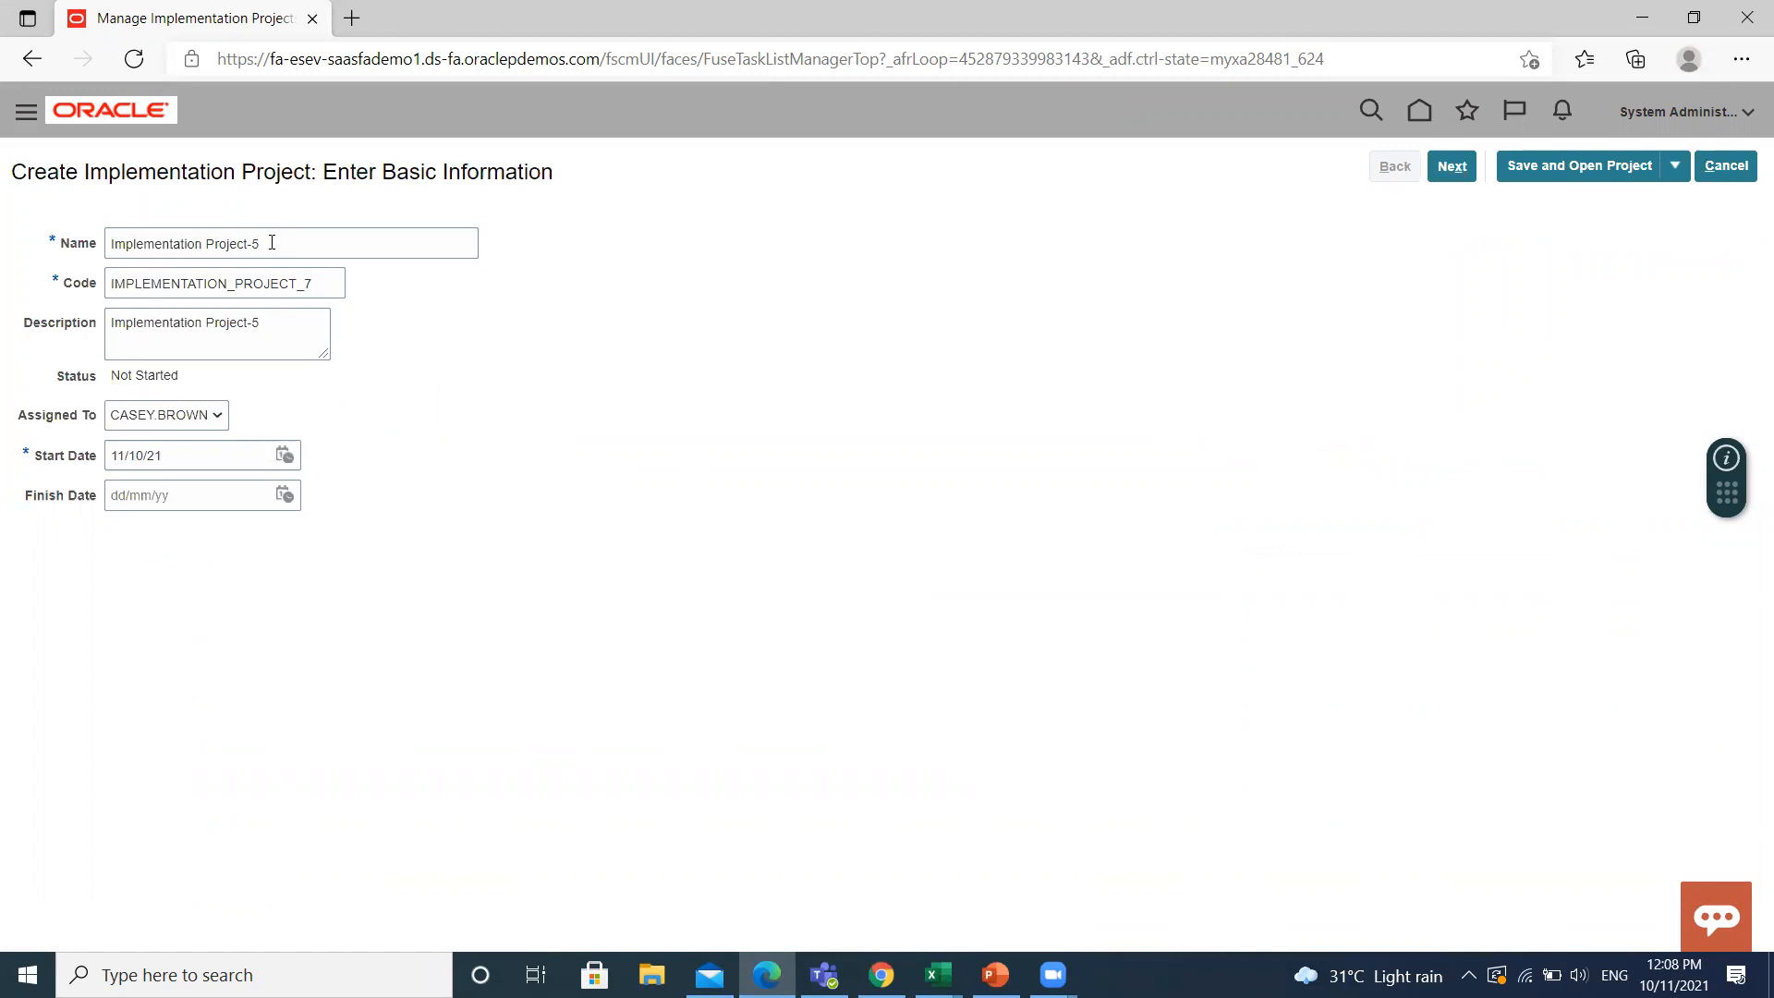
{"action": "key", "text": "Backspace"}
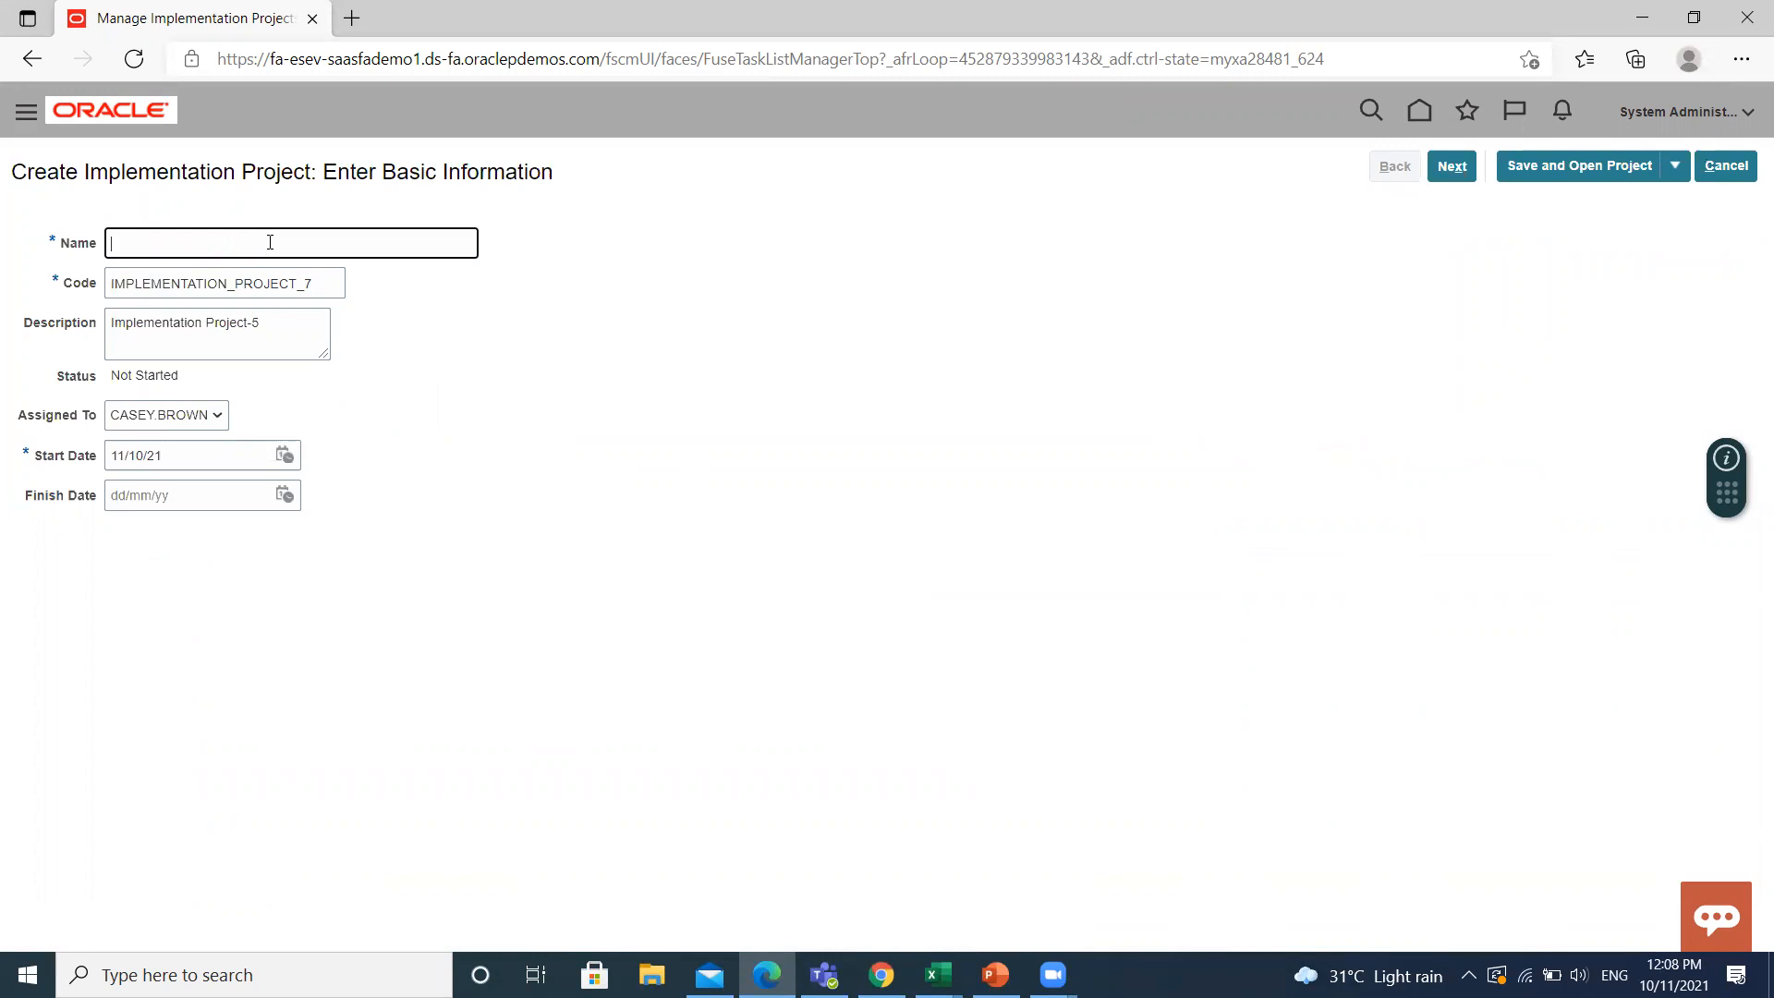
{"action": "type", "text": "BISP"}
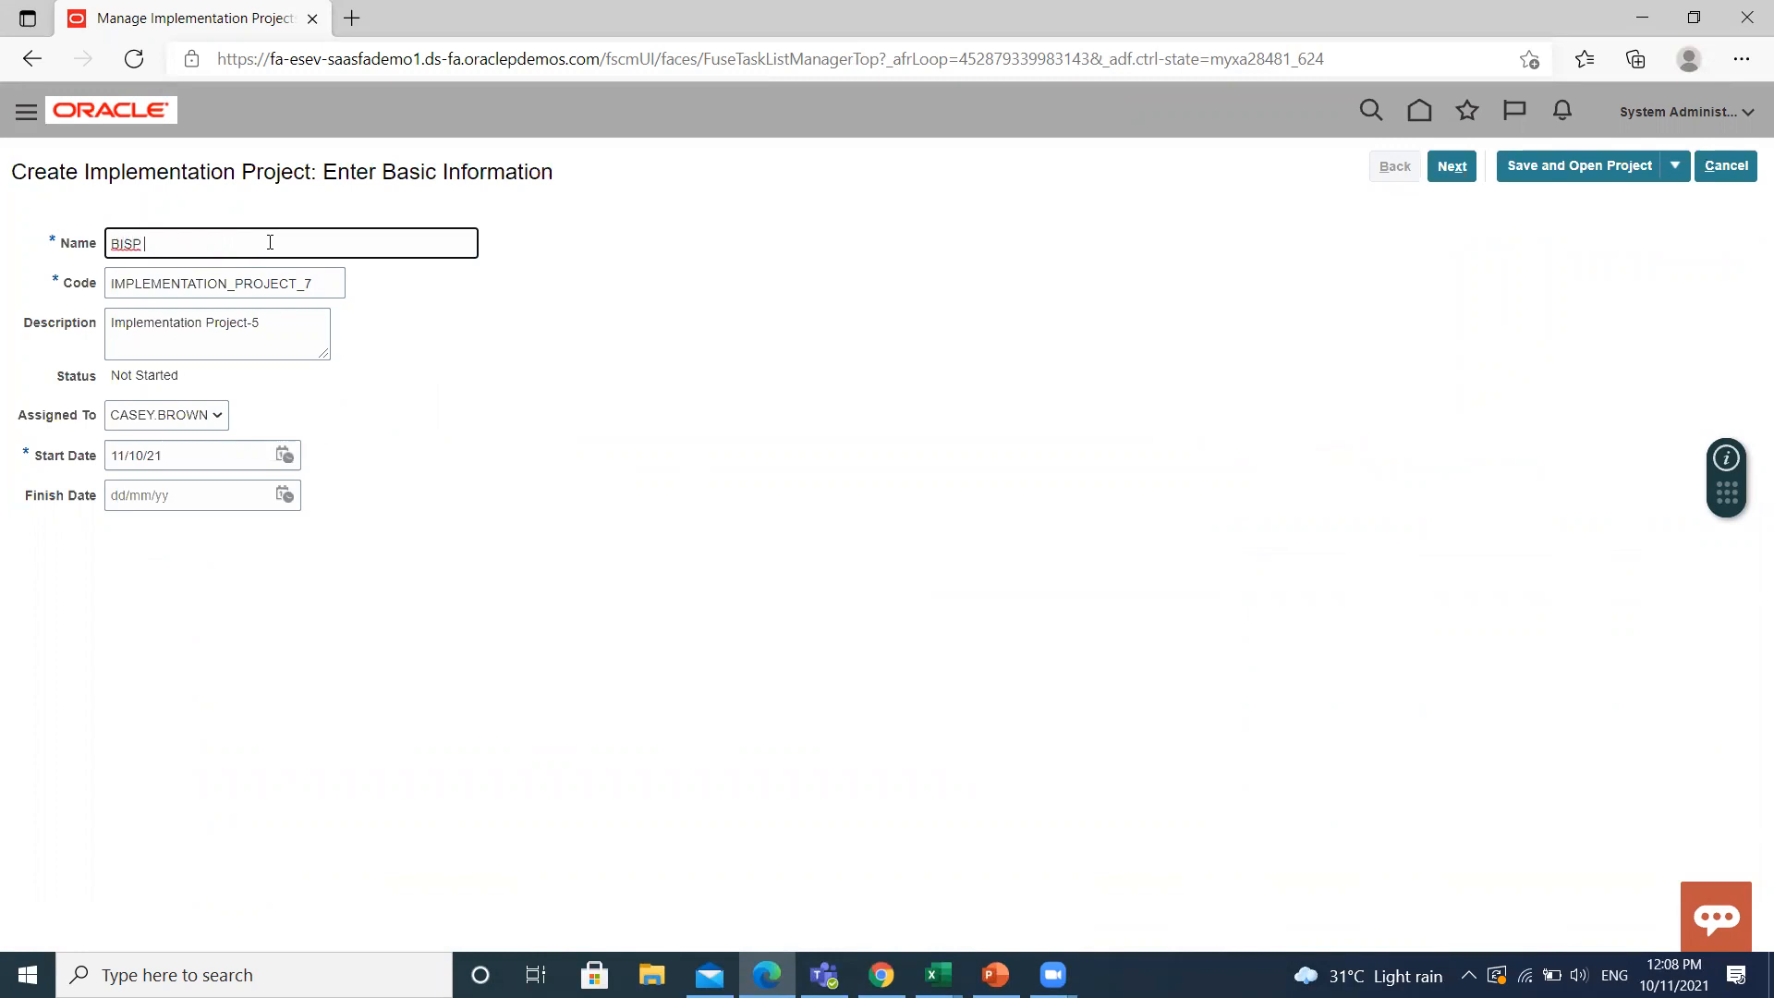
{"action": "type", "text": "P"}
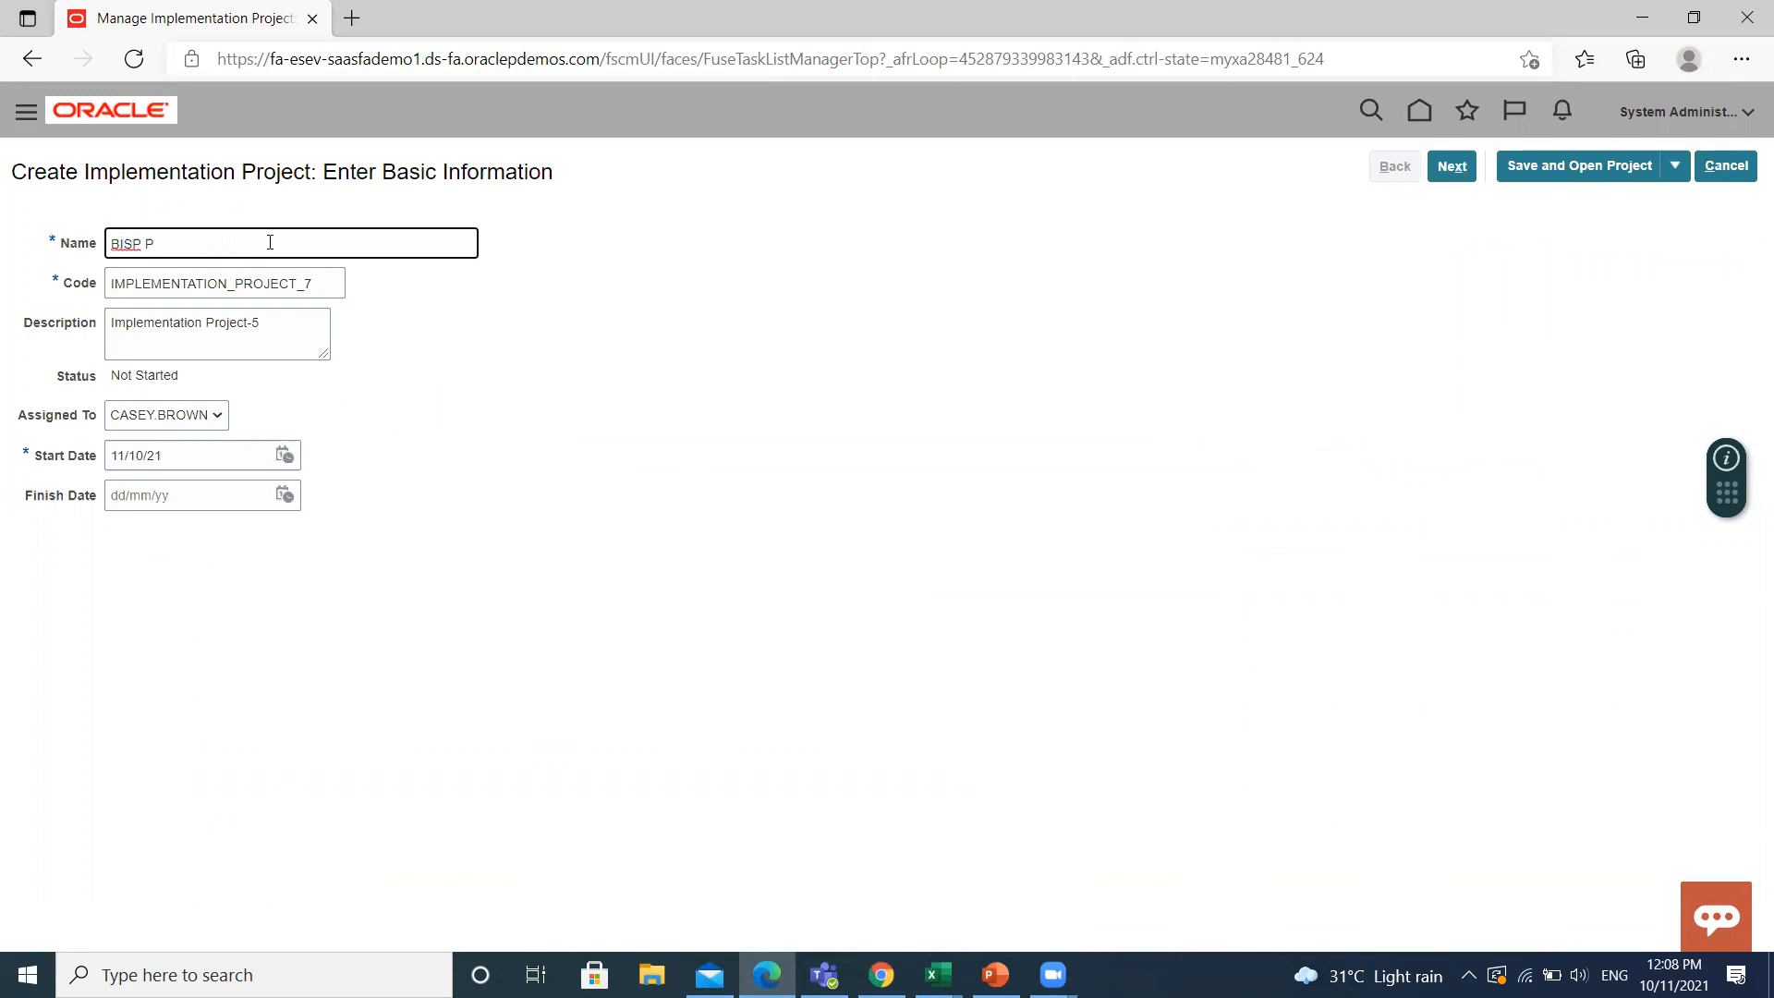
{"action": "type", "text": "roject"}
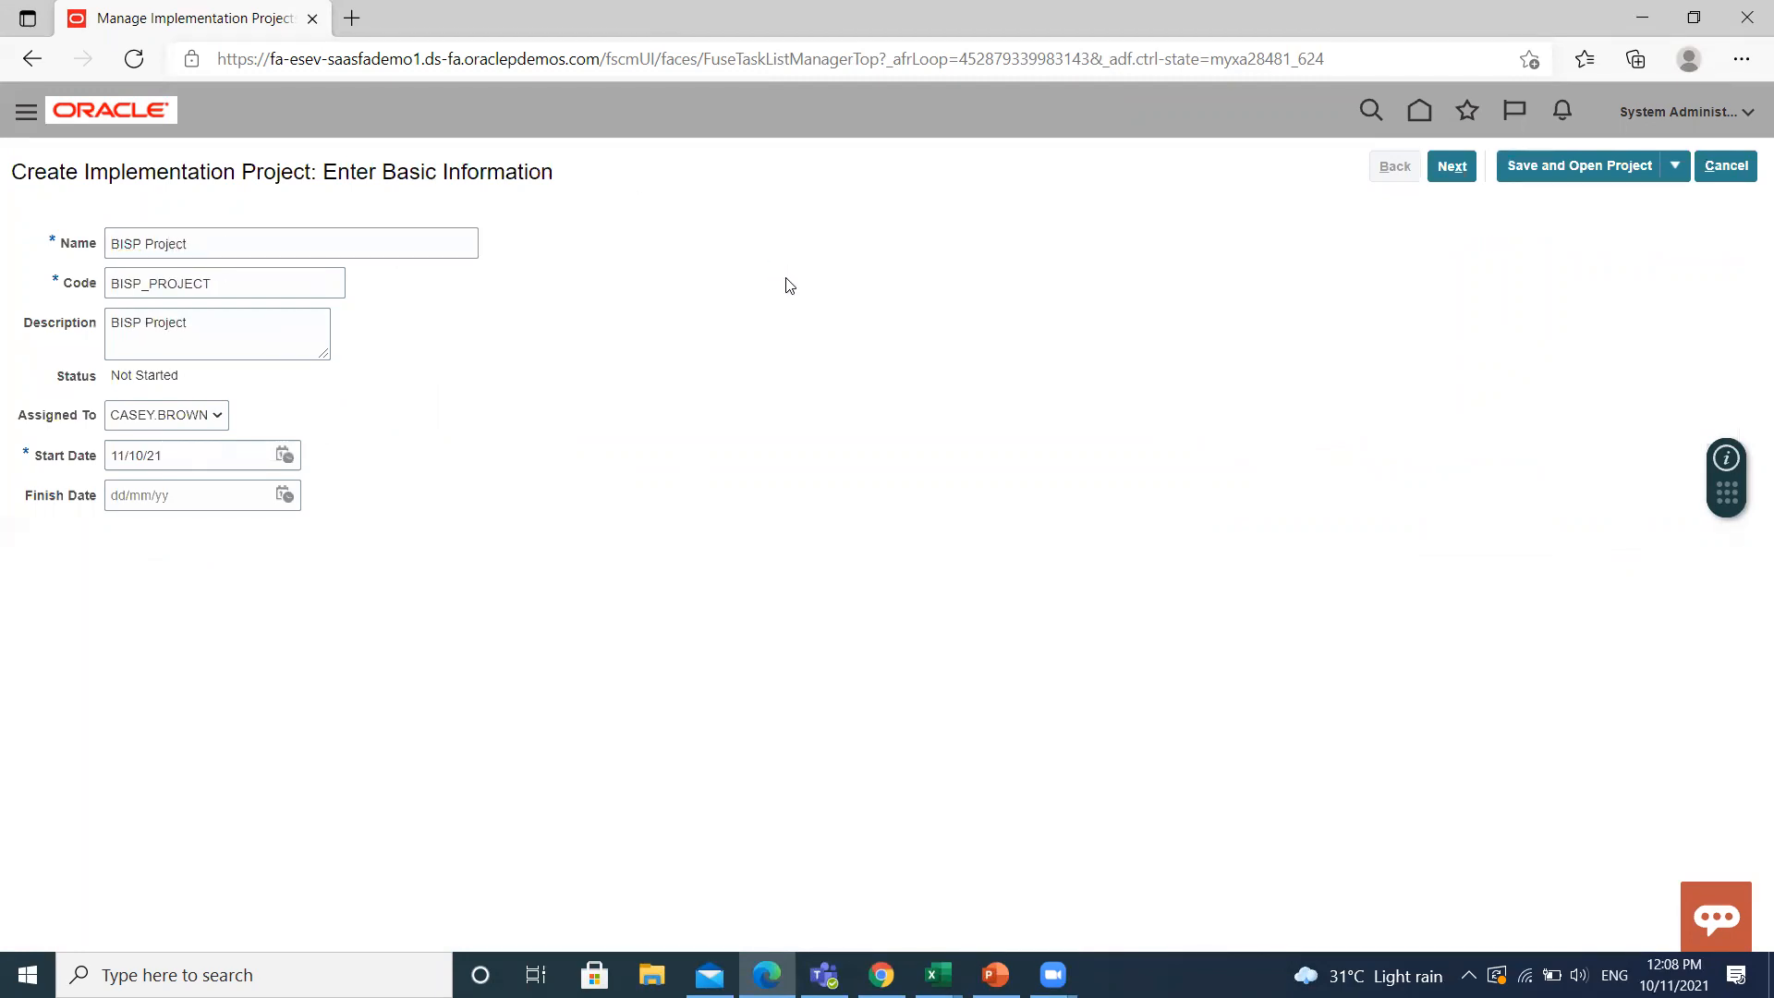
{"action": "mouse_move", "coordinate": [207, 232]}
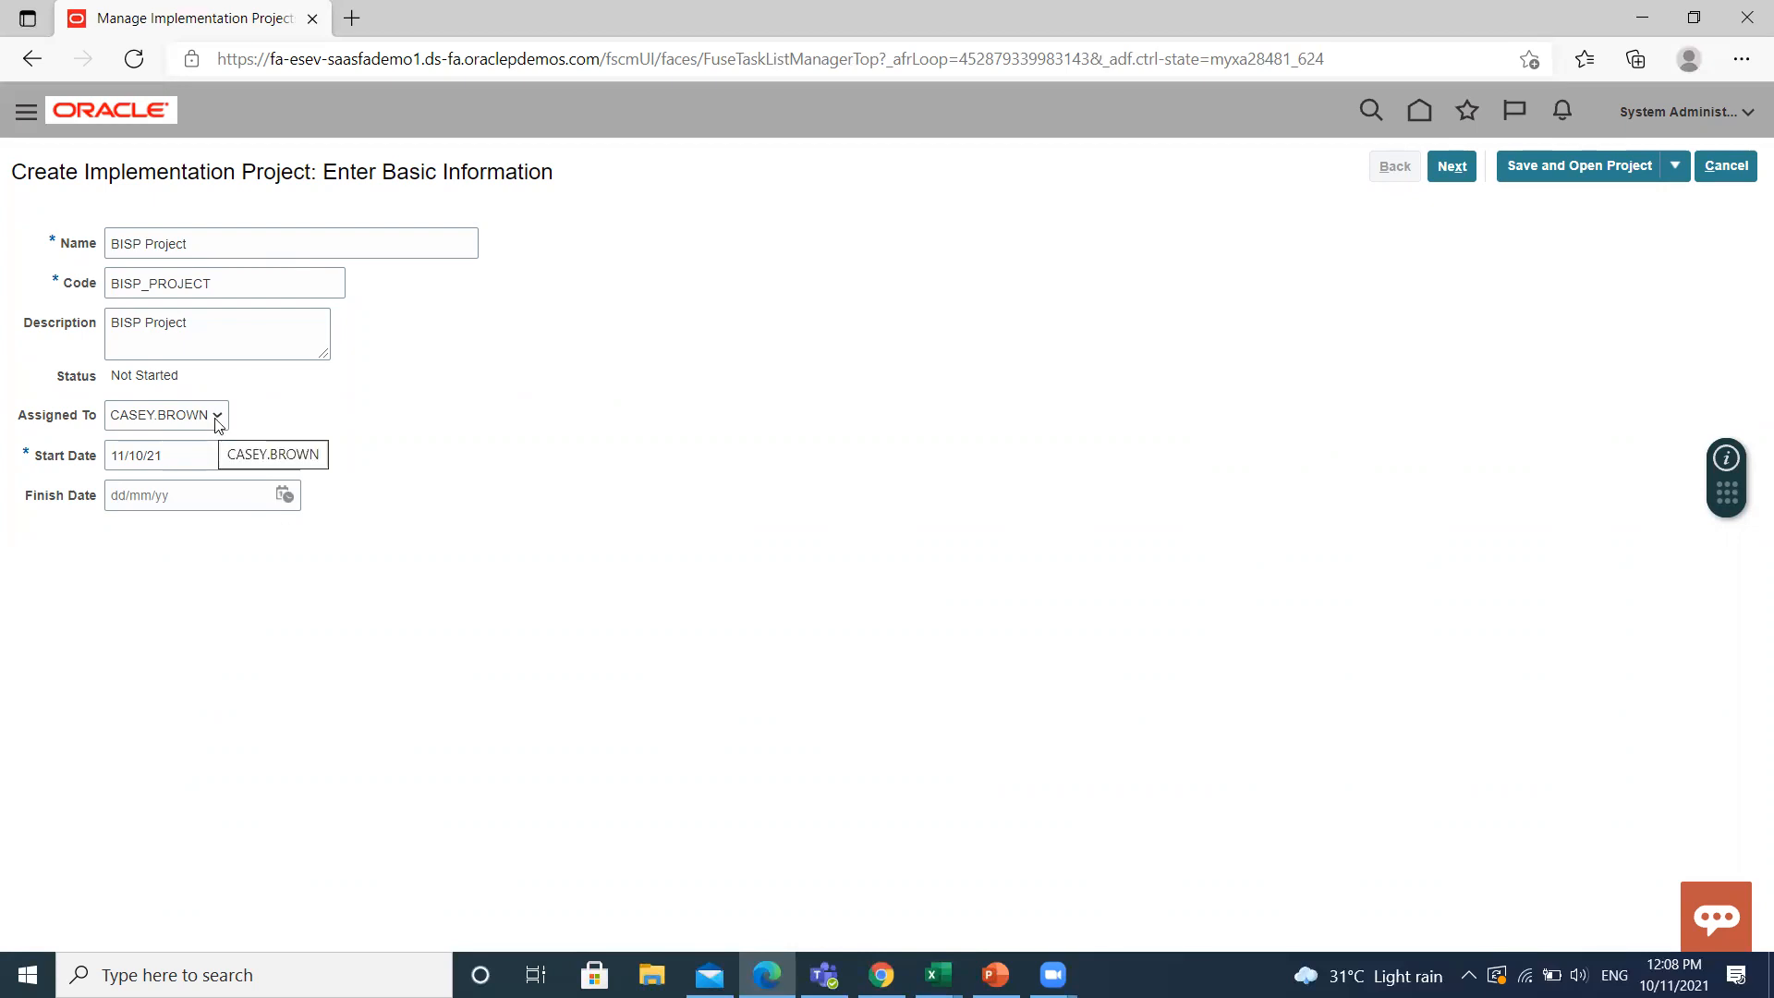
{"action": "left_click", "coordinate": [215, 414]}
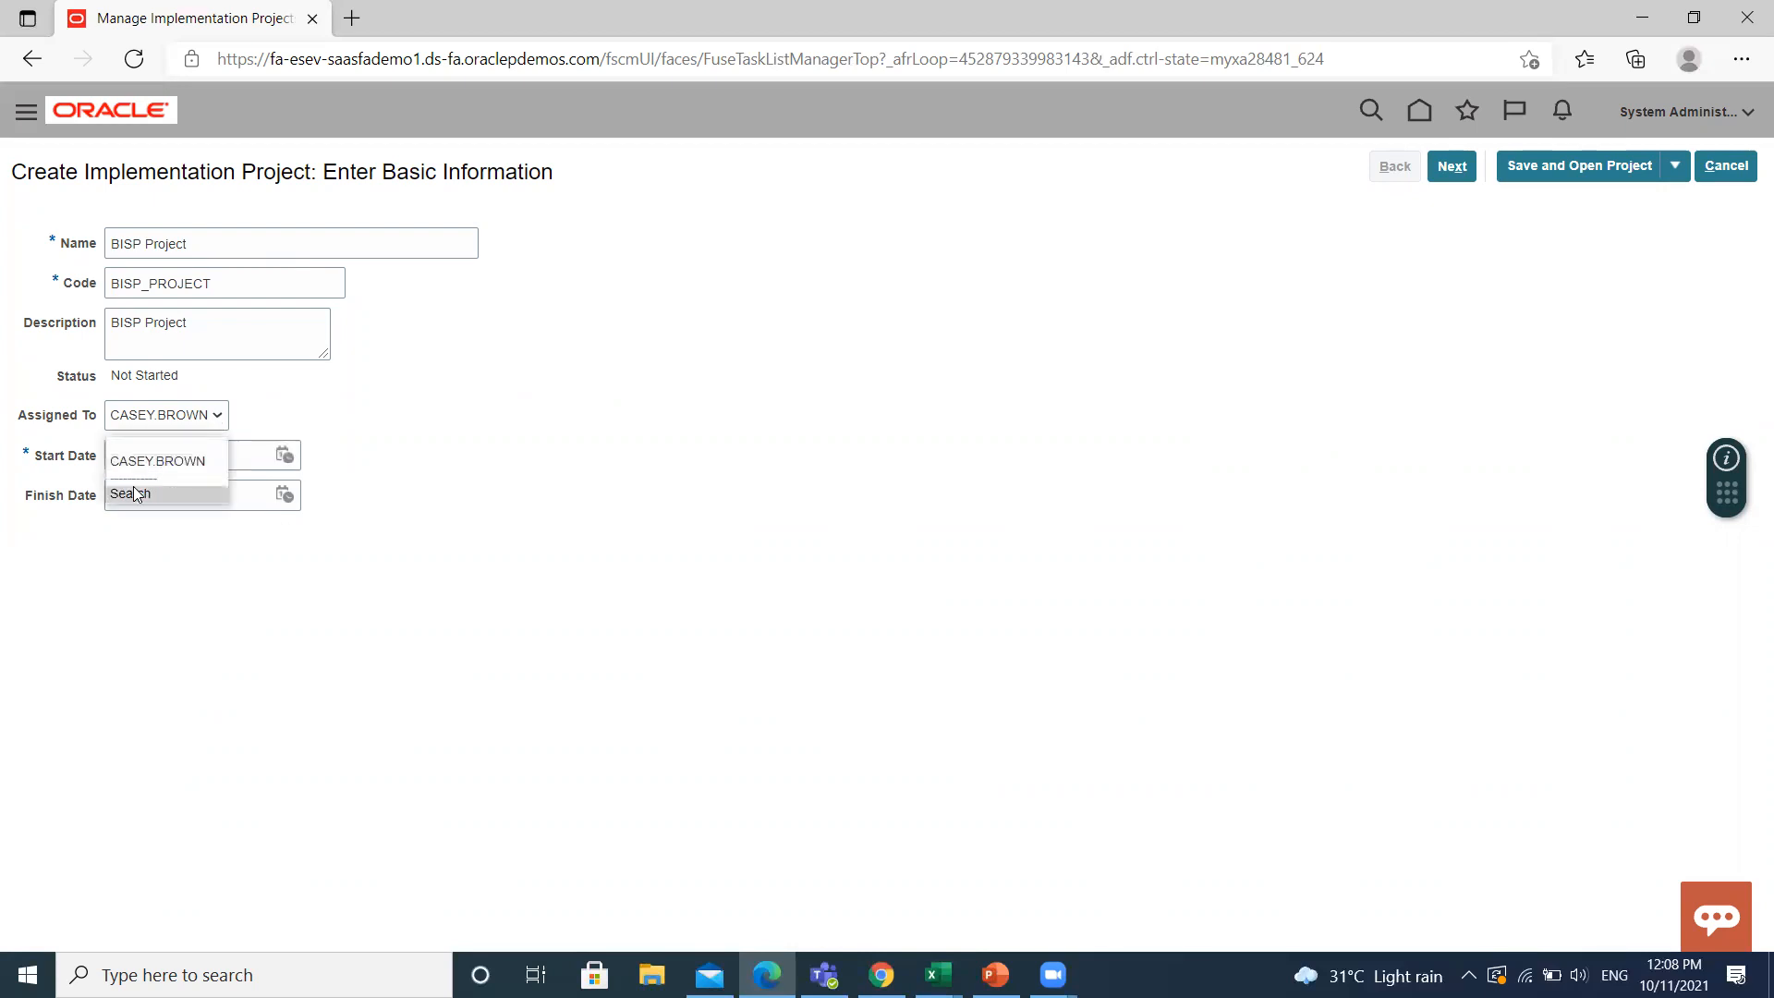
{"action": "left_click", "coordinate": [131, 493]}
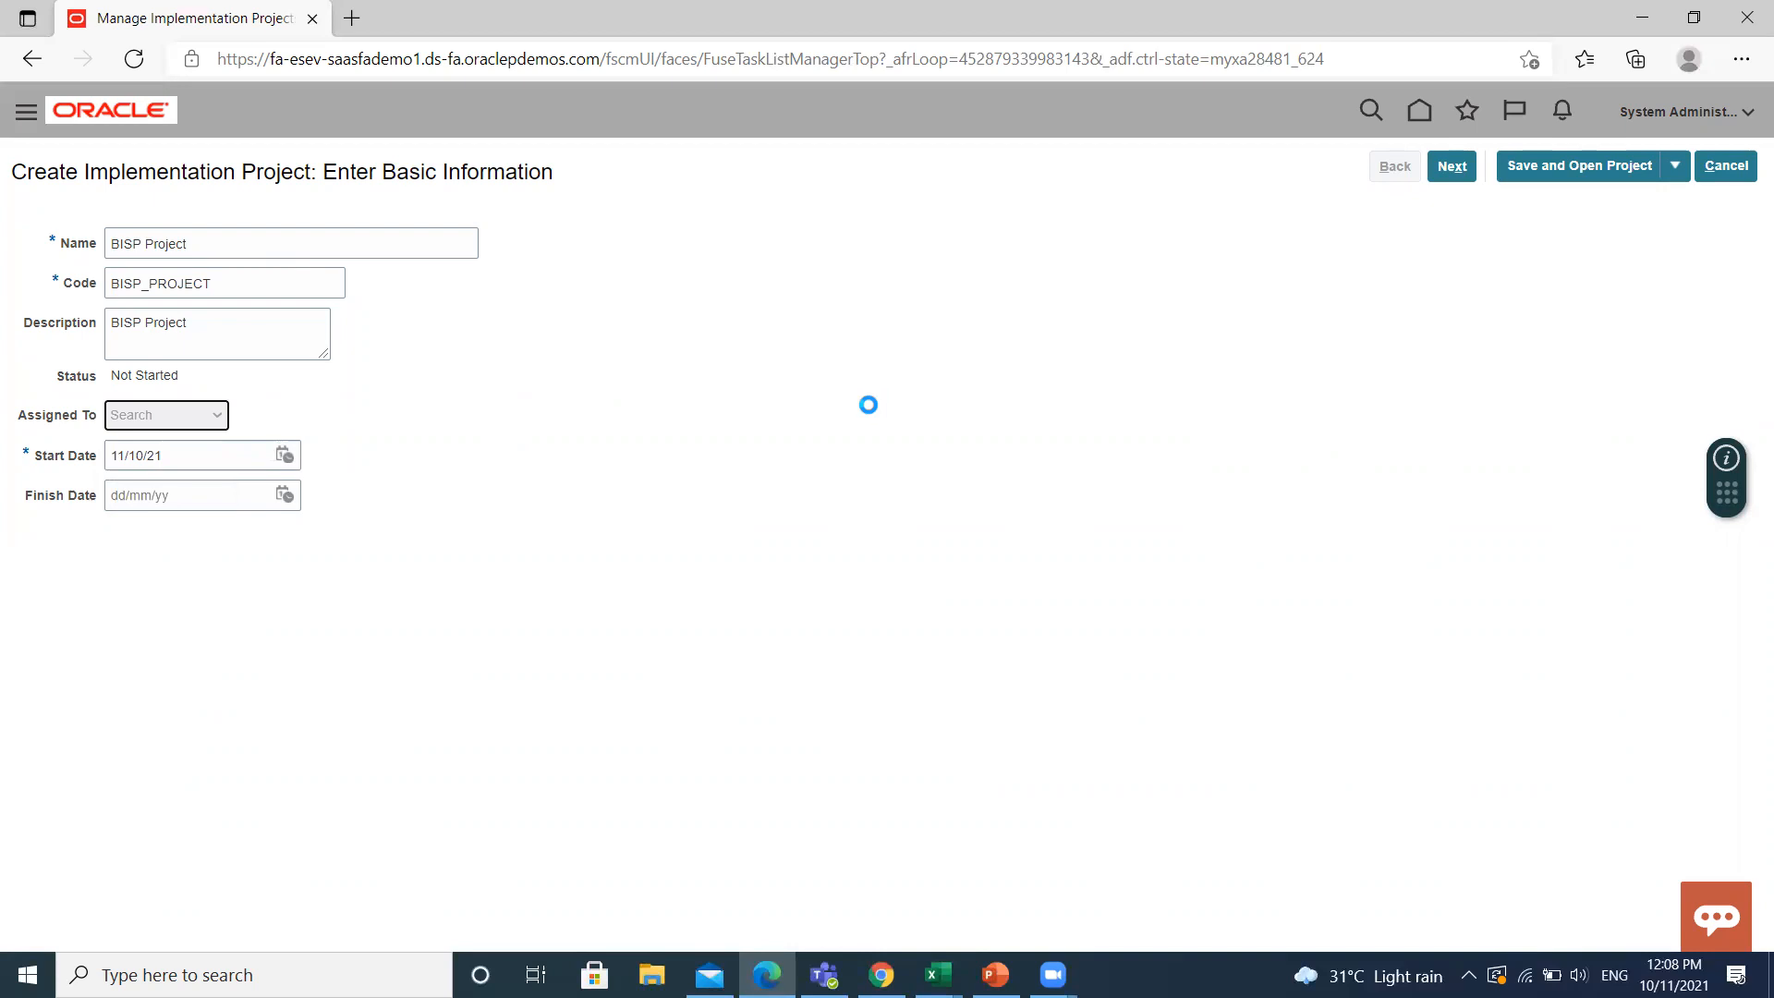
{"action": "left_click", "coordinate": [215, 414]}
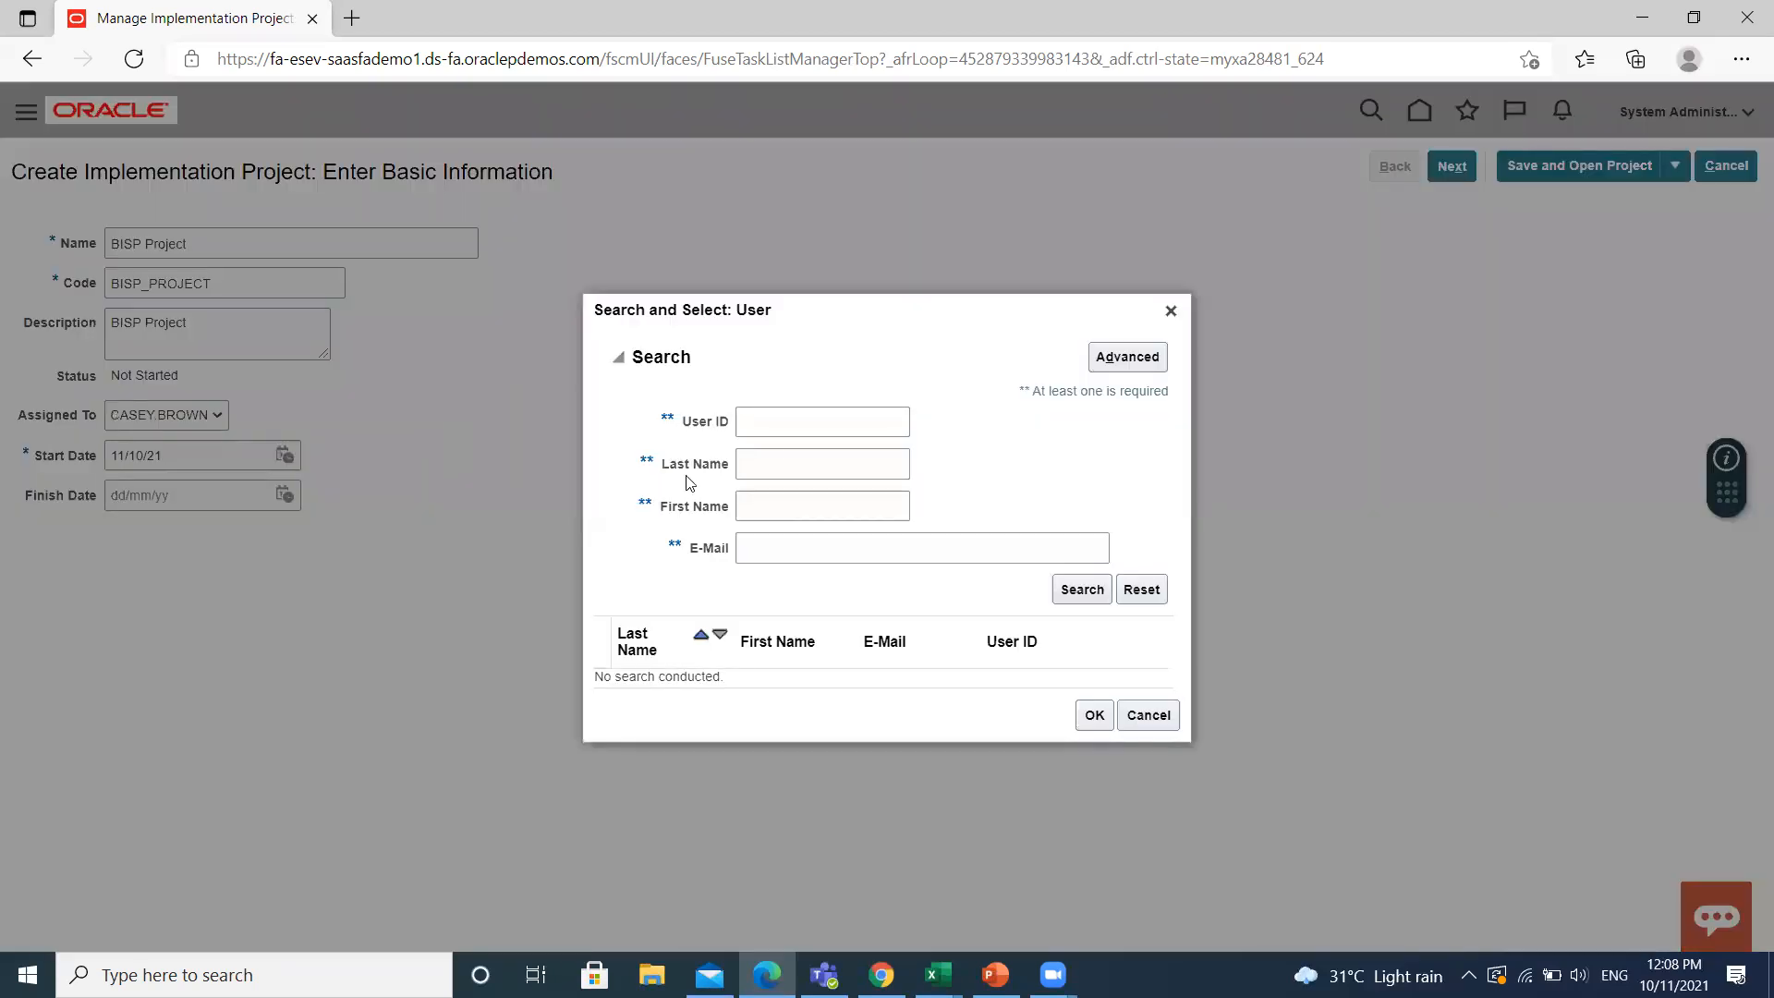
{"action": "left_click", "coordinate": [822, 463]}
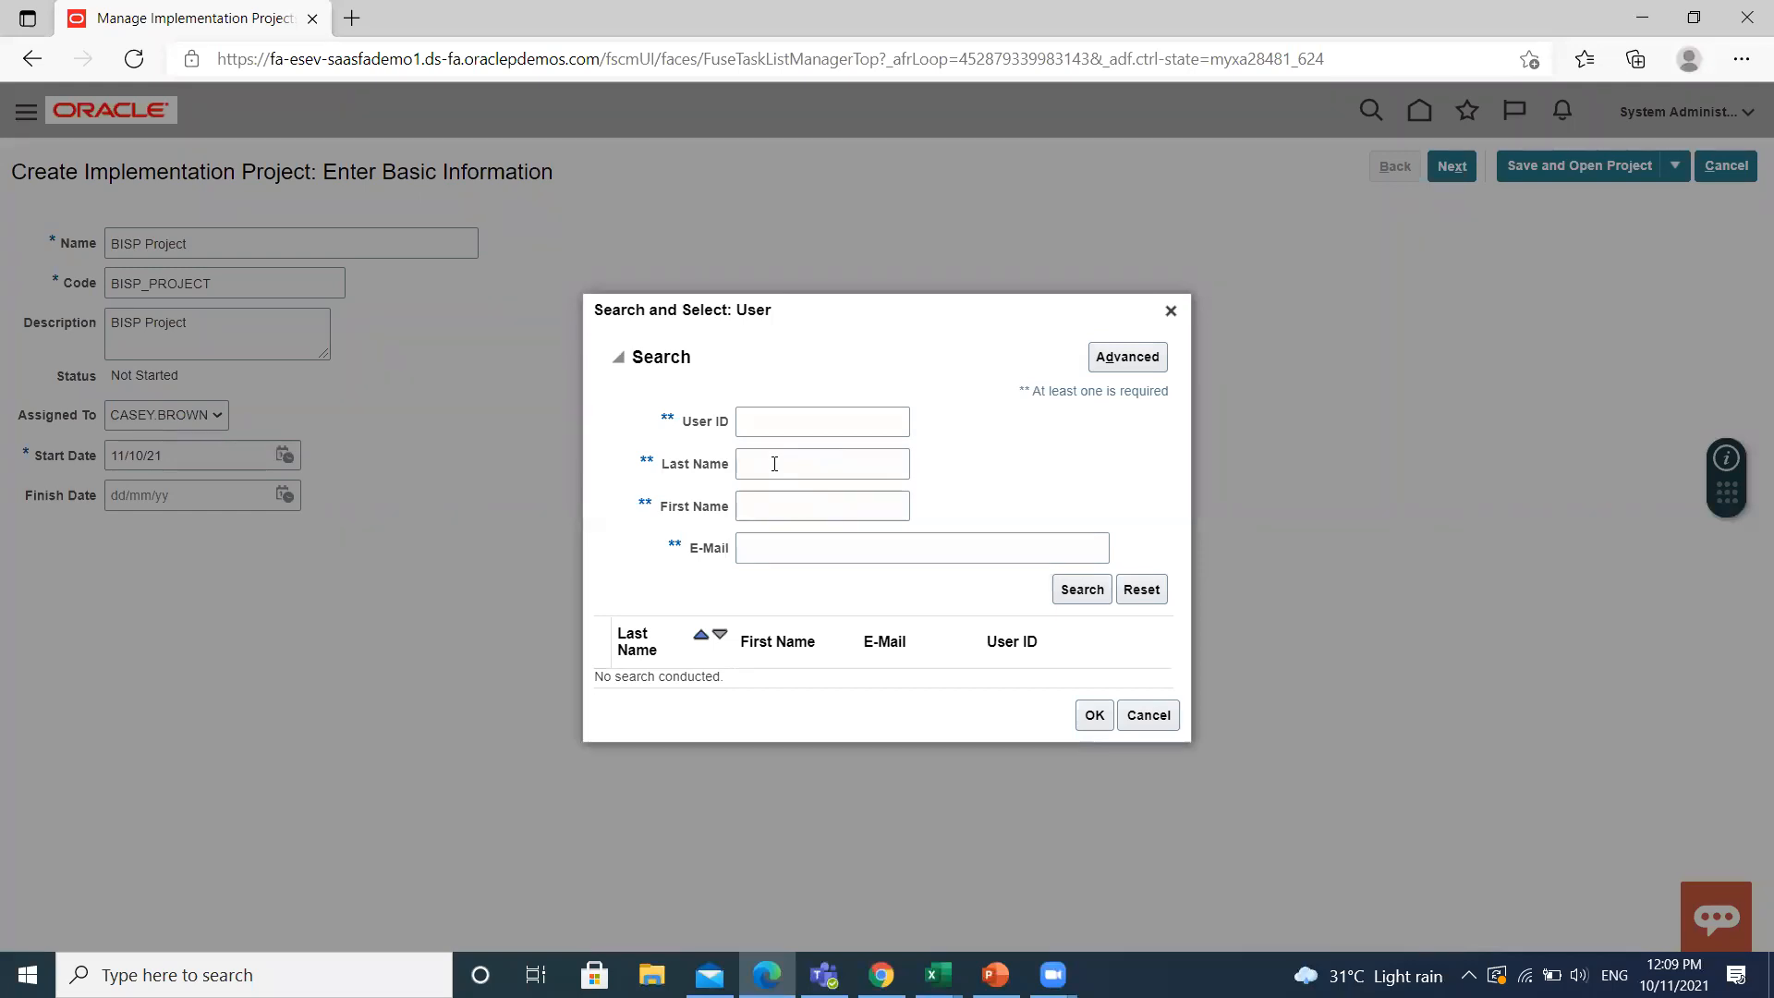
{"action": "left_click", "coordinate": [822, 464]}
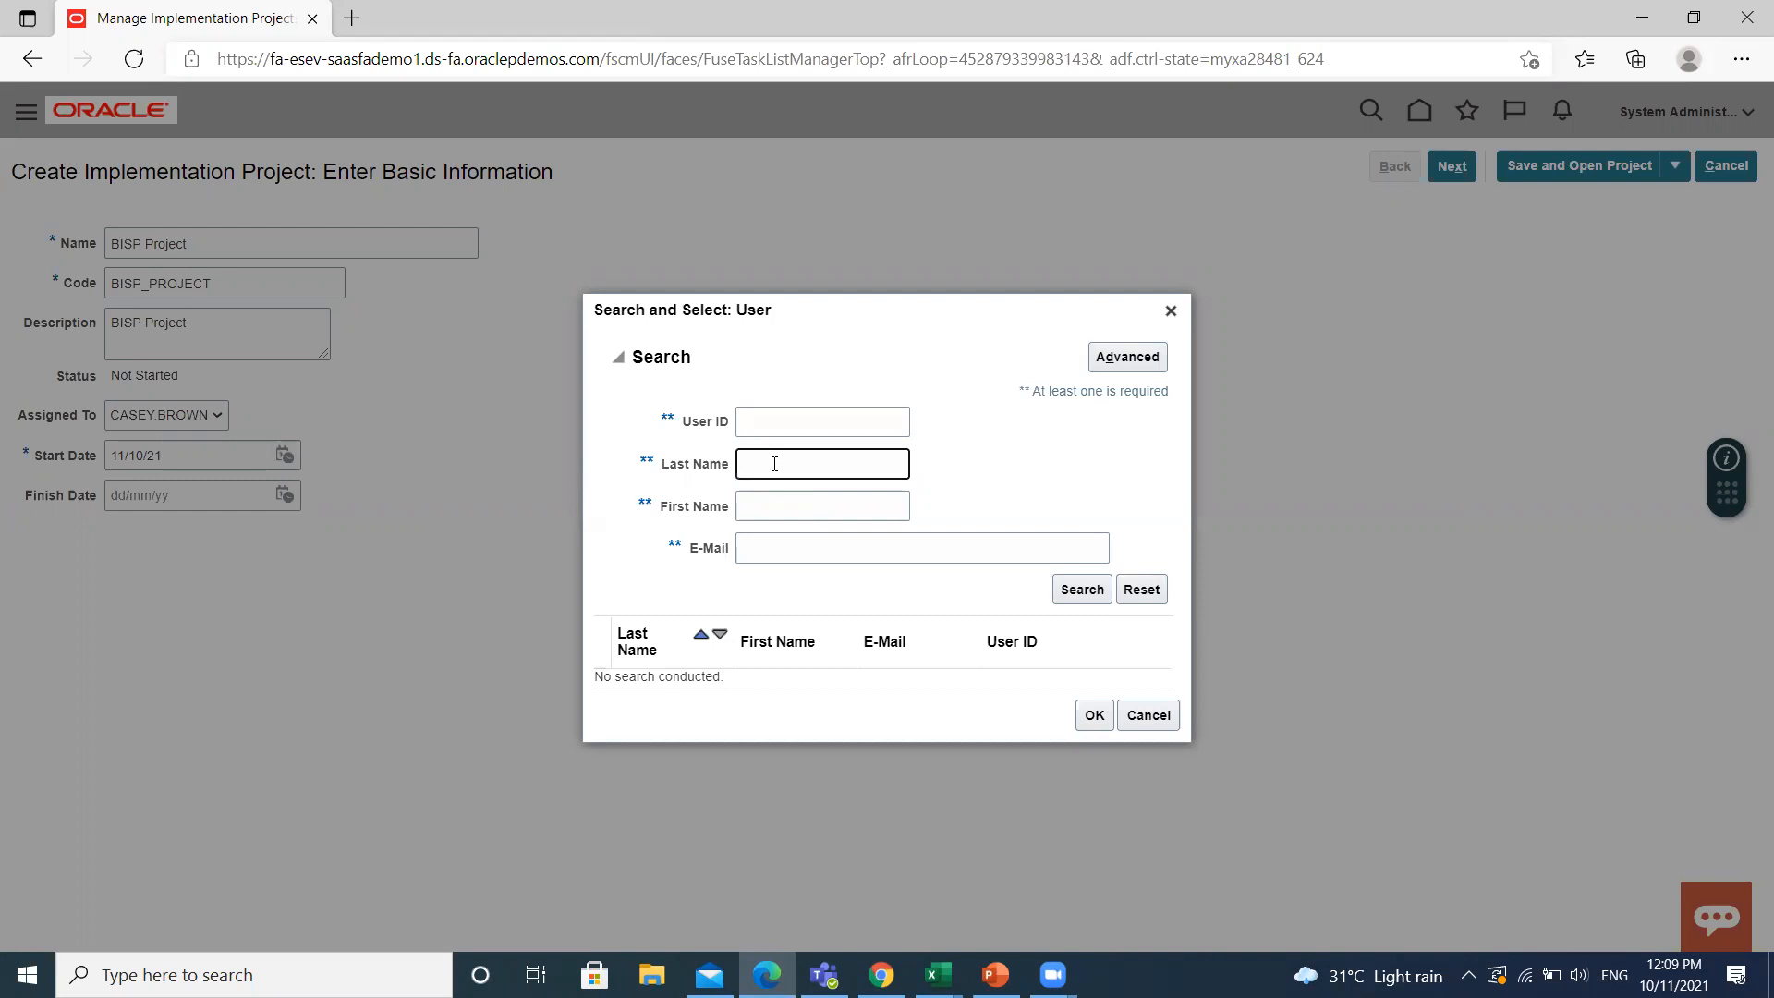
{"action": "type", "text": "Tiwari"}
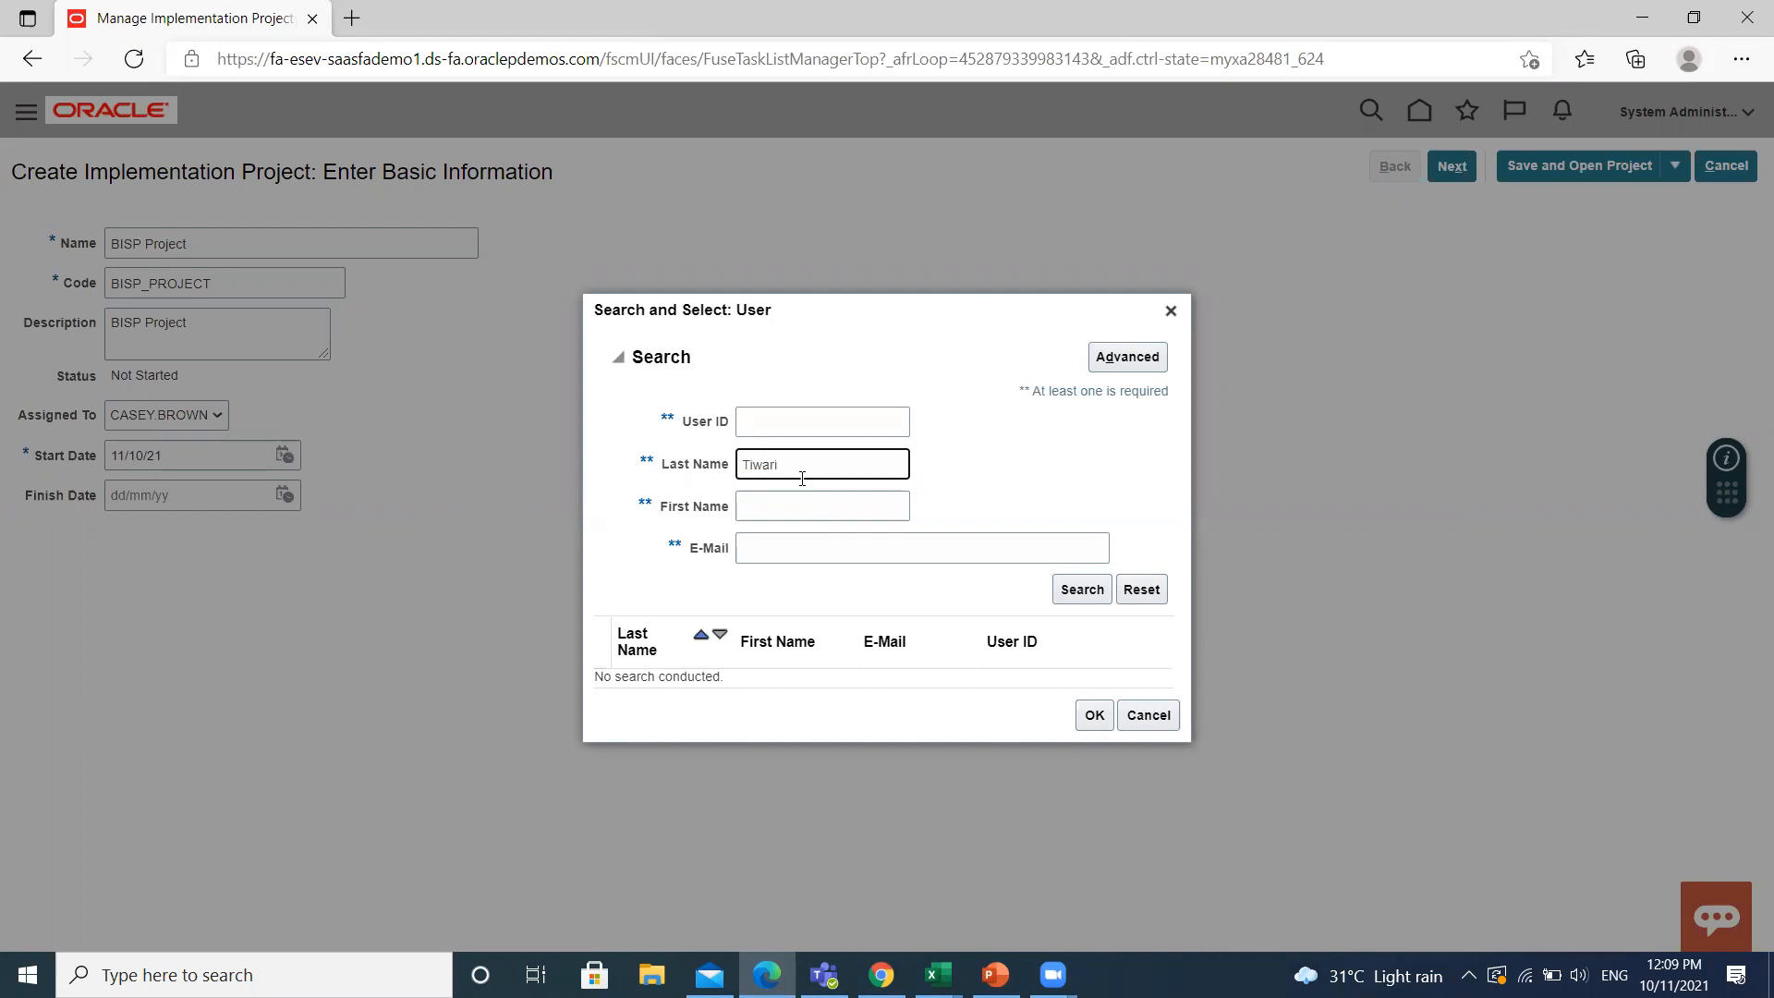
{"action": "left_click", "coordinate": [822, 504]}
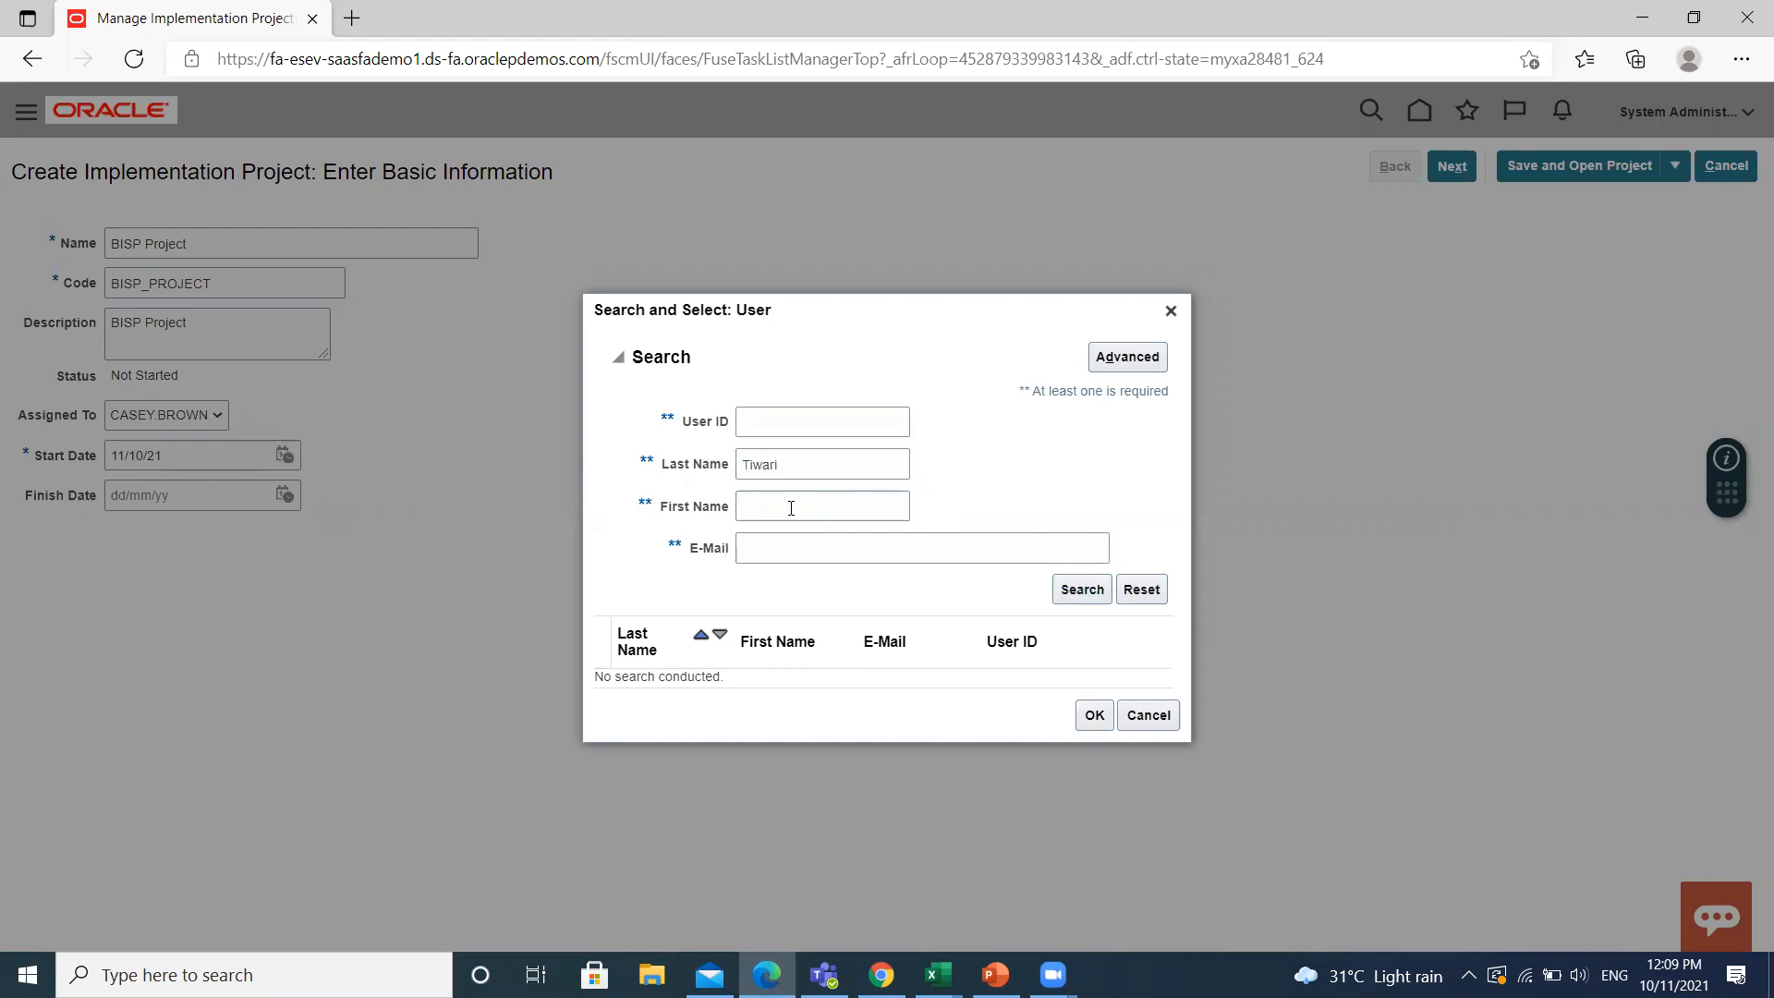
{"action": "left_click", "coordinate": [1079, 588]}
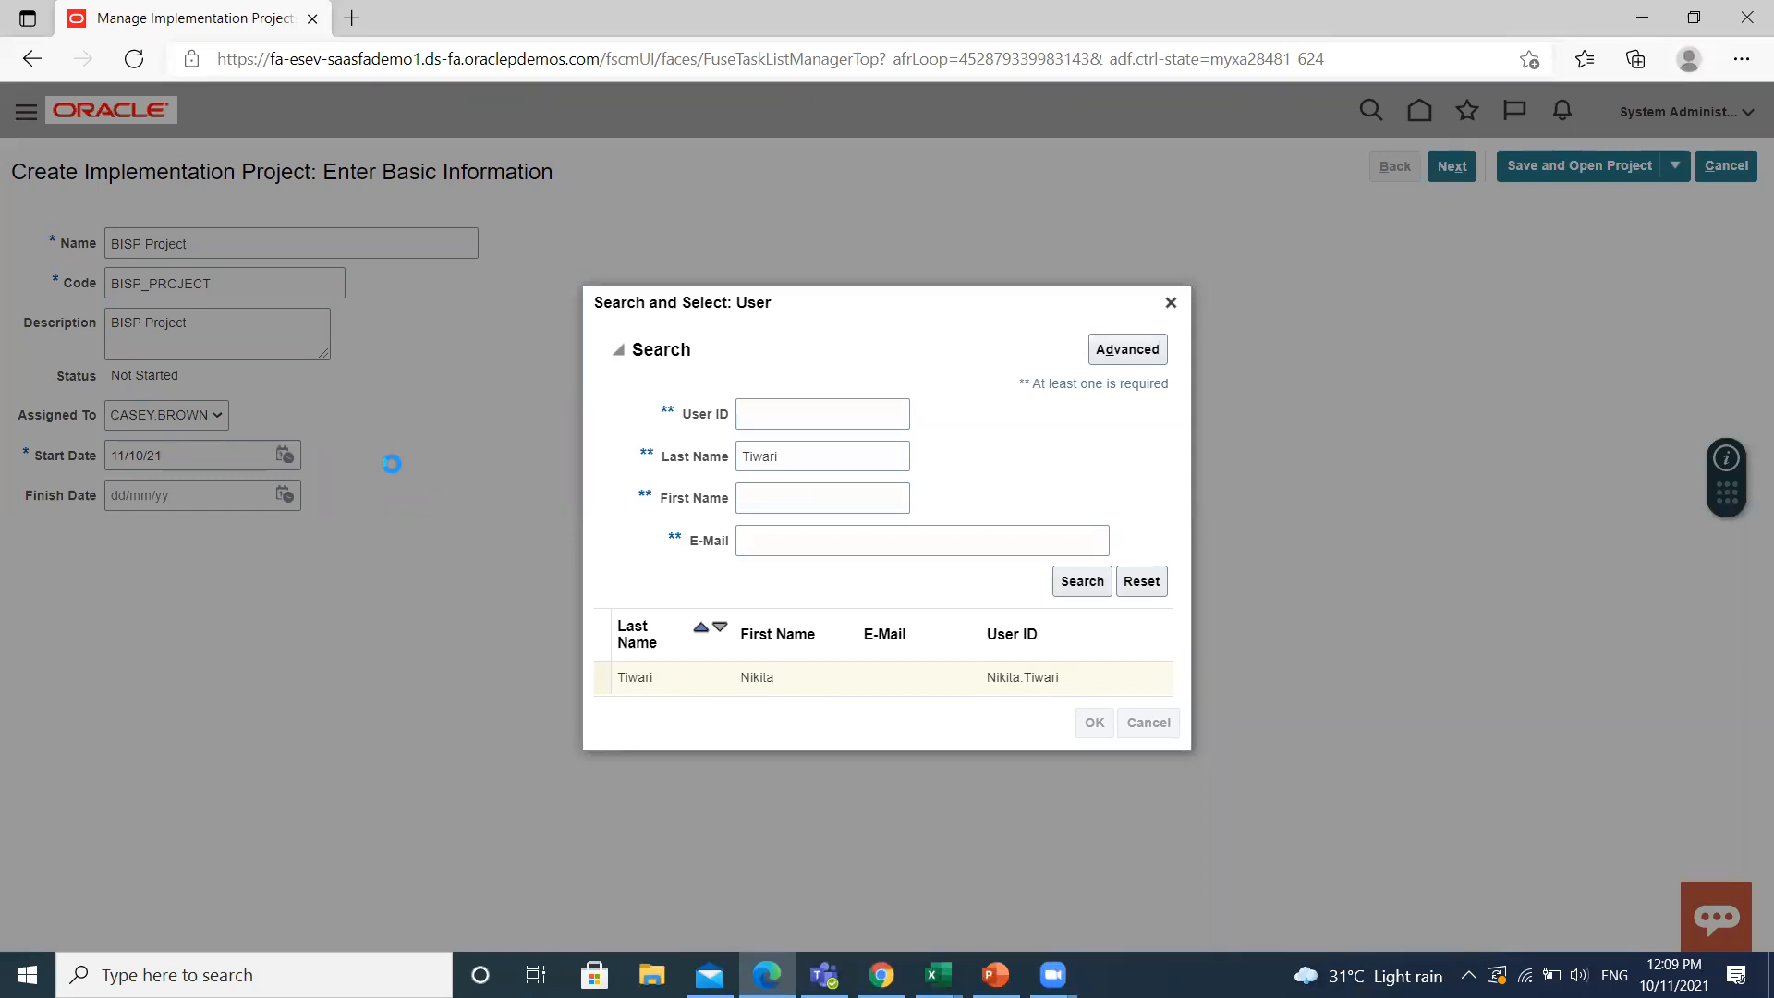
{"action": "left_click", "coordinate": [1092, 722]}
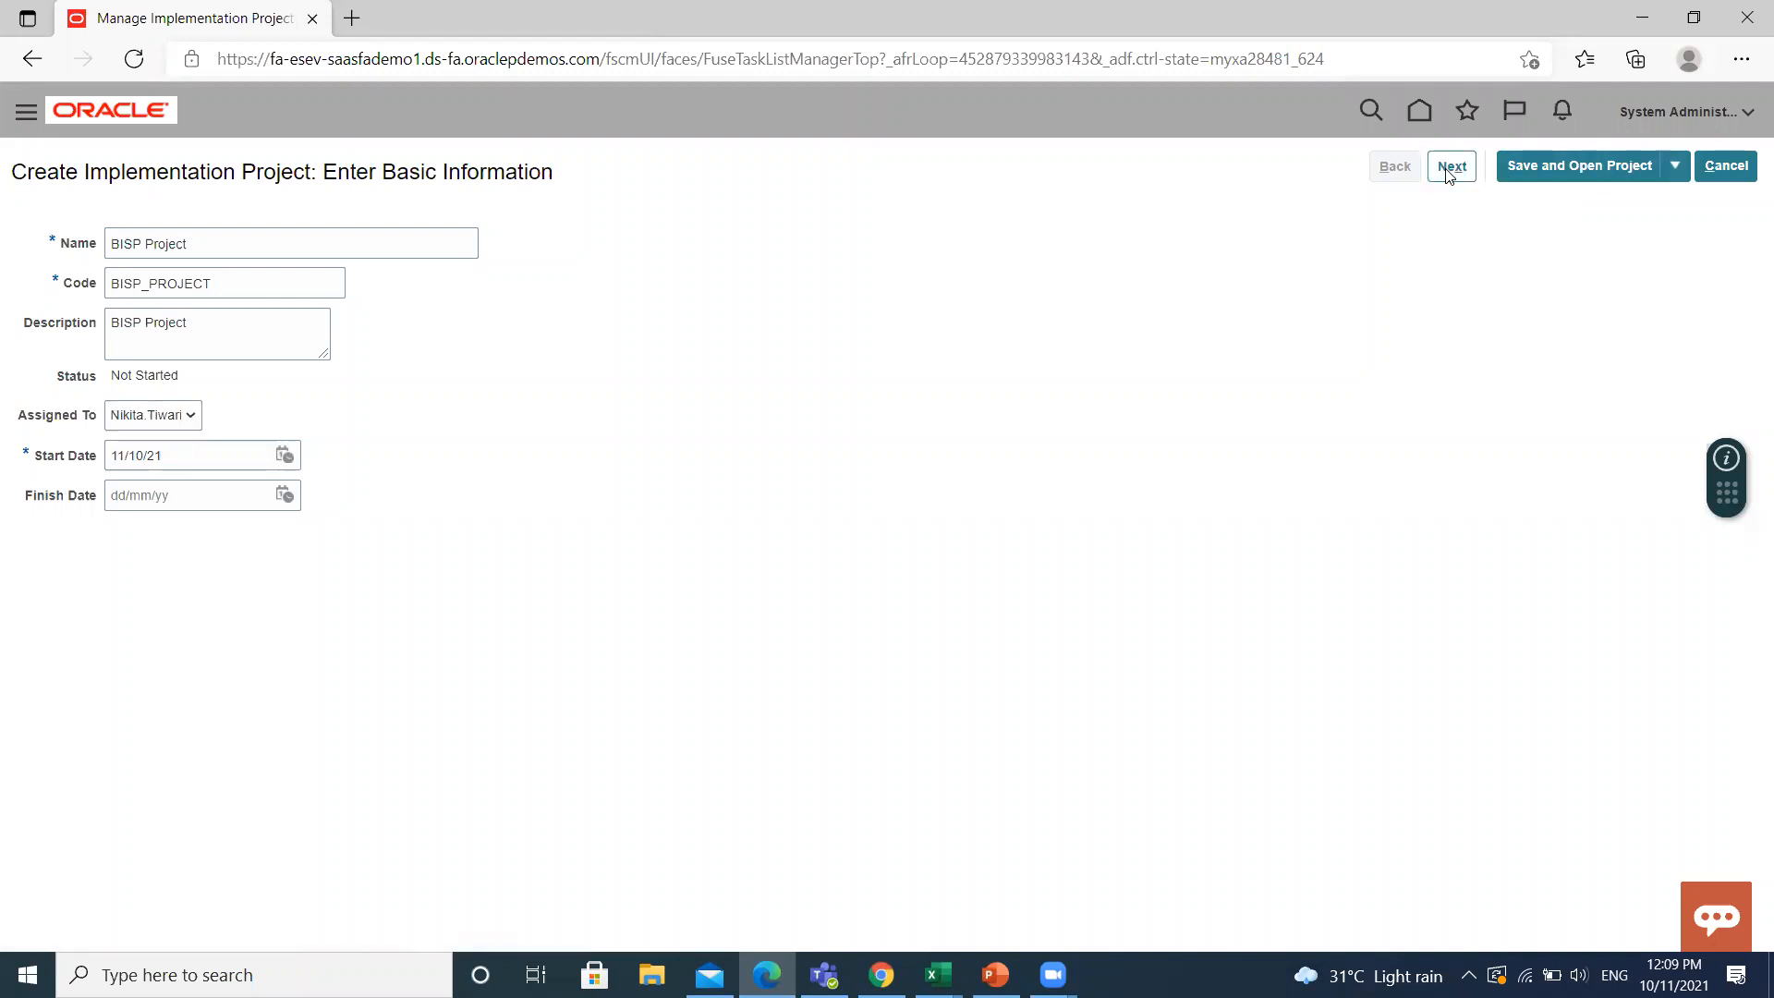
Advance from Enter Basic Information to the Select Offerings to Implement page
{"action": "left_click", "coordinate": [1452, 165]}
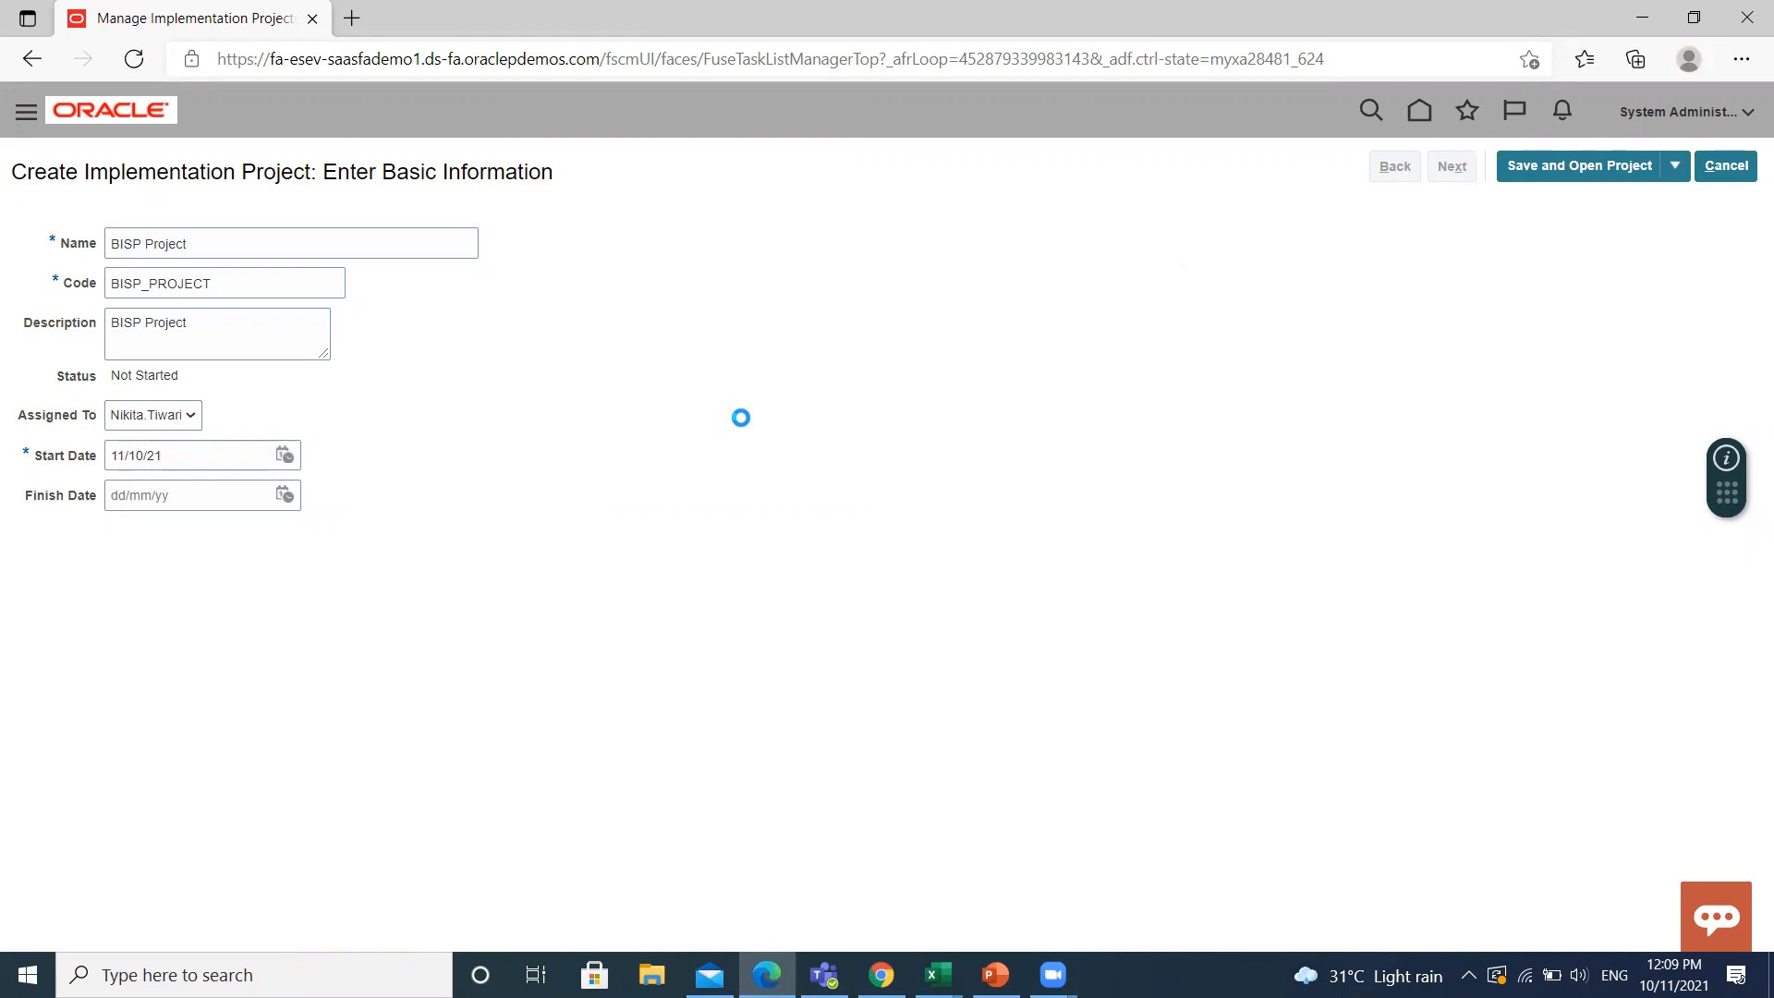
{"action": "mouse_move", "coordinate": [1176, 10]}
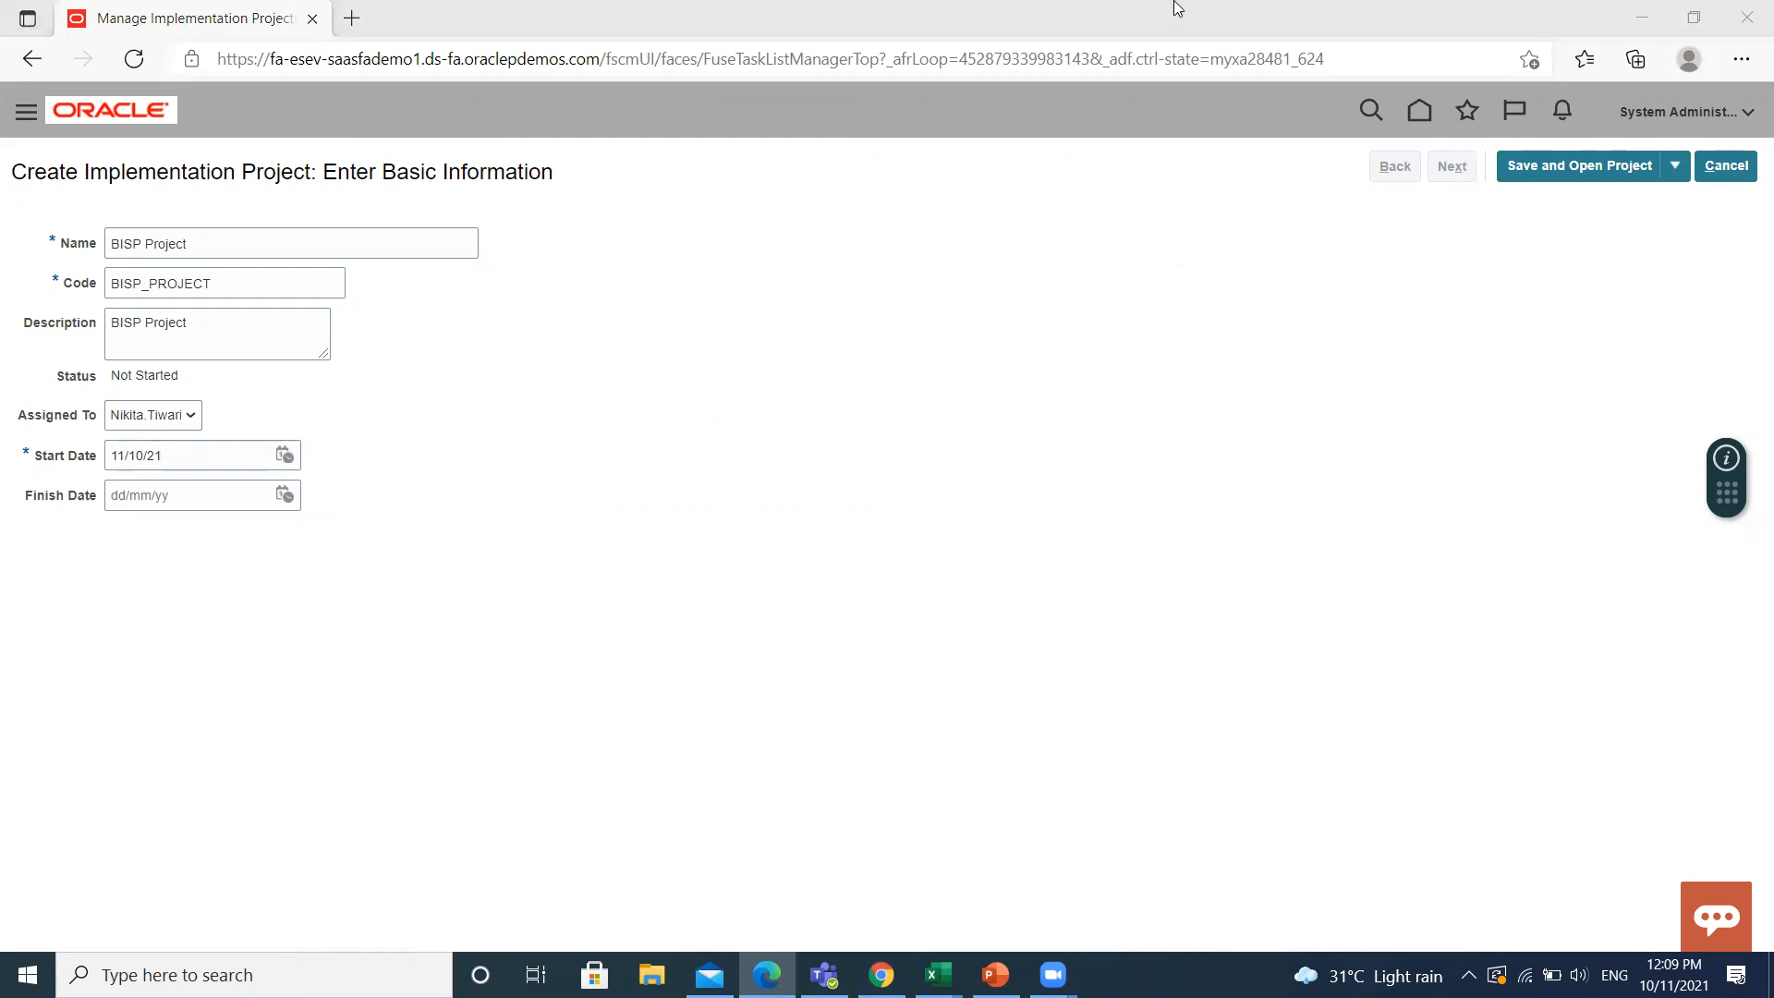
{"action": "left_click", "coordinate": [1451, 165]}
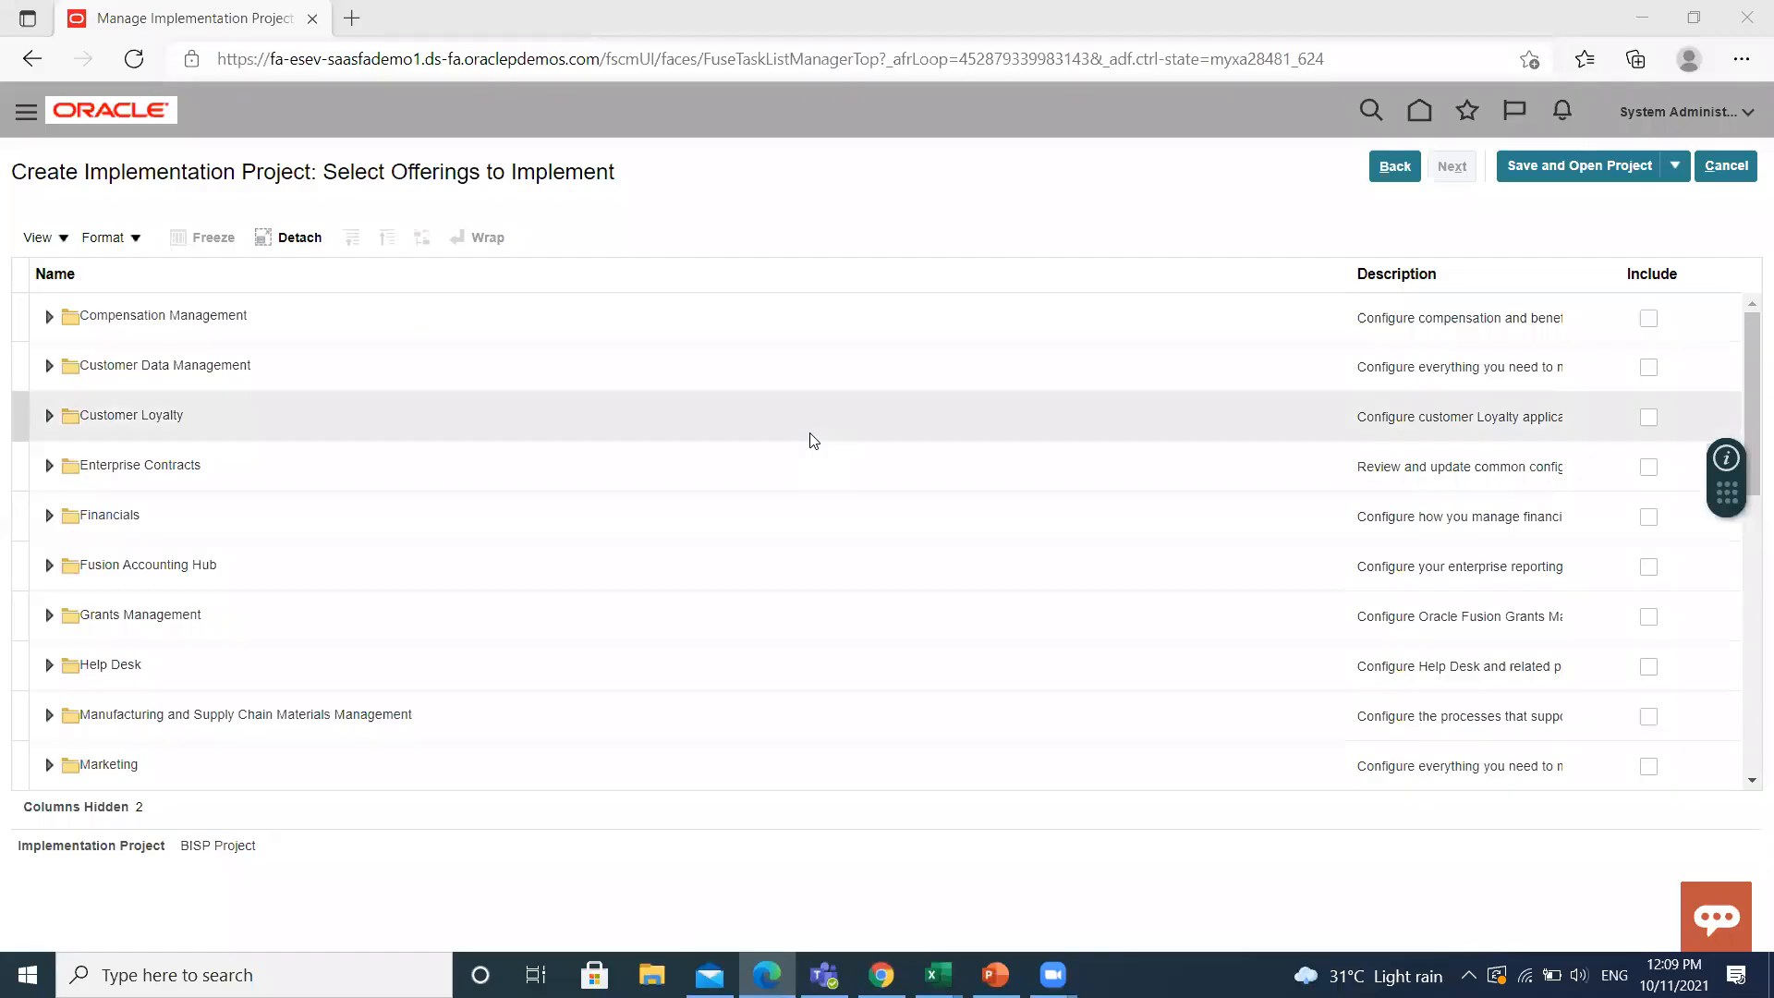
{"action": "mouse_move", "coordinate": [760, 566]}
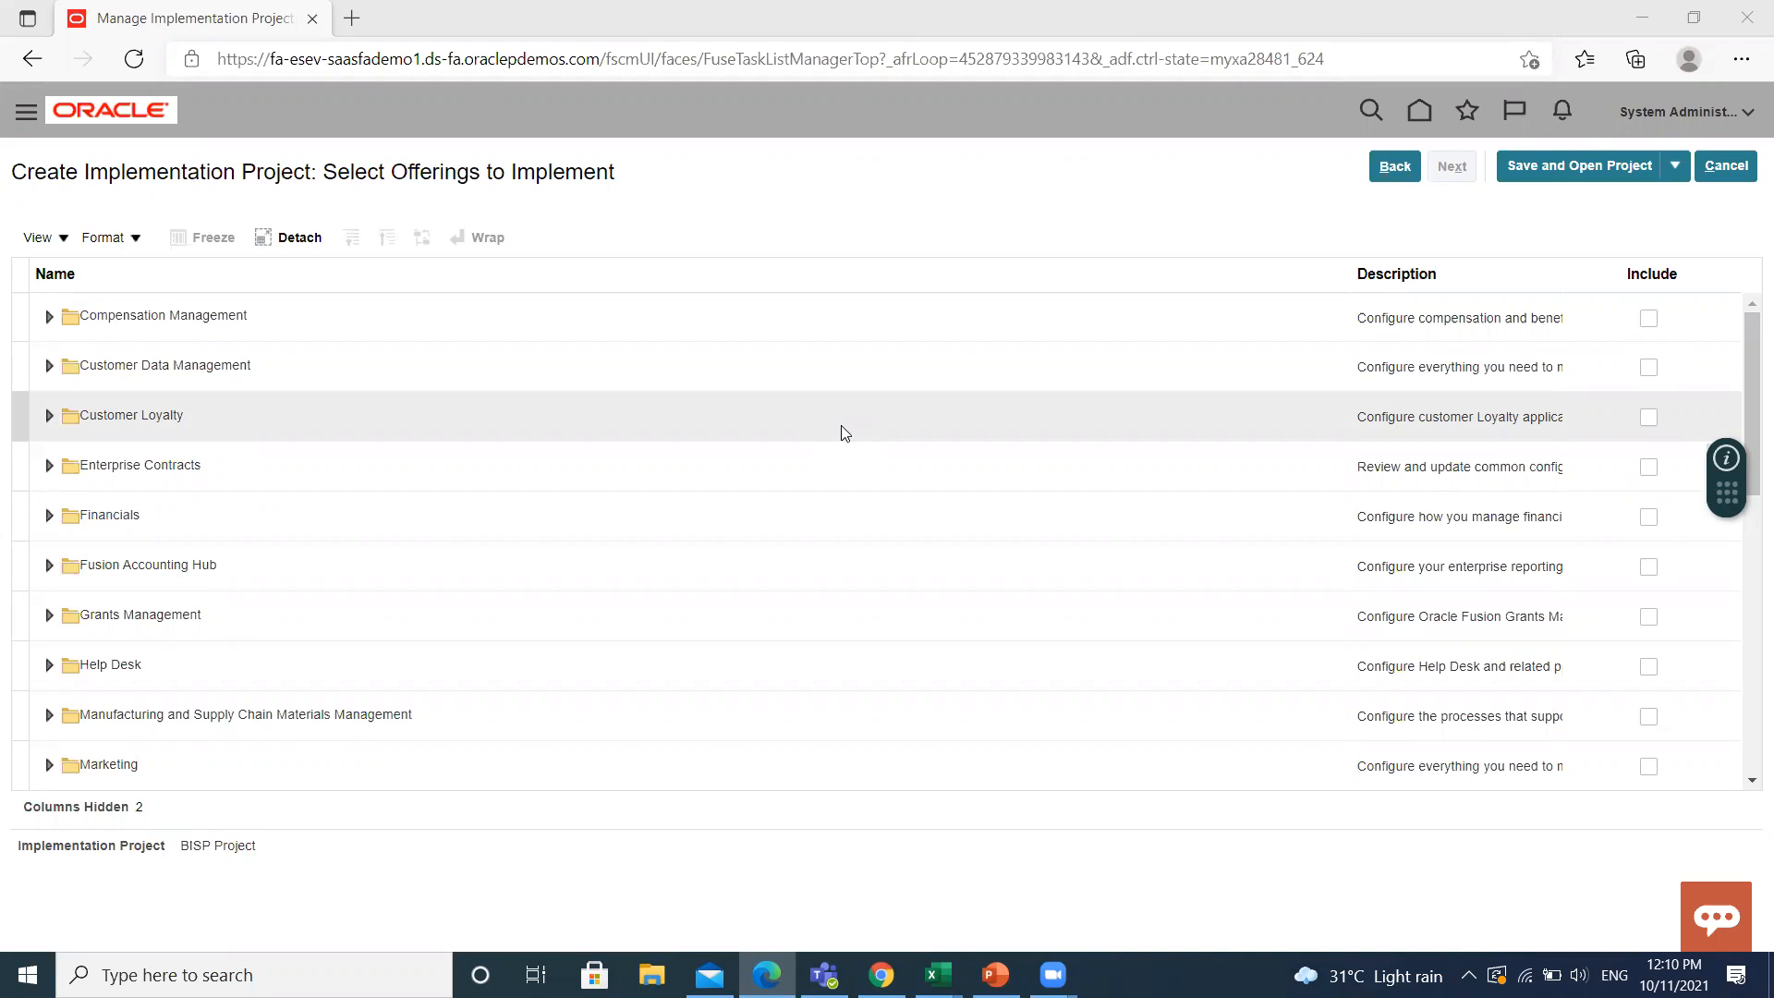
{"action": "mouse_move", "coordinate": [975, 189]}
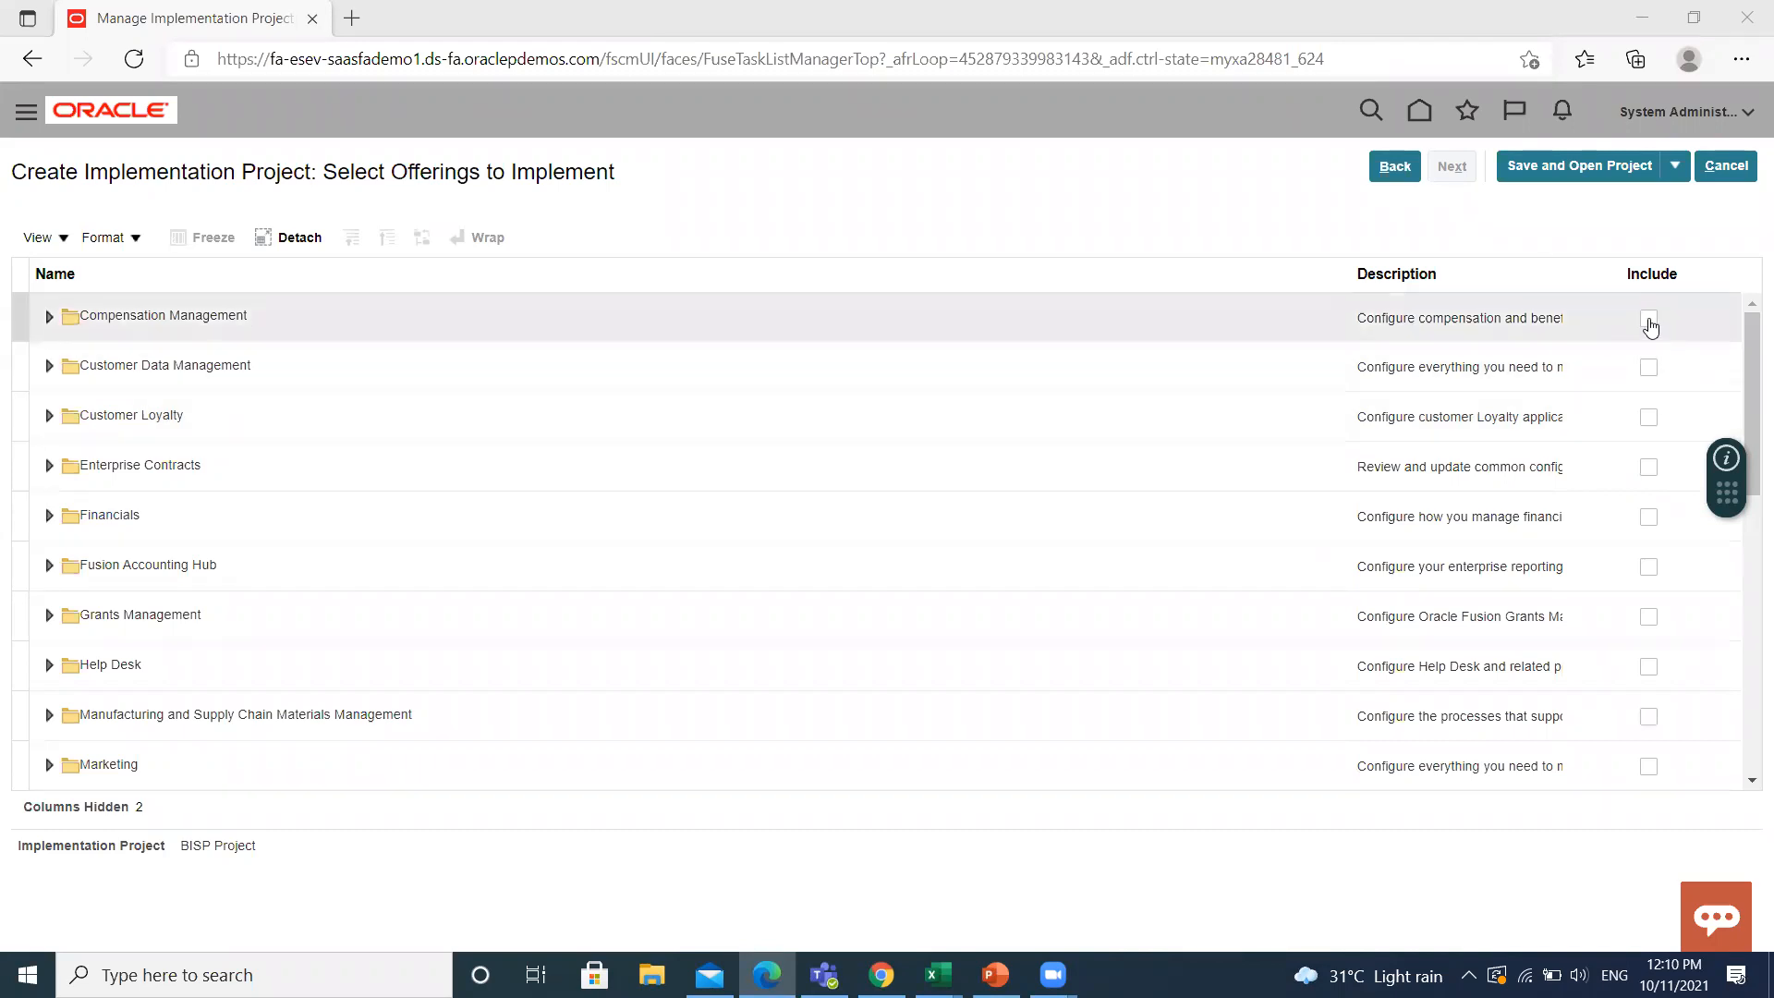
Include Compensation Management plus its Total Compensation Statements and Absence Management offerings
{"action": "left_click", "coordinate": [1648, 318]}
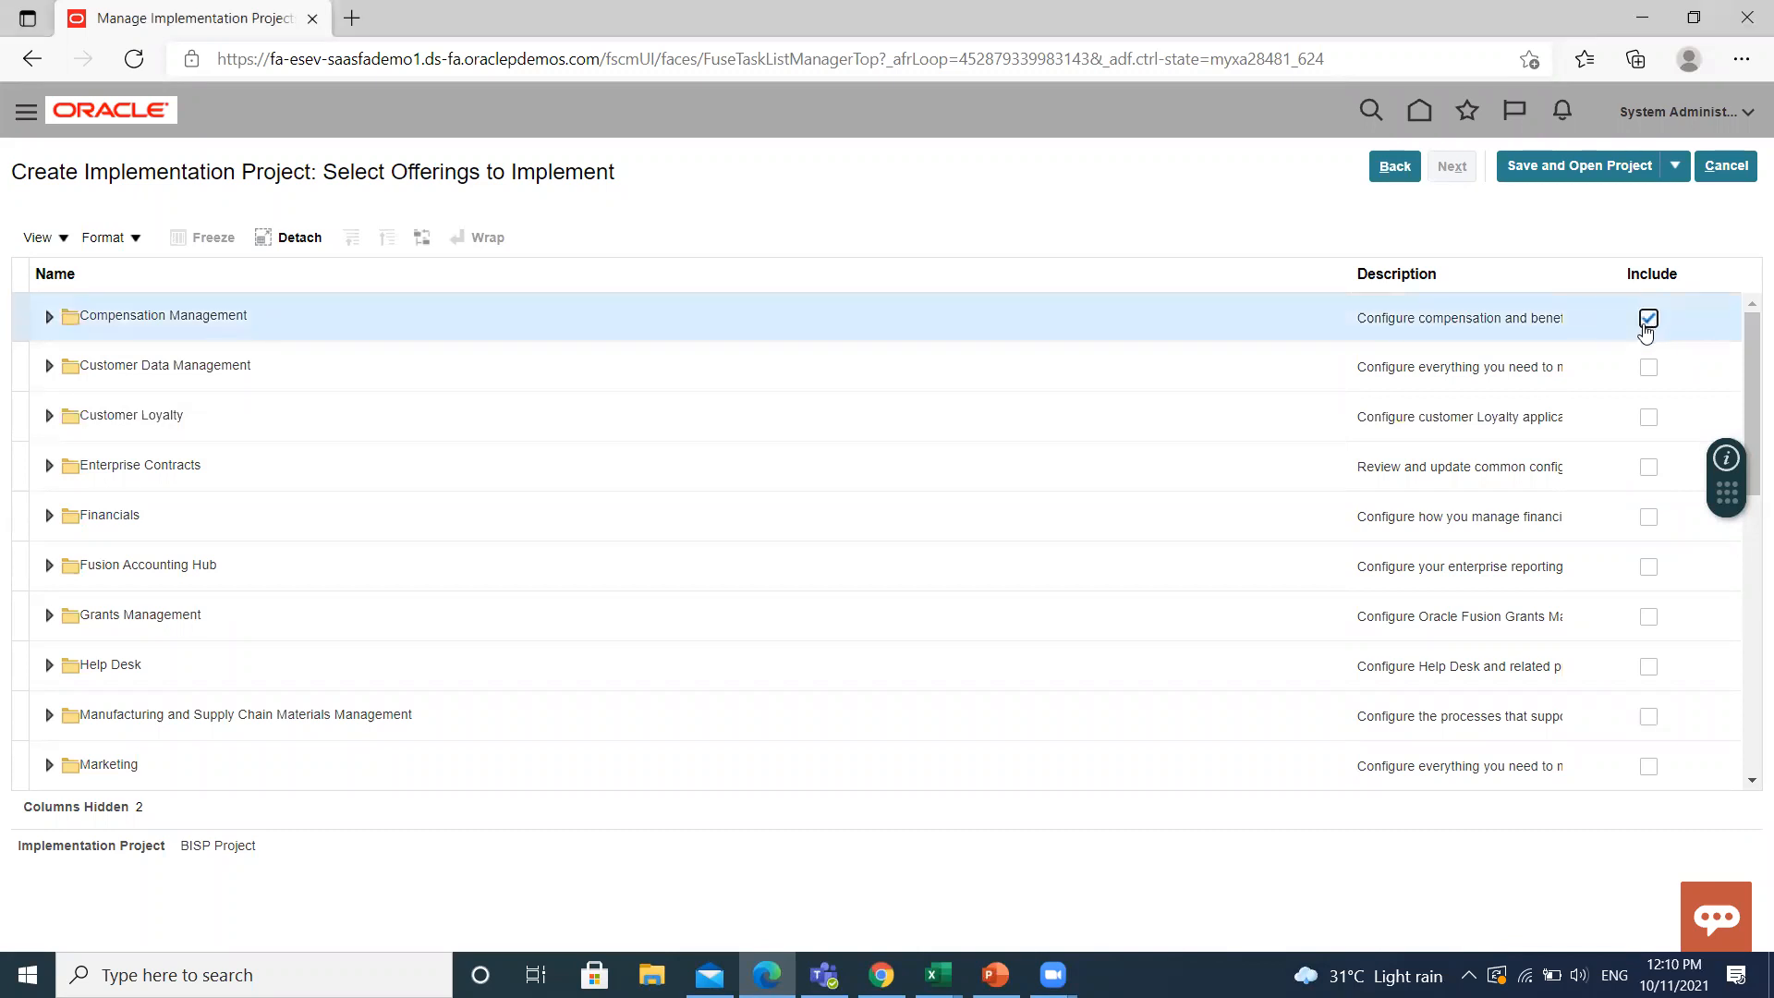
{"action": "left_click", "coordinate": [50, 316]}
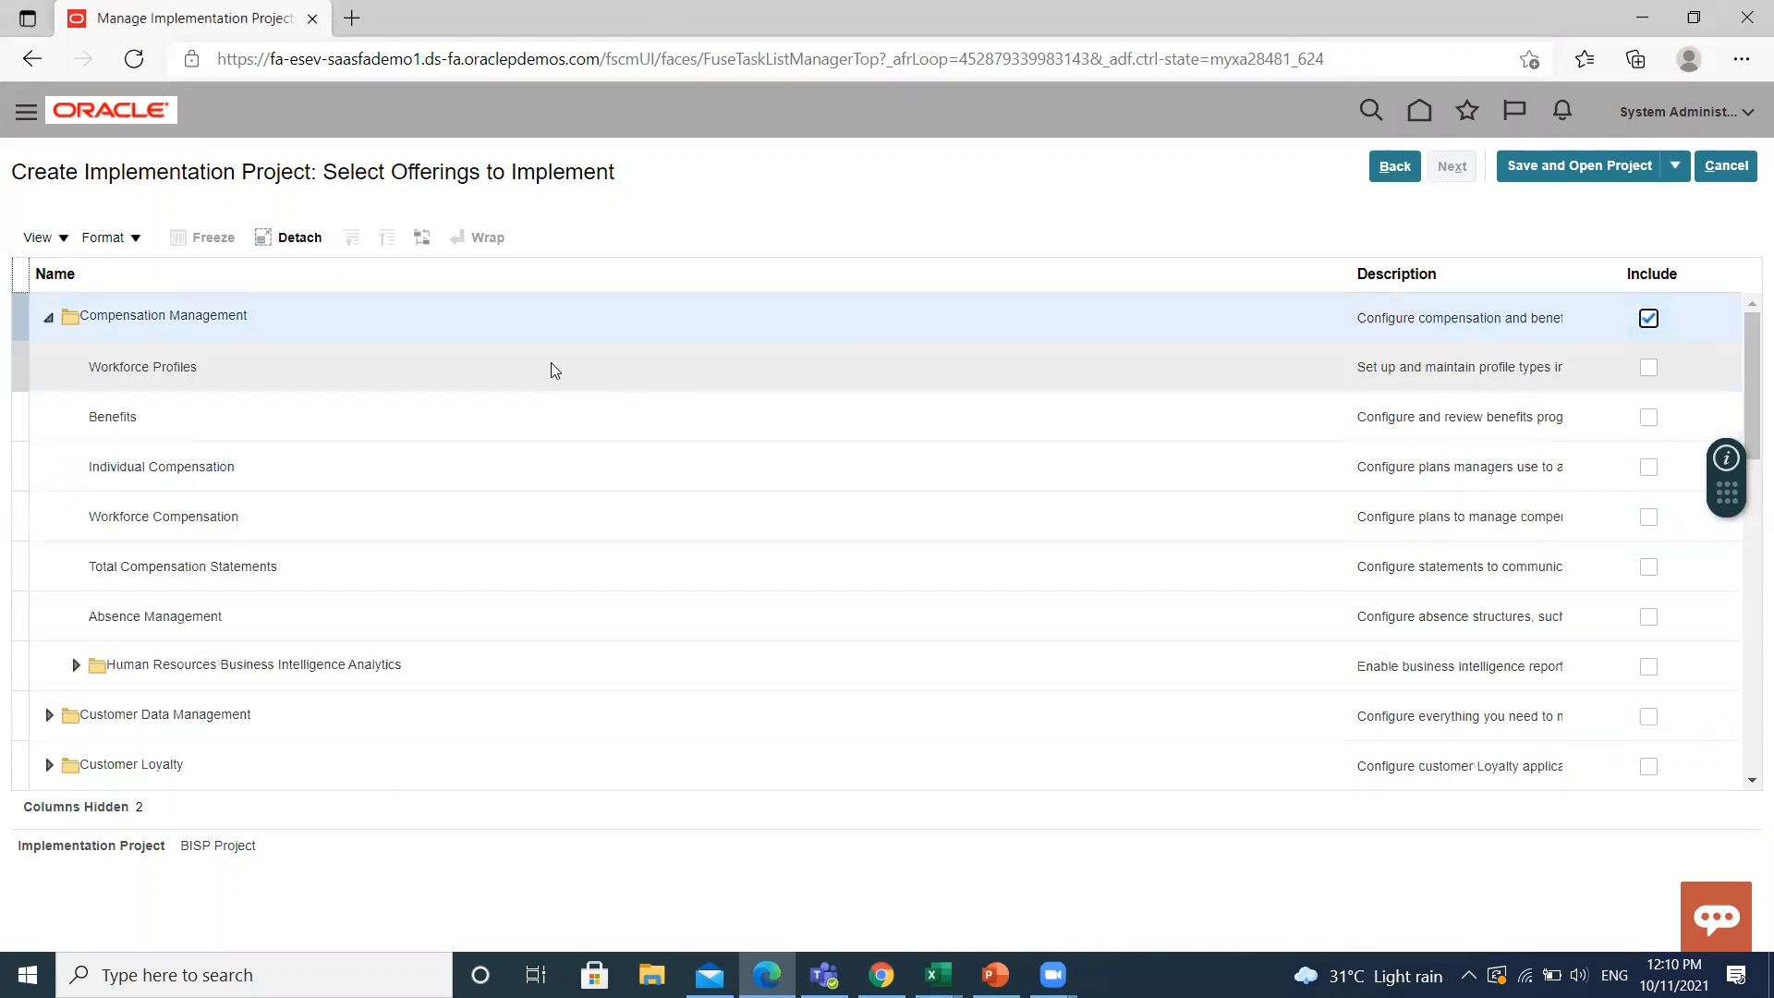
{"action": "mouse_move", "coordinate": [1678, 419]}
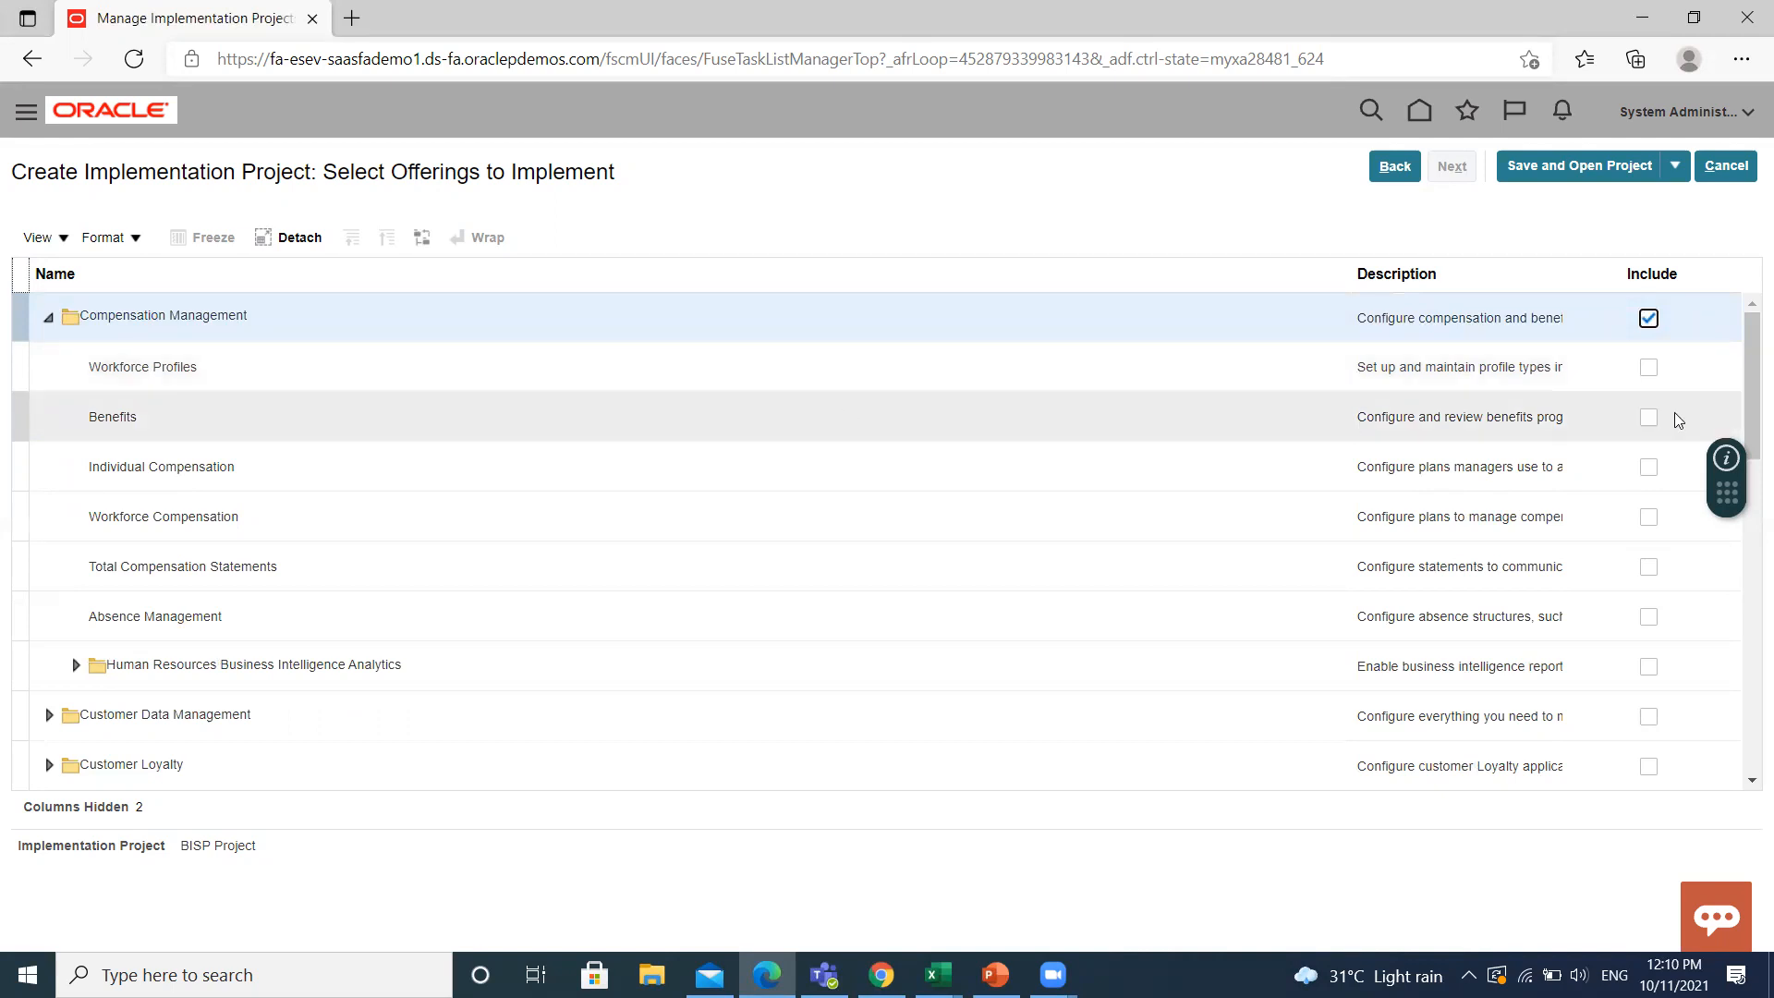
{"action": "mouse_move", "coordinate": [1648, 417]}
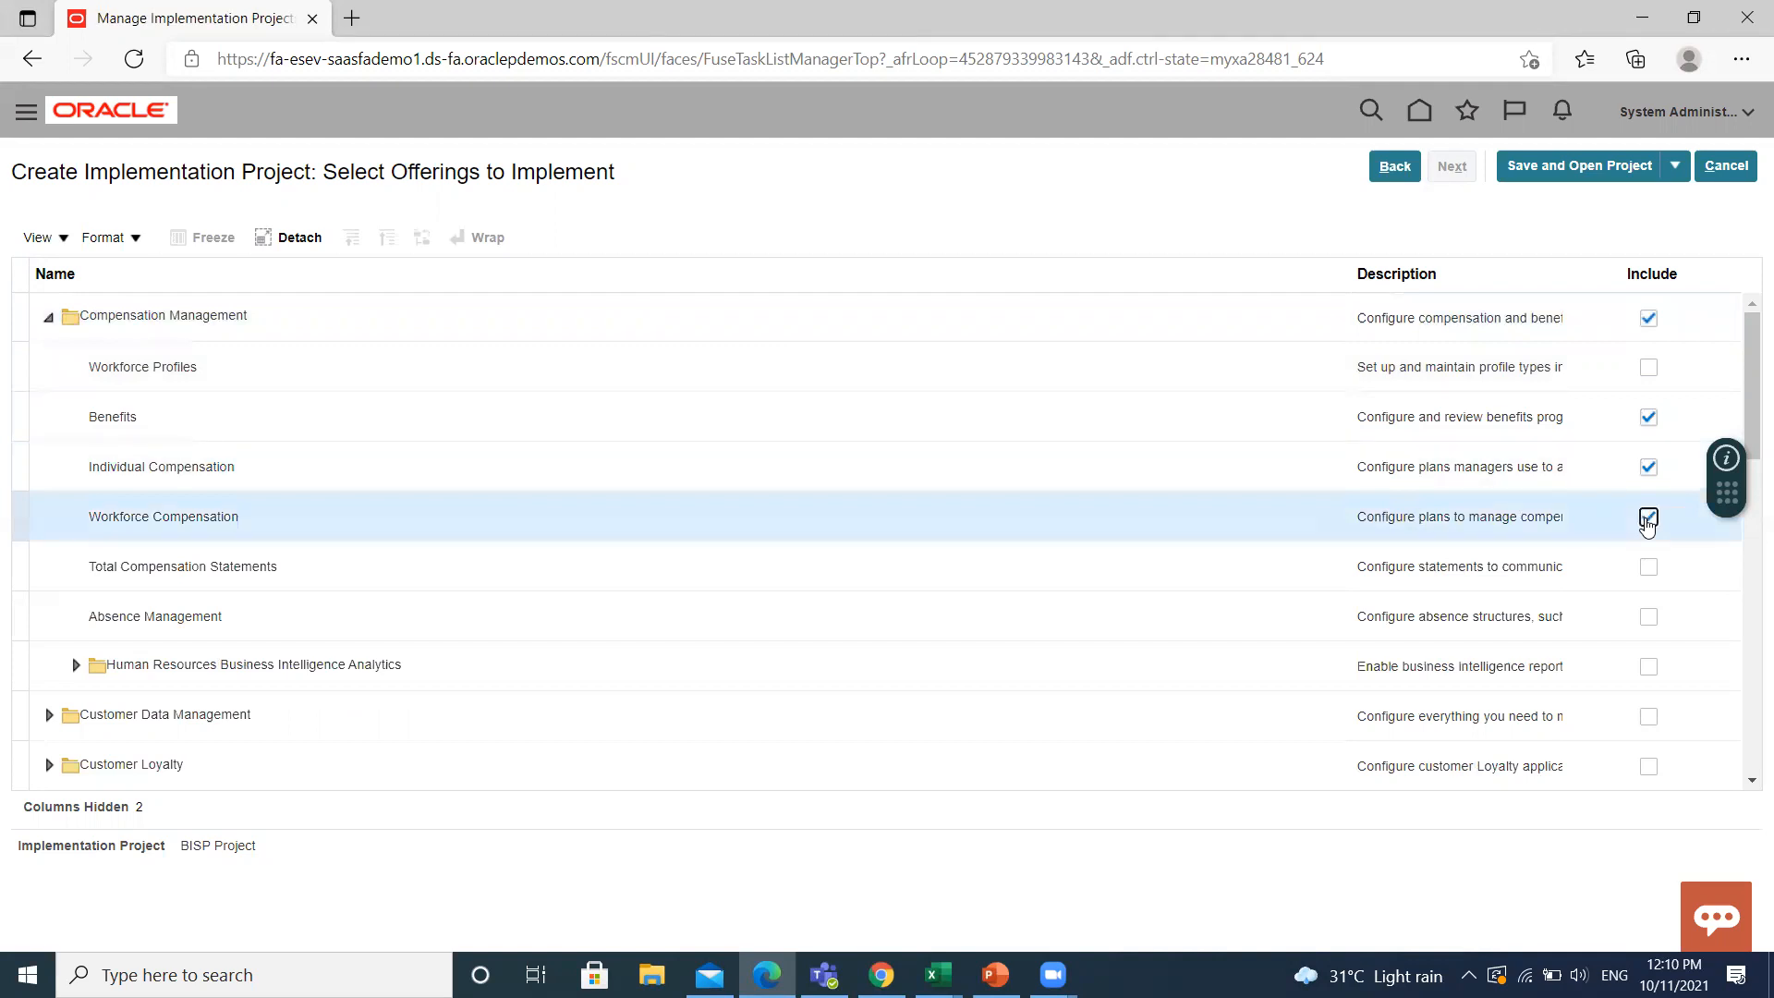
{"action": "left_click", "coordinate": [1648, 517]}
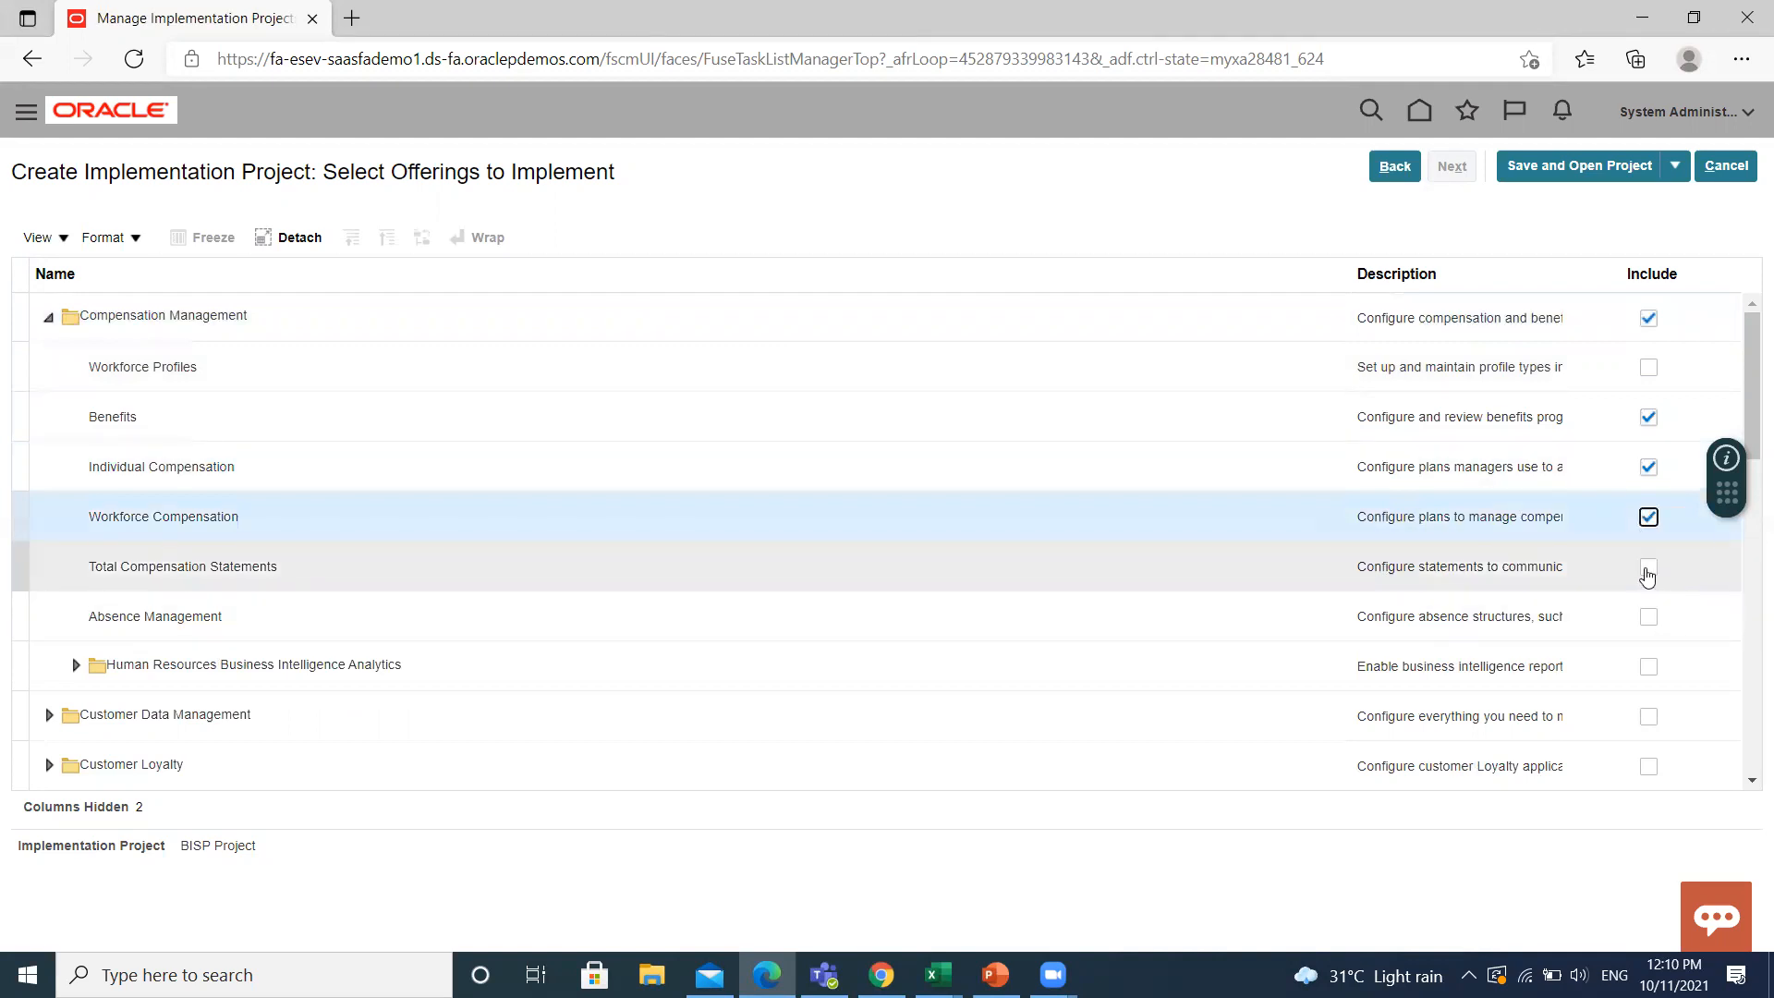
{"action": "left_click", "coordinate": [1648, 567]}
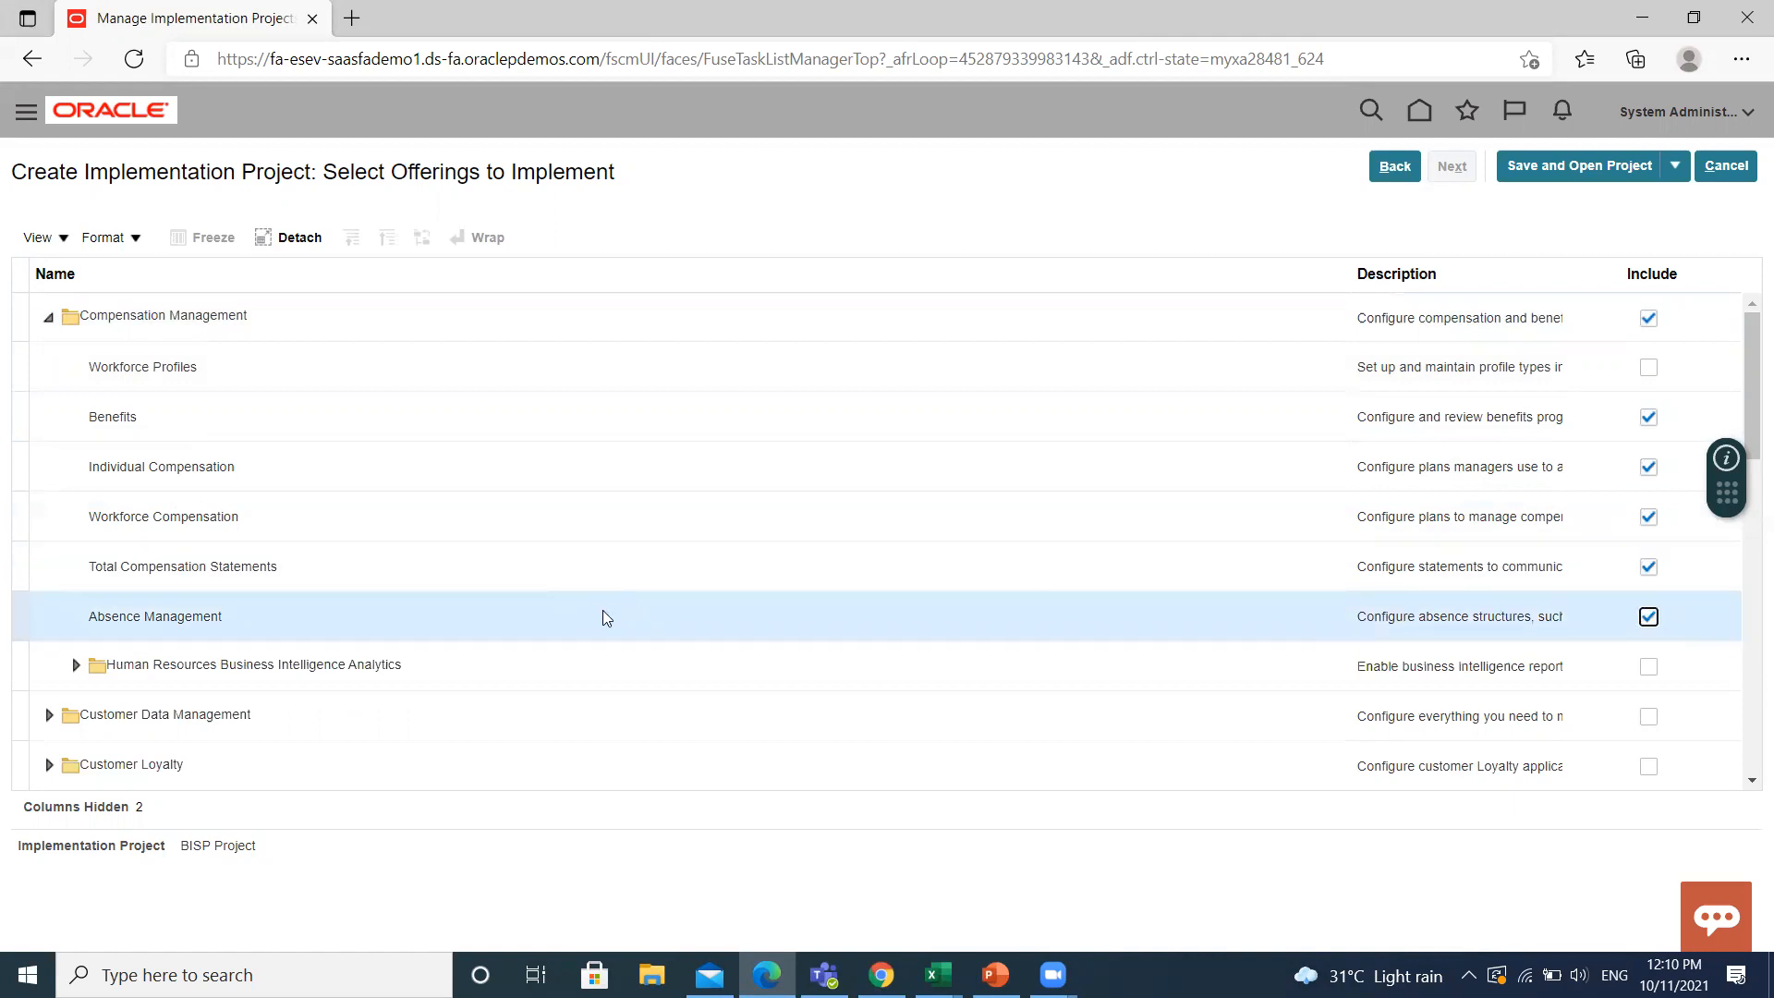
Include Workforce Deployment and tick its Payroll, Absence Management and Time and Labor offerings
{"action": "scroll", "scroll_direction": "down", "scroll_amount": 3}
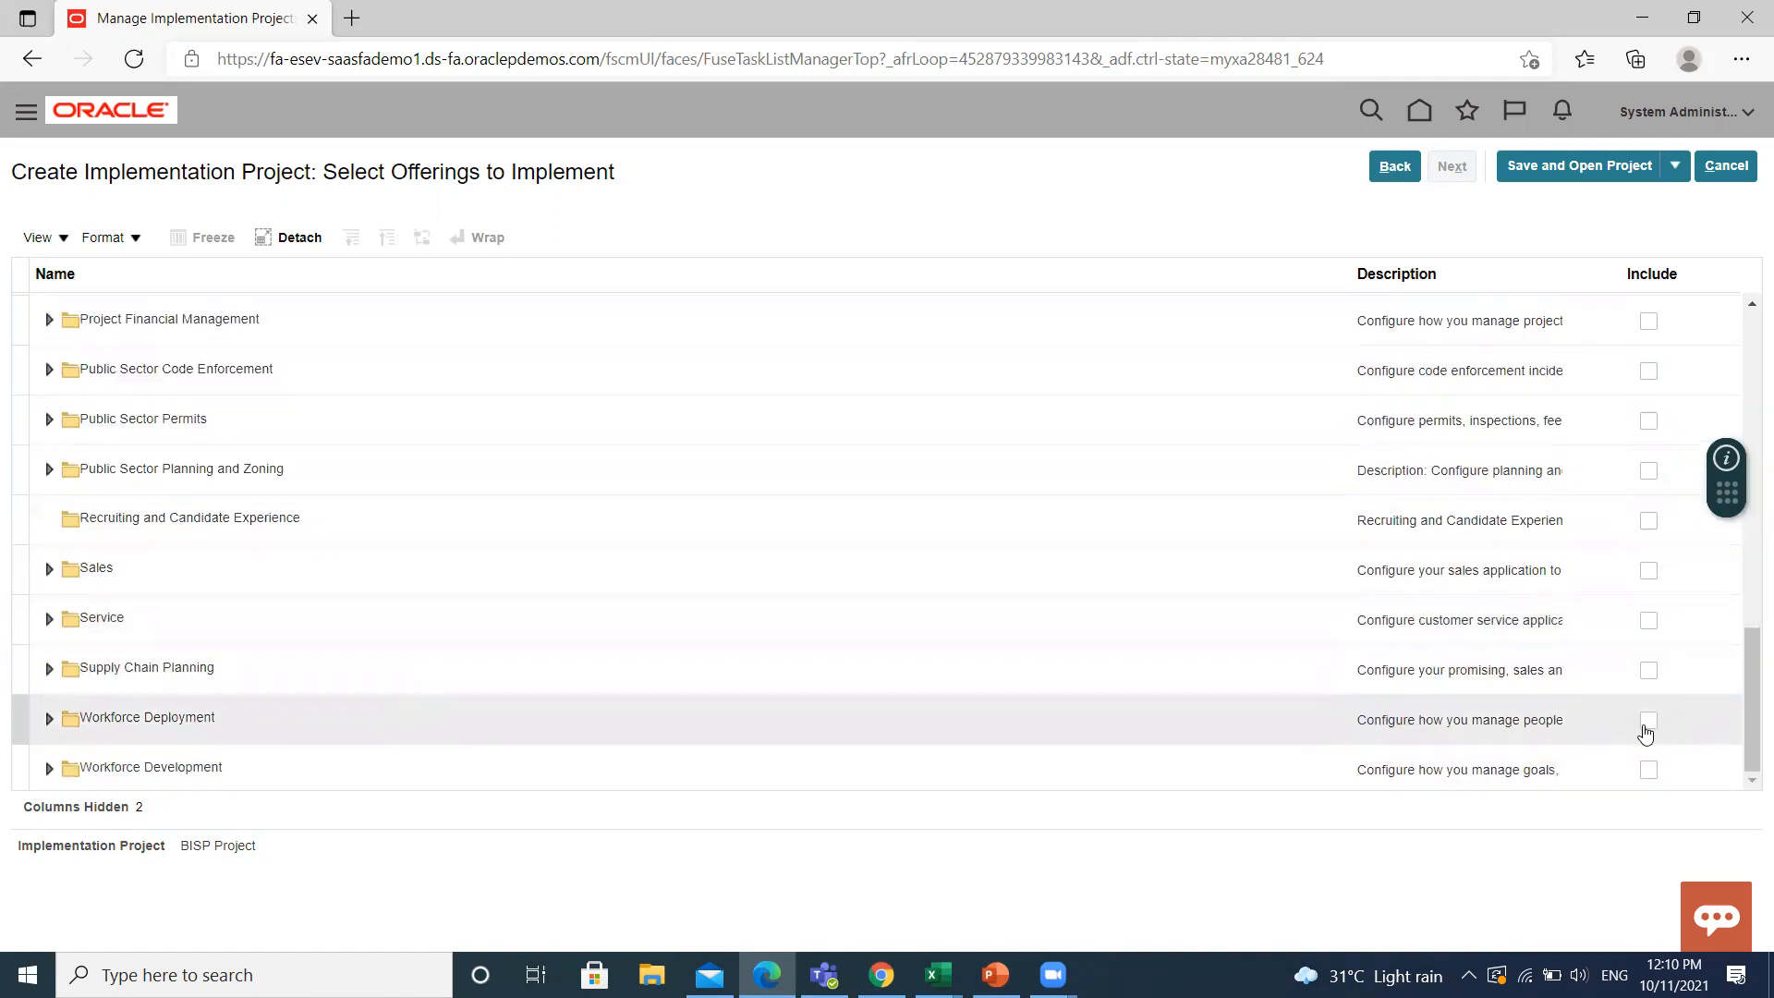
{"action": "left_click", "coordinate": [1647, 719]}
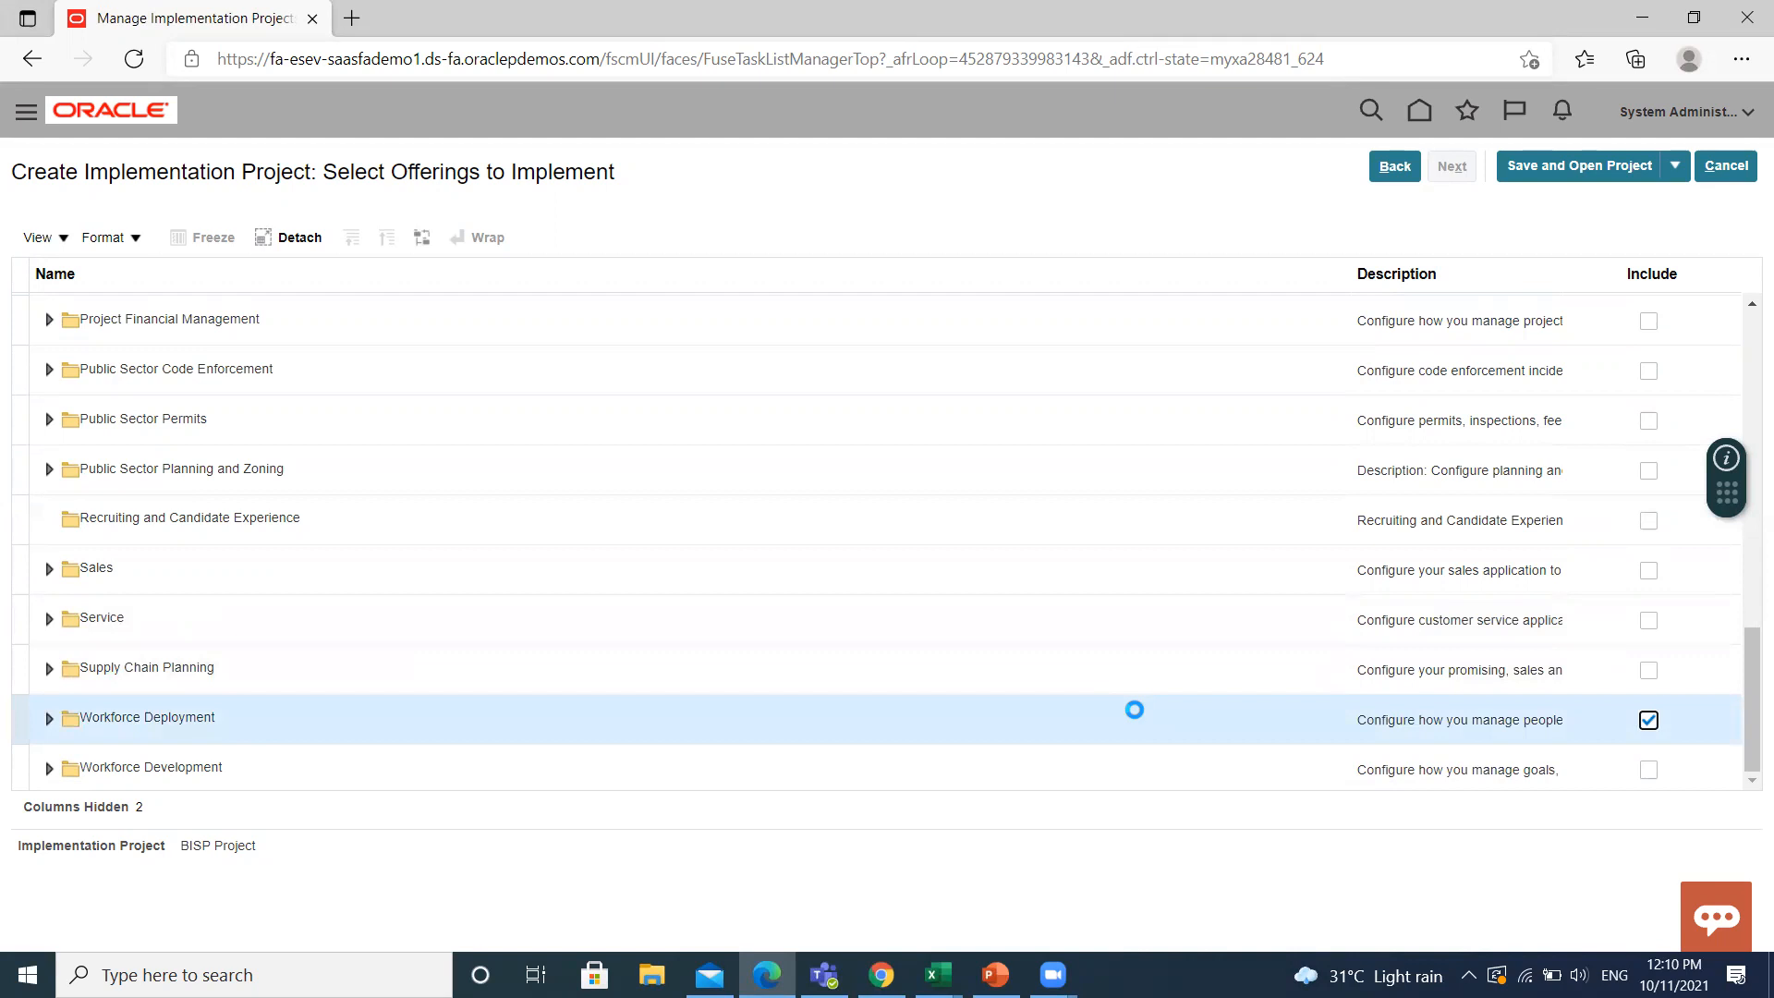
{"action": "left_click", "coordinate": [50, 717]}
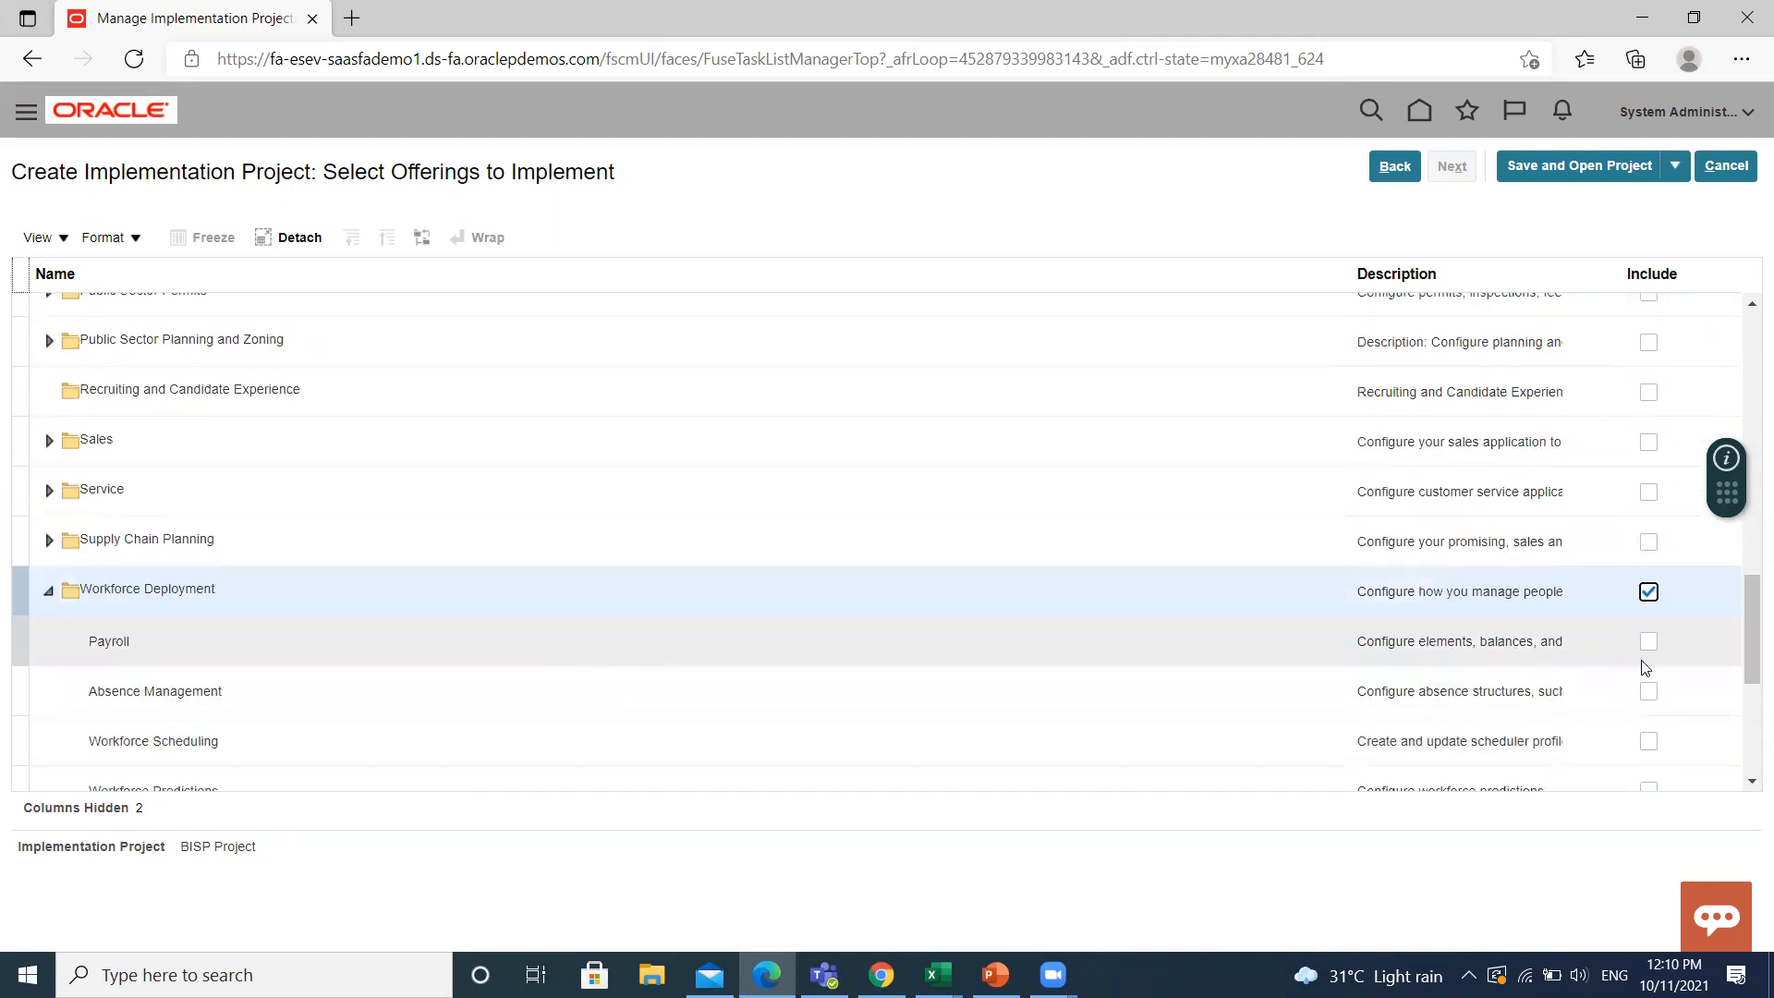
{"action": "left_click", "coordinate": [1648, 640]}
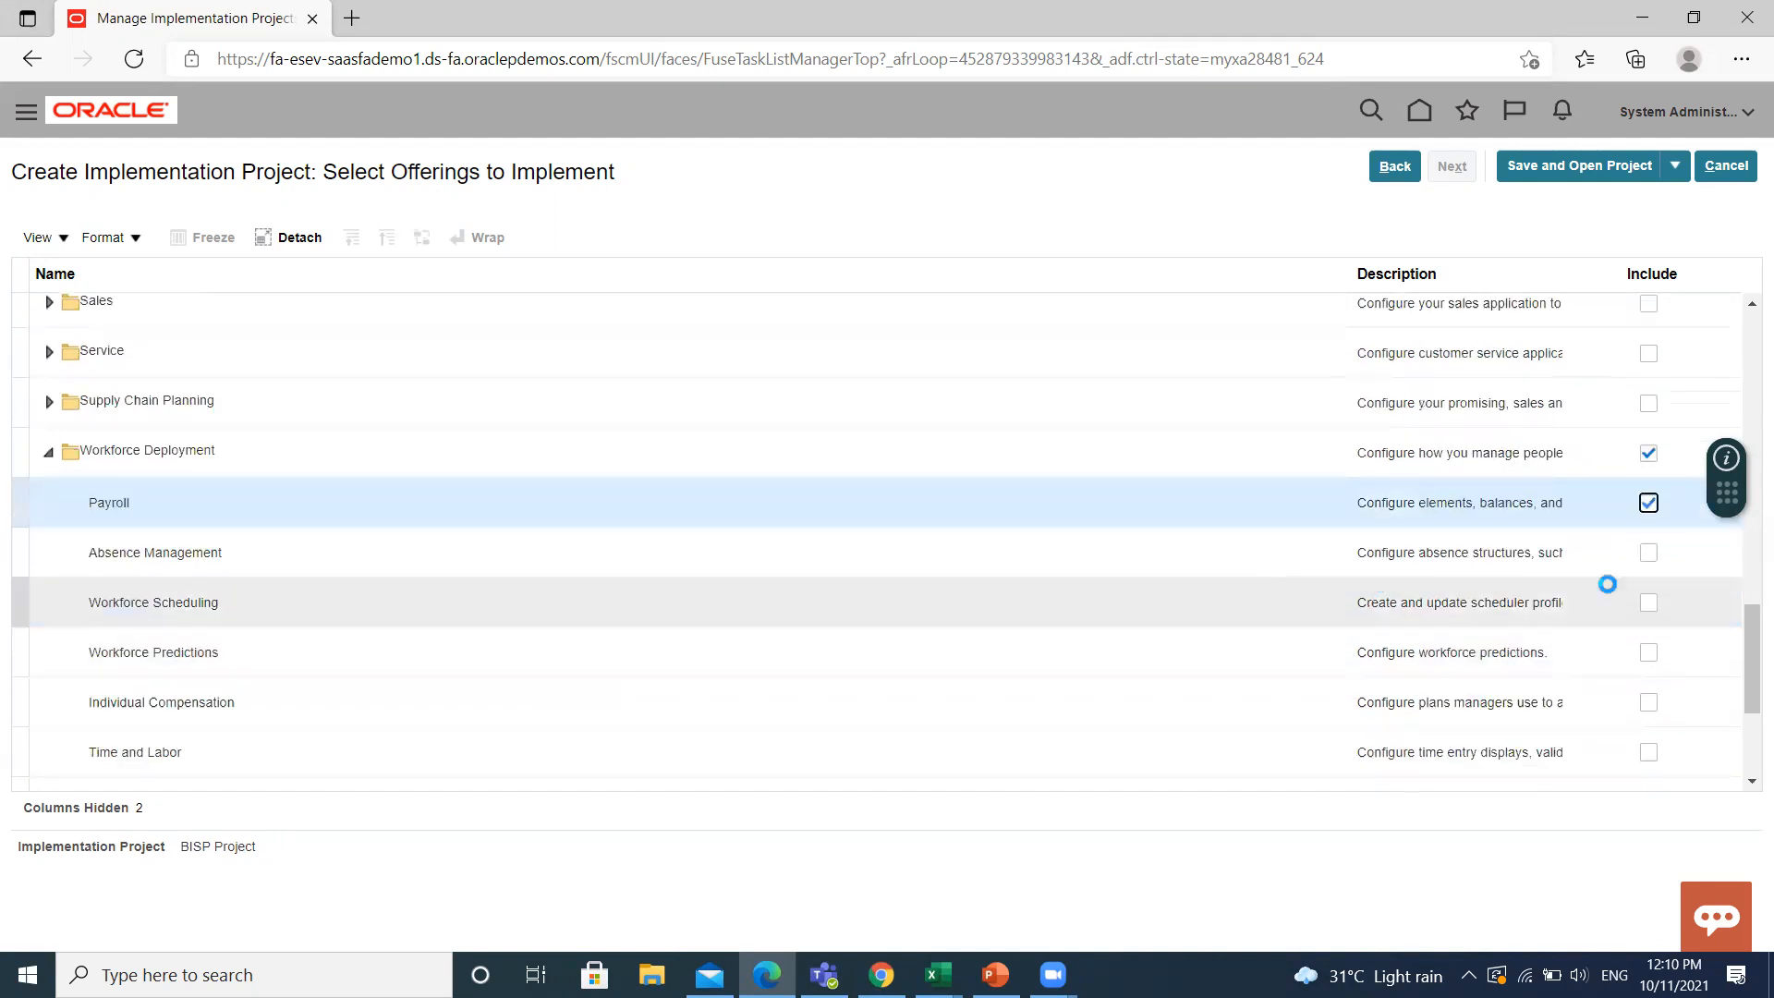
{"action": "left_click", "coordinate": [1648, 553]}
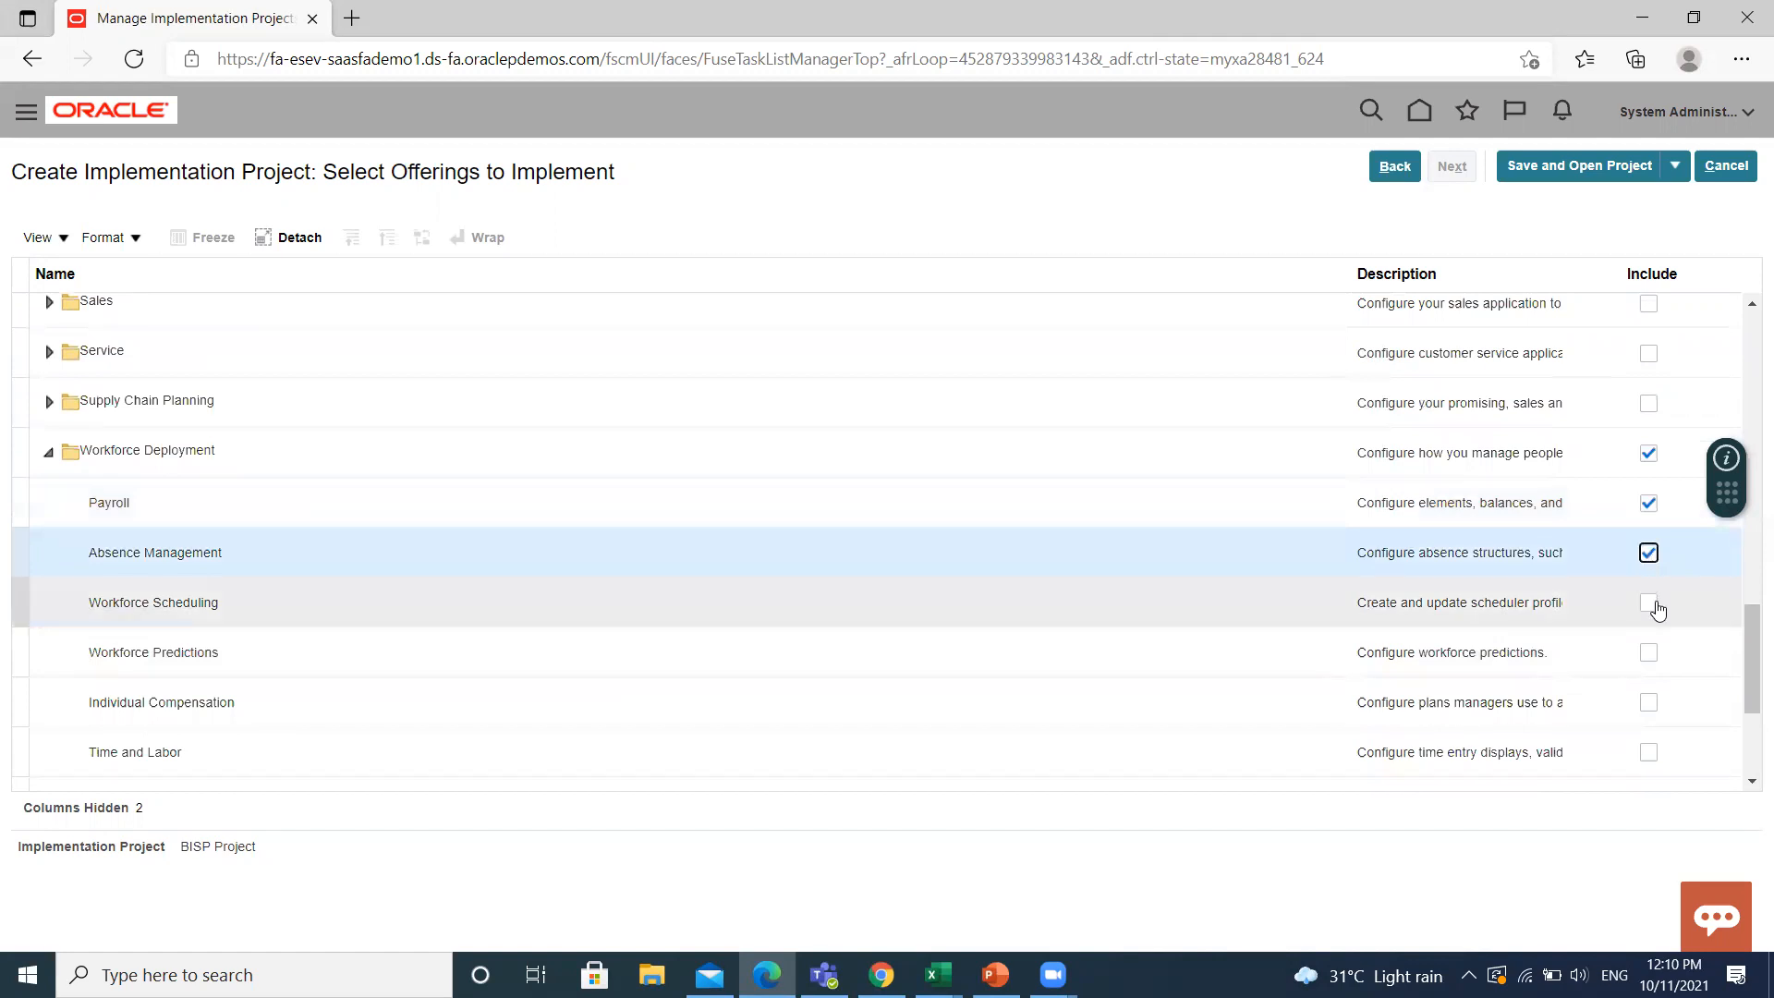
{"action": "mouse_move", "coordinate": [1648, 699]}
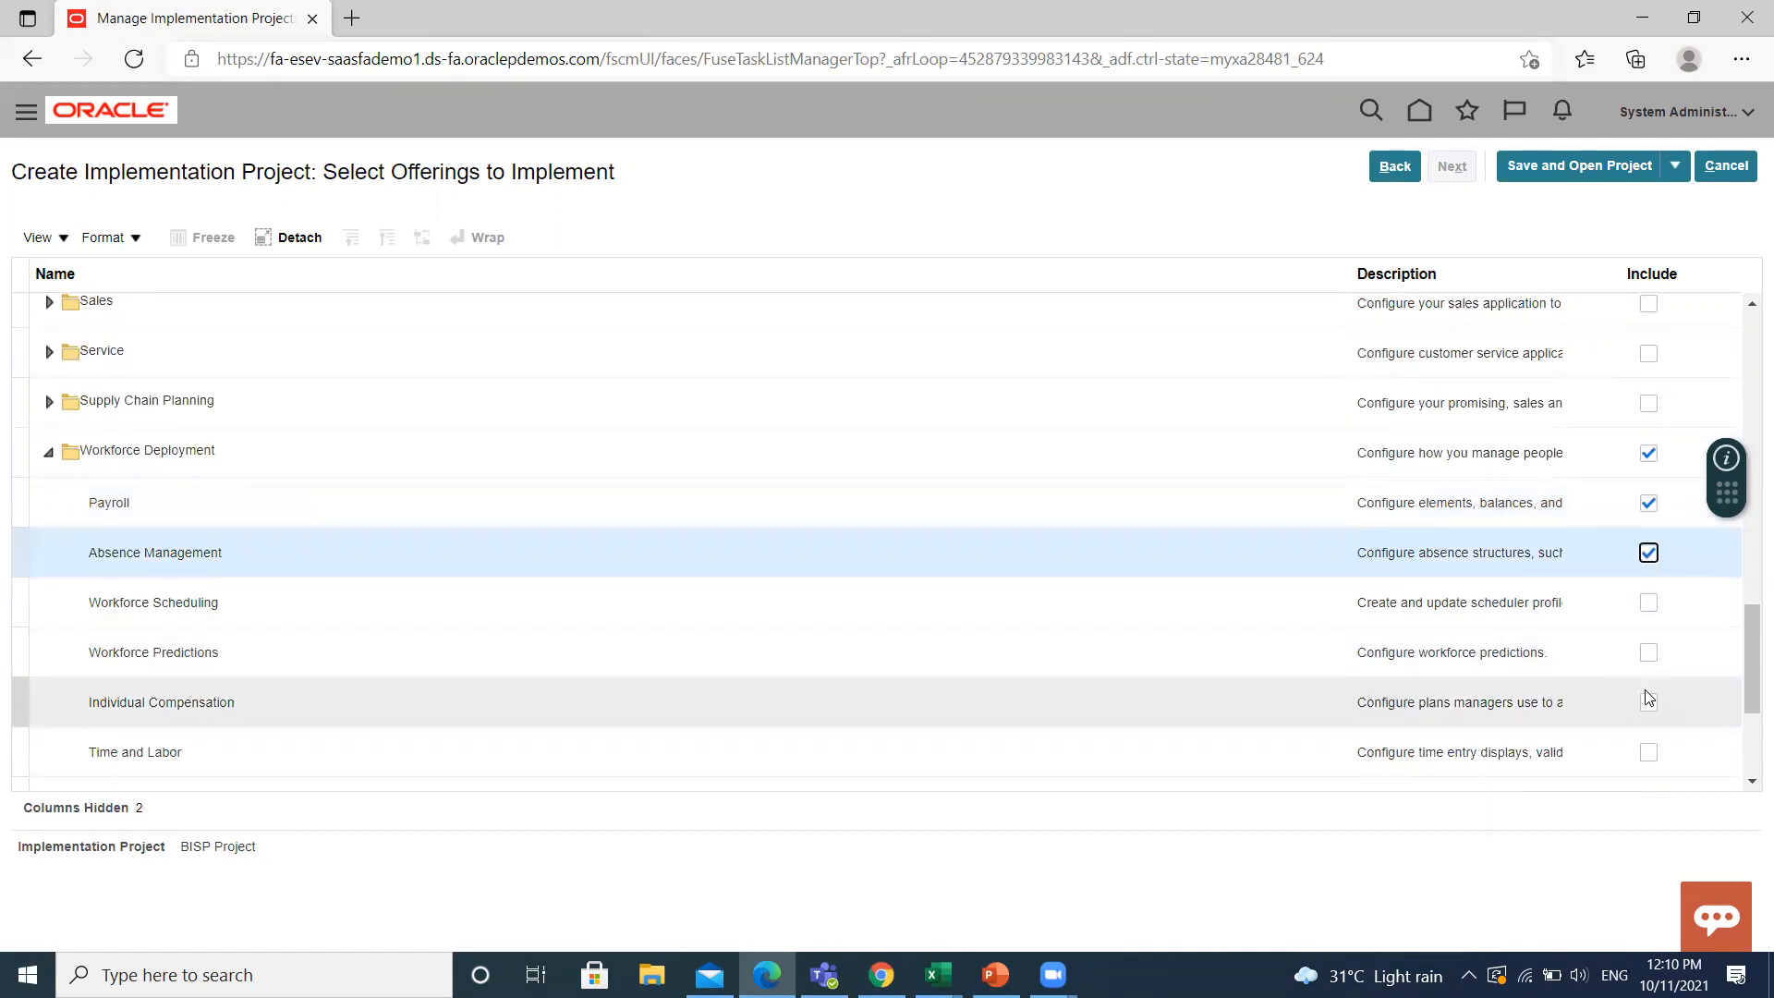
{"action": "scroll", "scroll_direction": "down", "scroll_amount": 3}
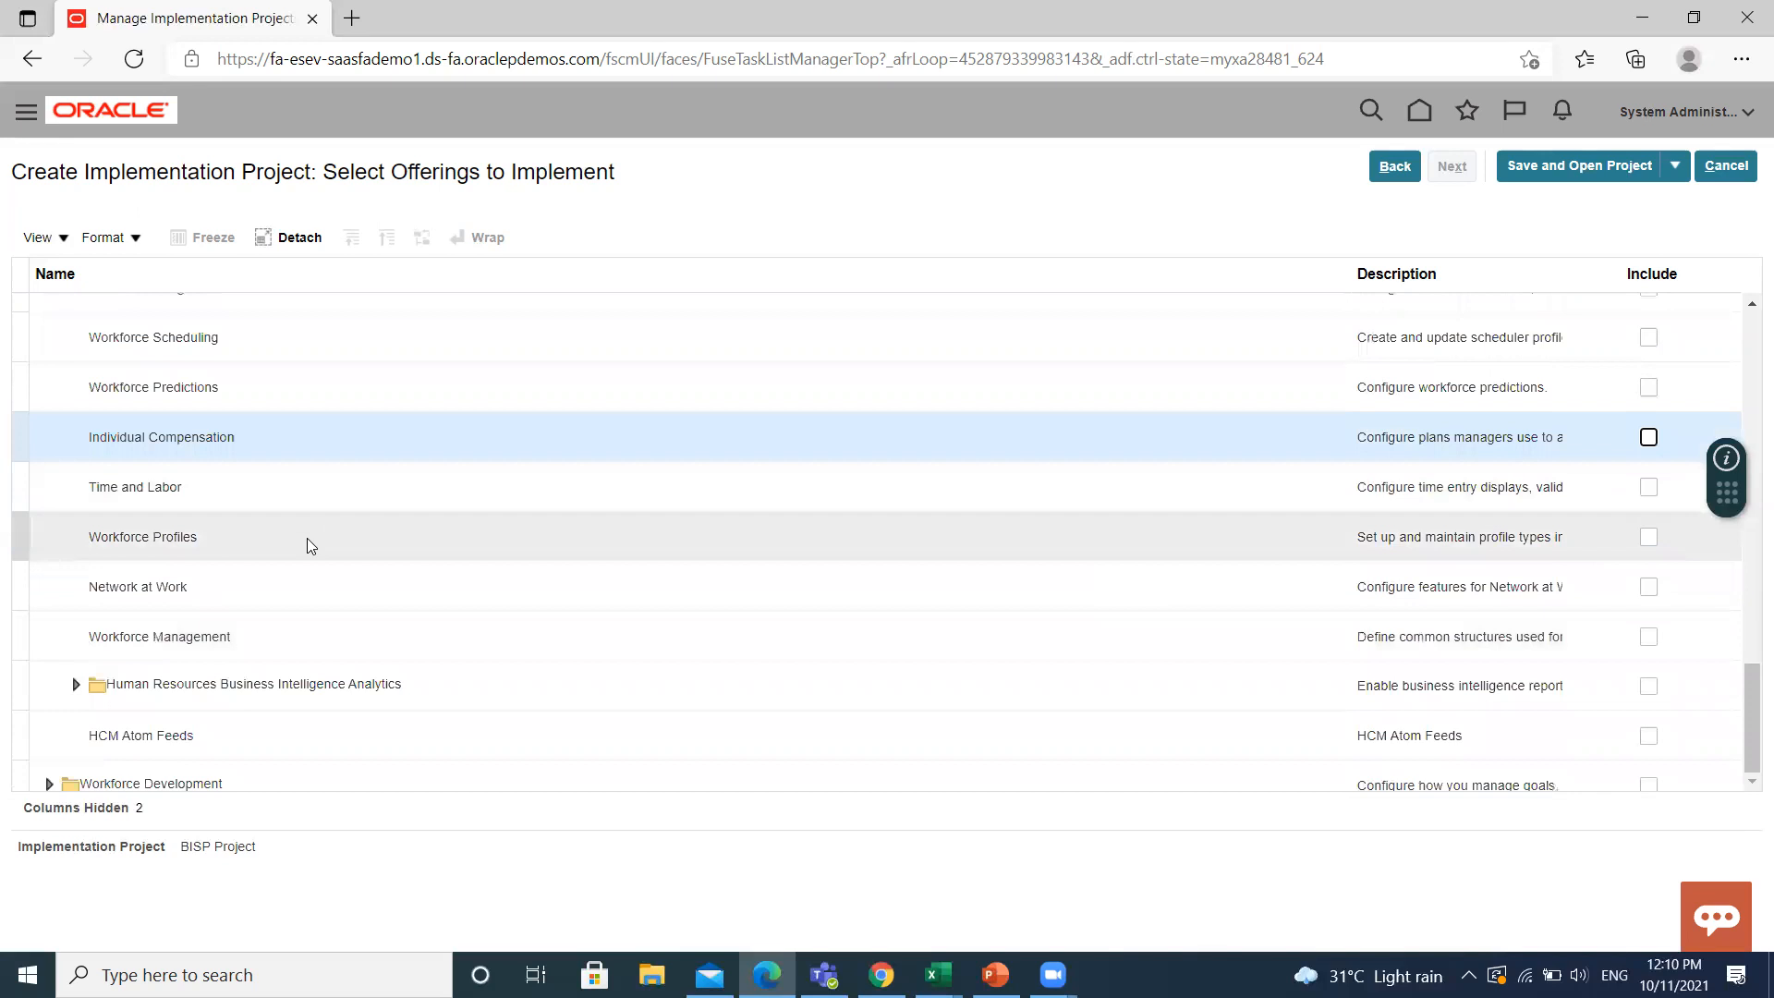
{"action": "mouse_move", "coordinate": [1658, 650]}
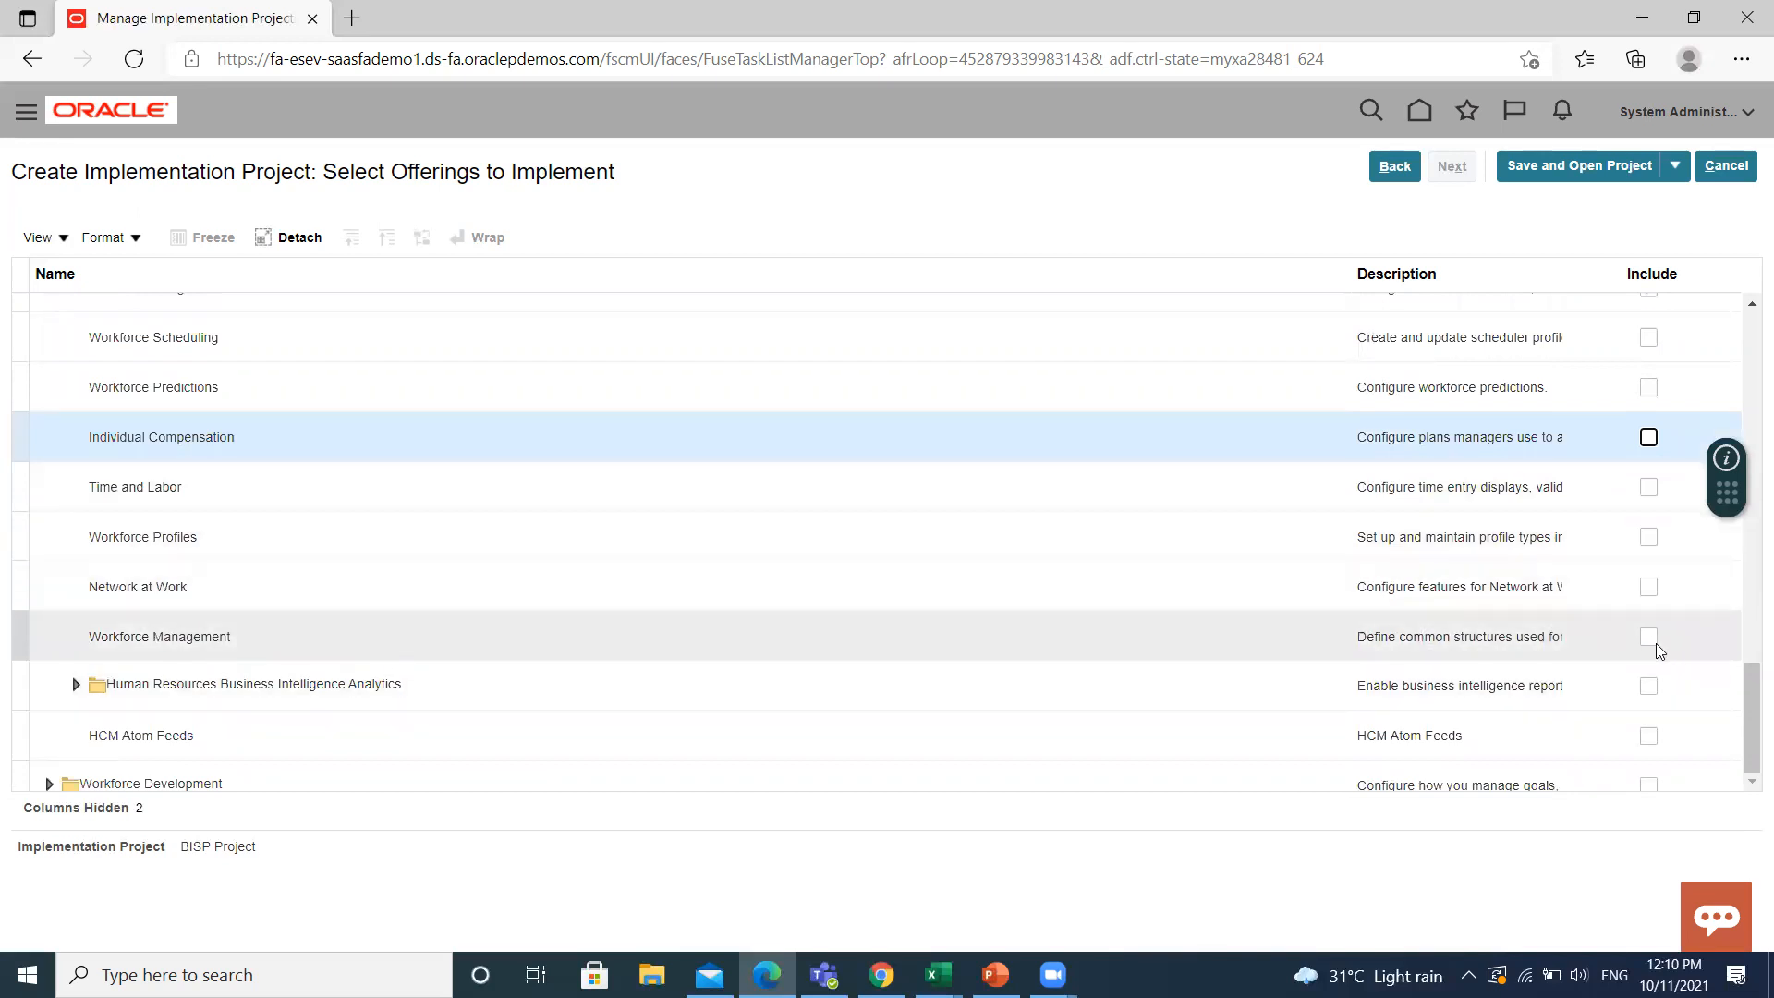
{"action": "left_click", "coordinate": [158, 635]}
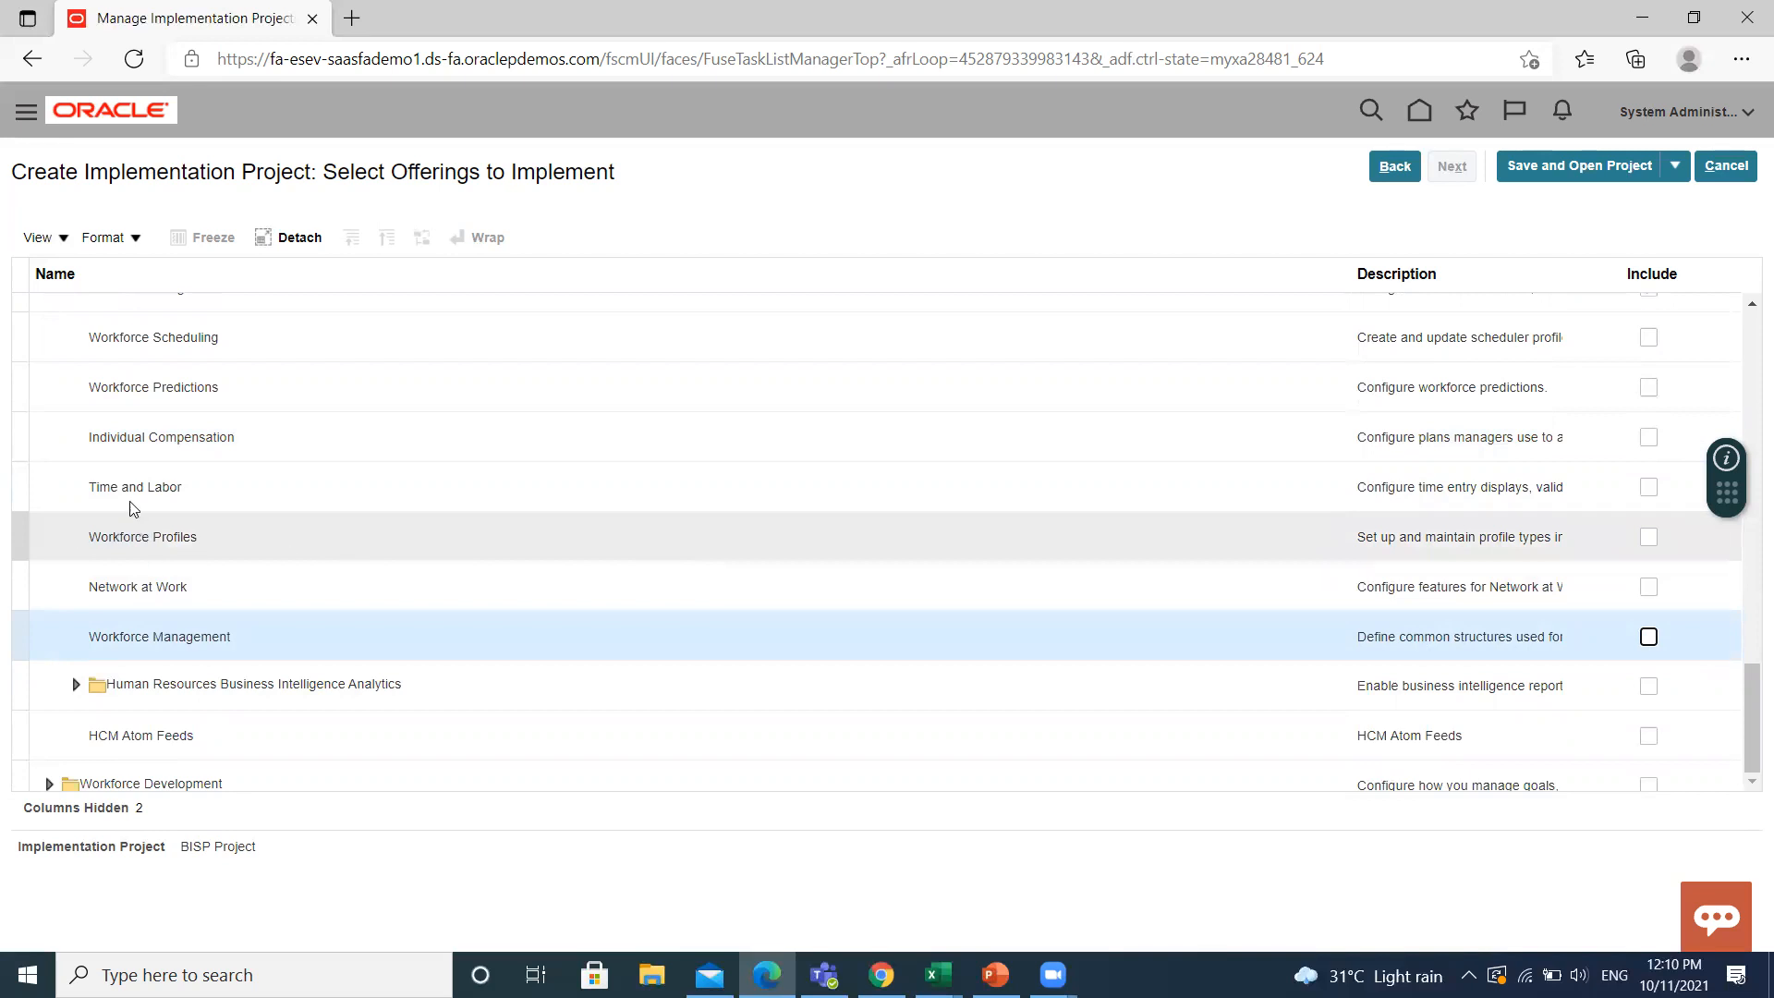
{"action": "left_click", "coordinate": [1648, 487]}
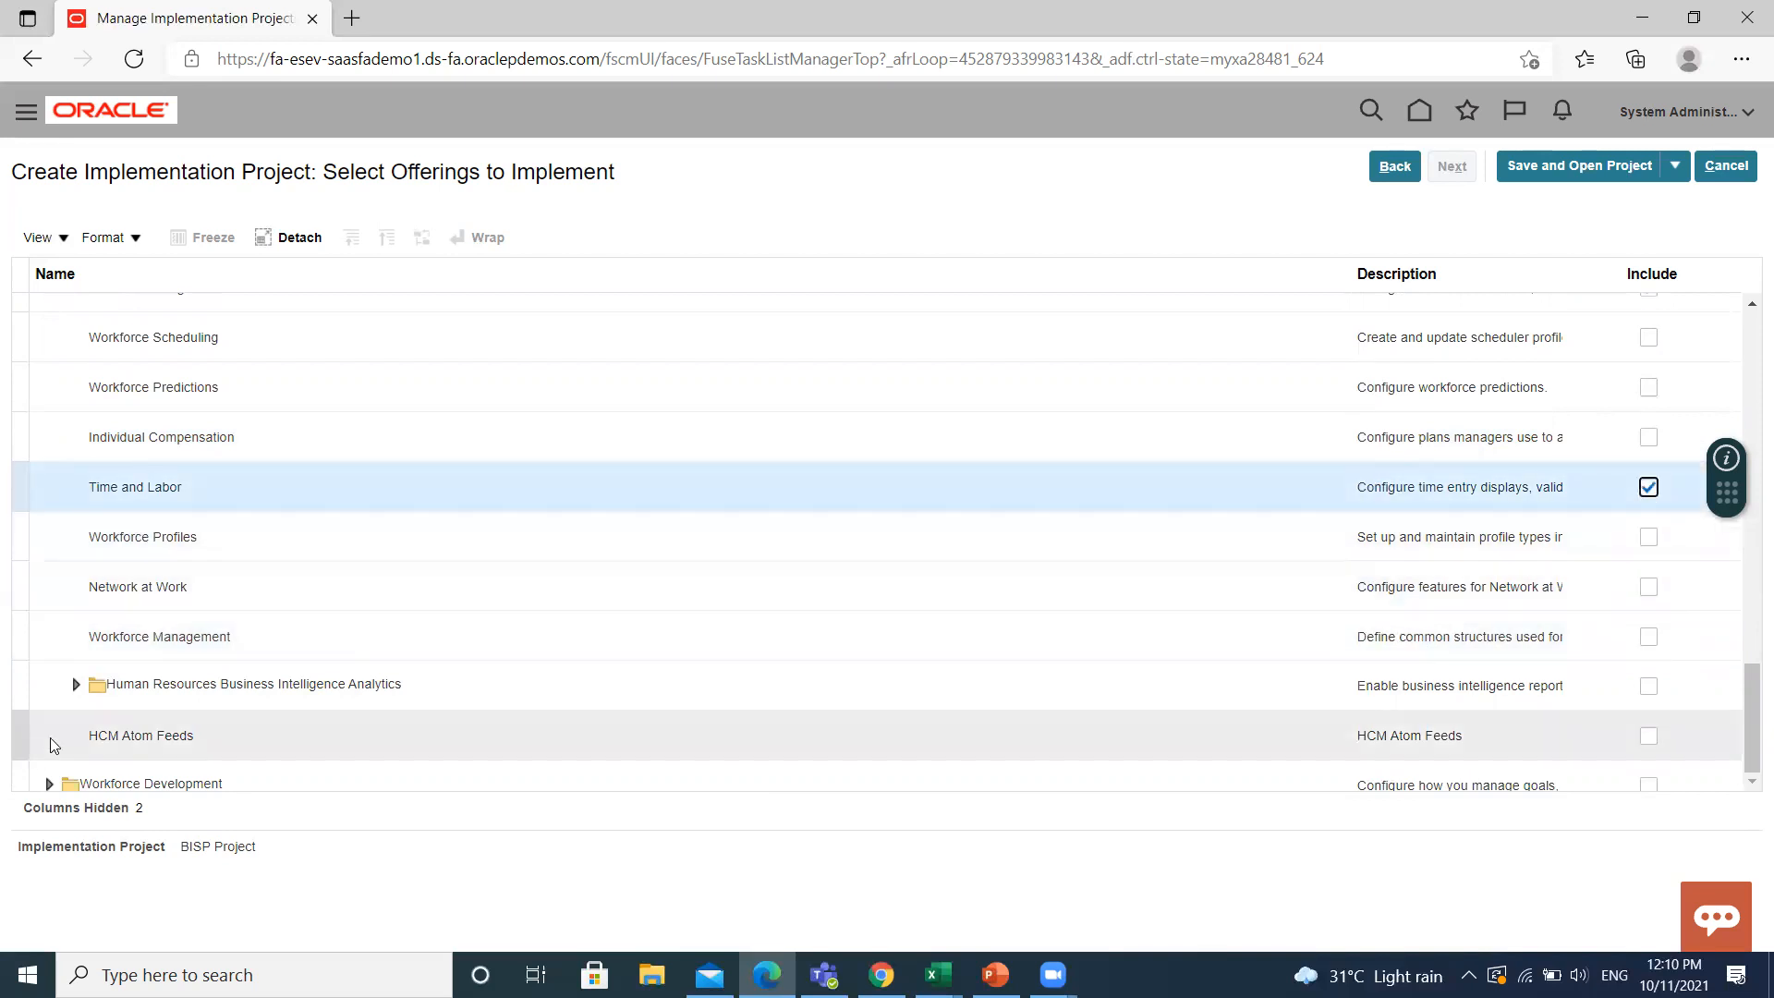
{"action": "mouse_move", "coordinate": [1747, 727]}
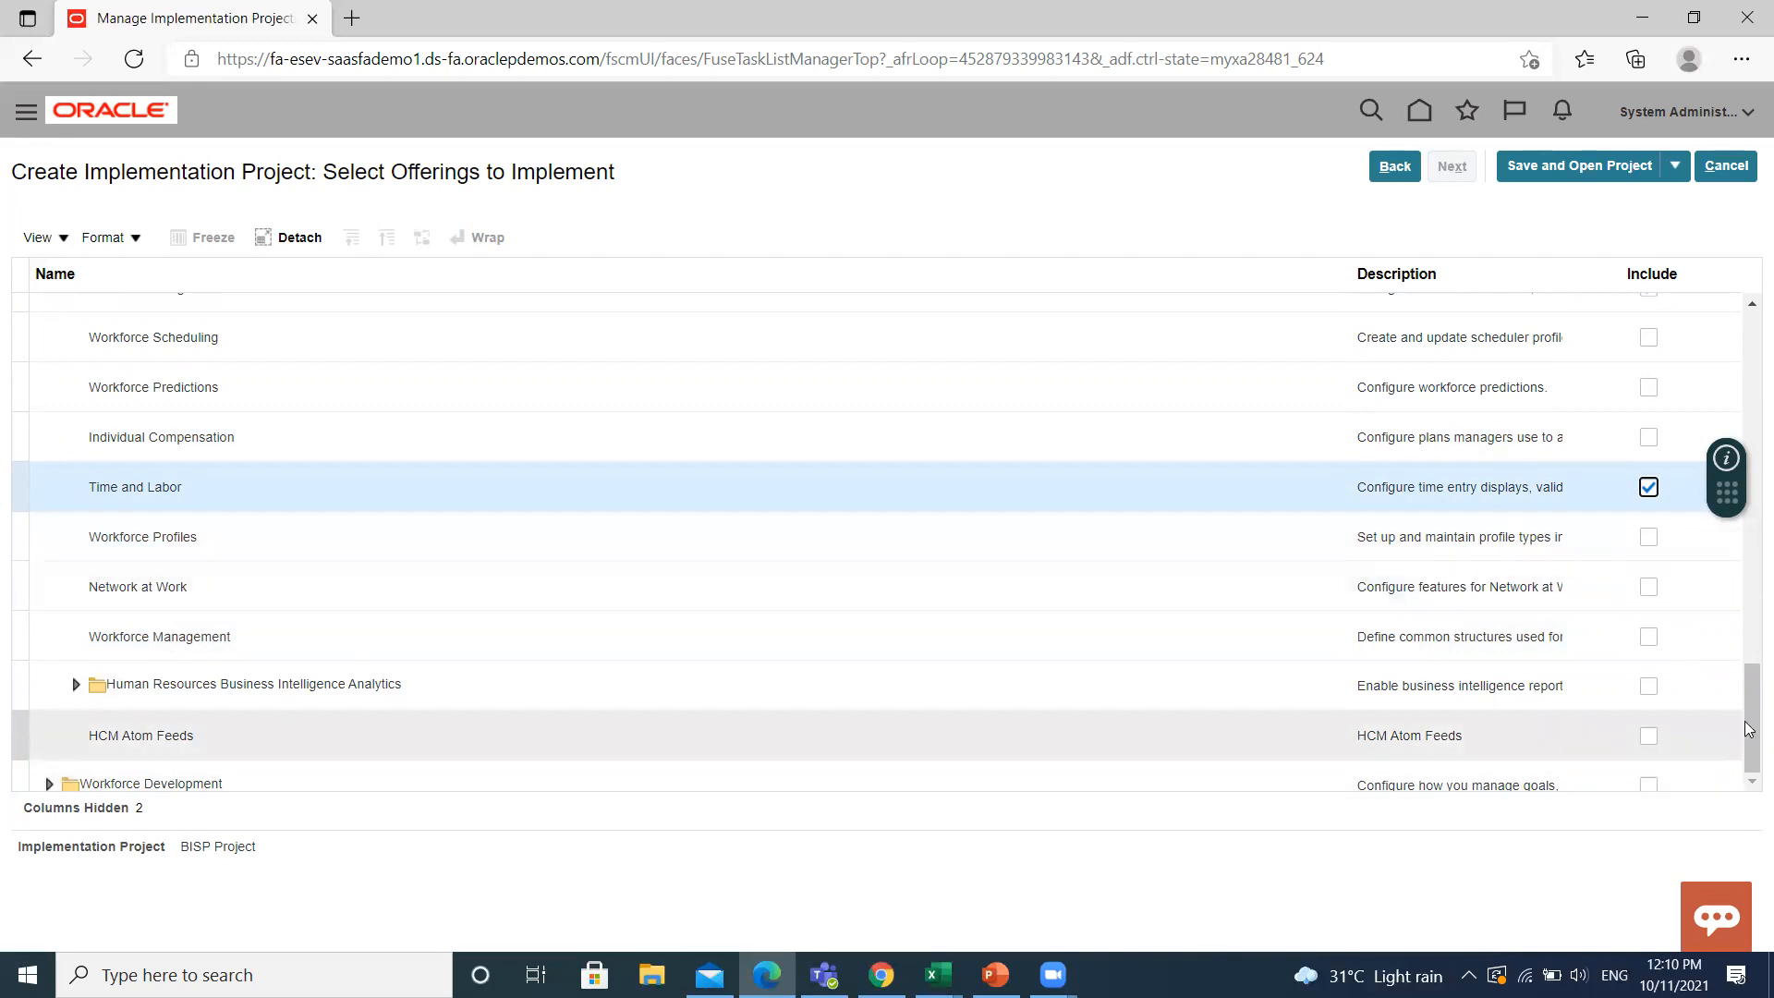
Include Workforce Development and expand it to add Talent Review and Succession Management
{"action": "left_click", "coordinate": [1648, 781]}
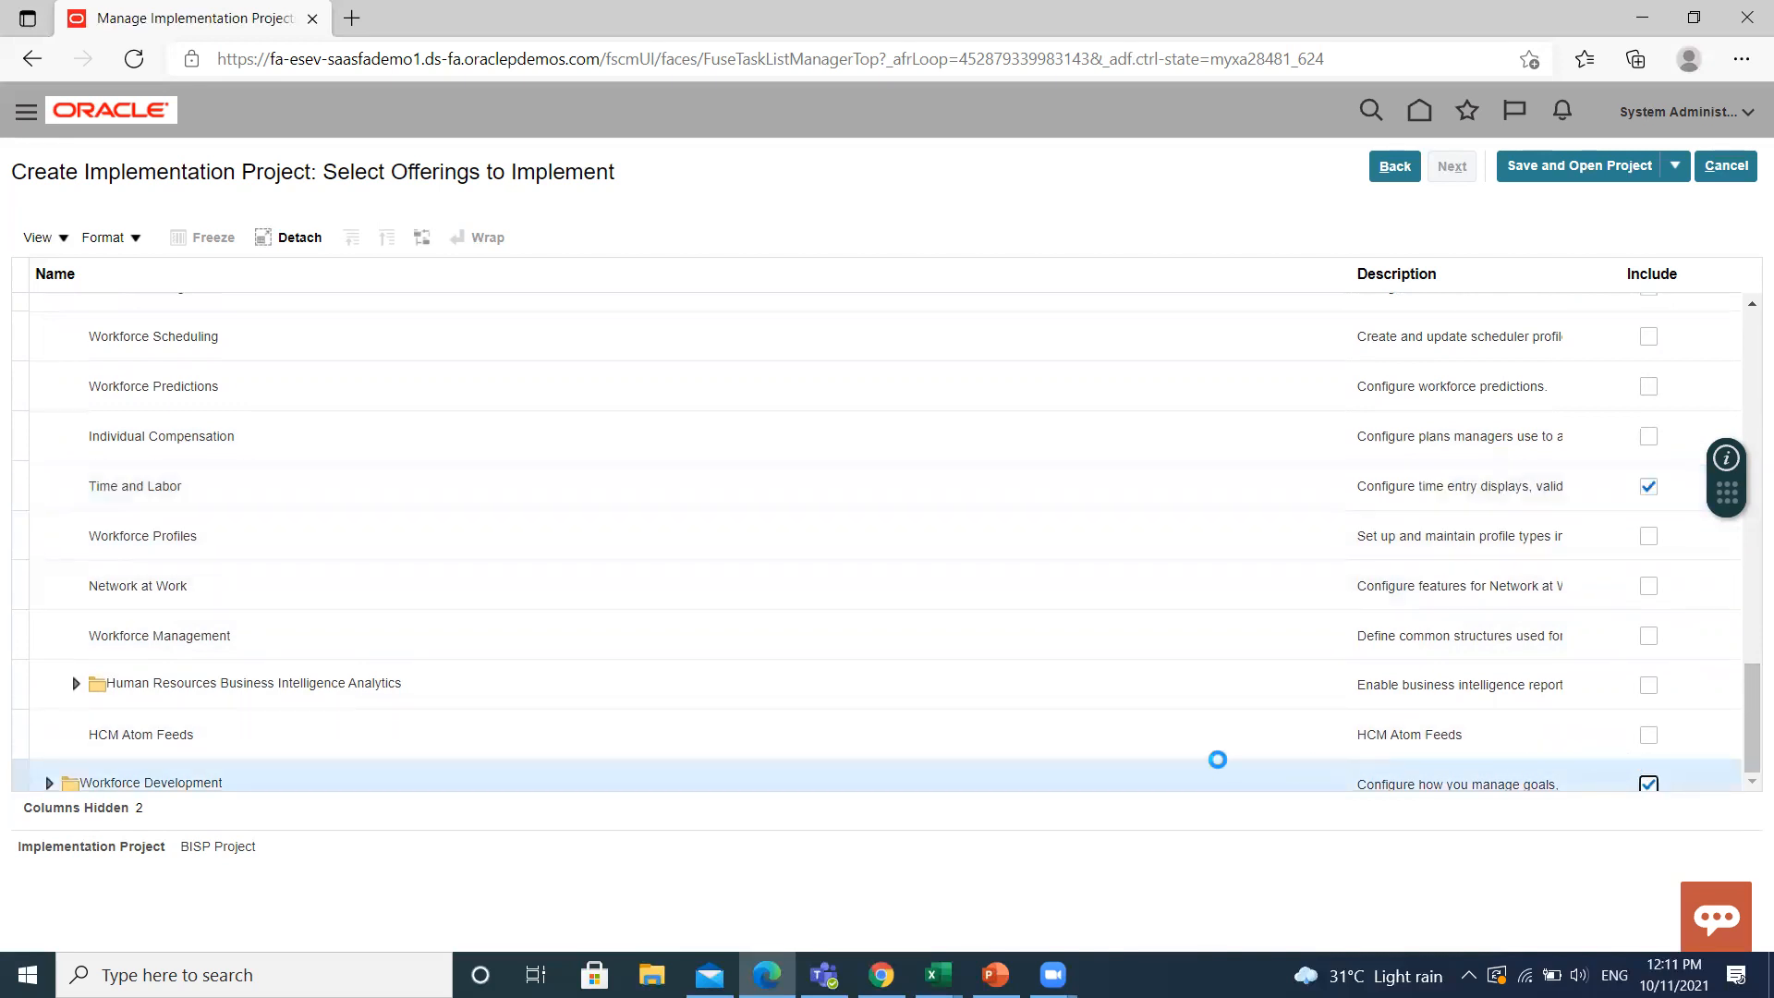
{"action": "left_click", "coordinate": [50, 782]}
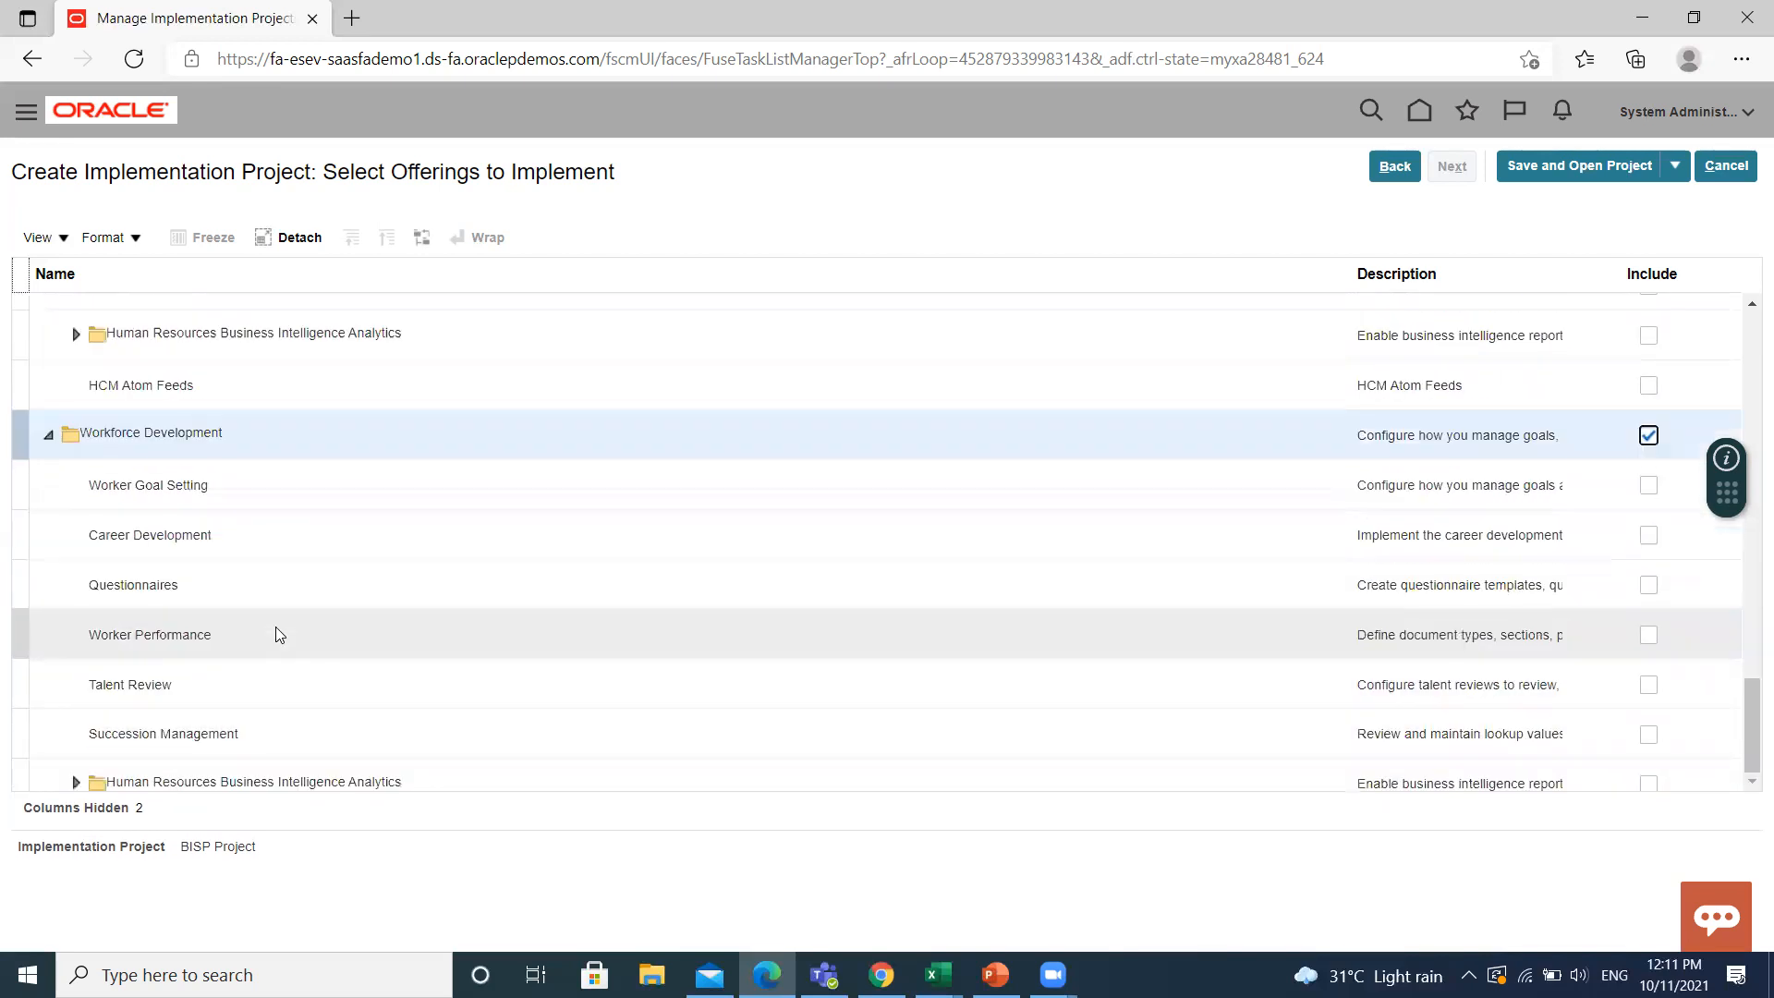
{"action": "mouse_move", "coordinate": [1644, 734]}
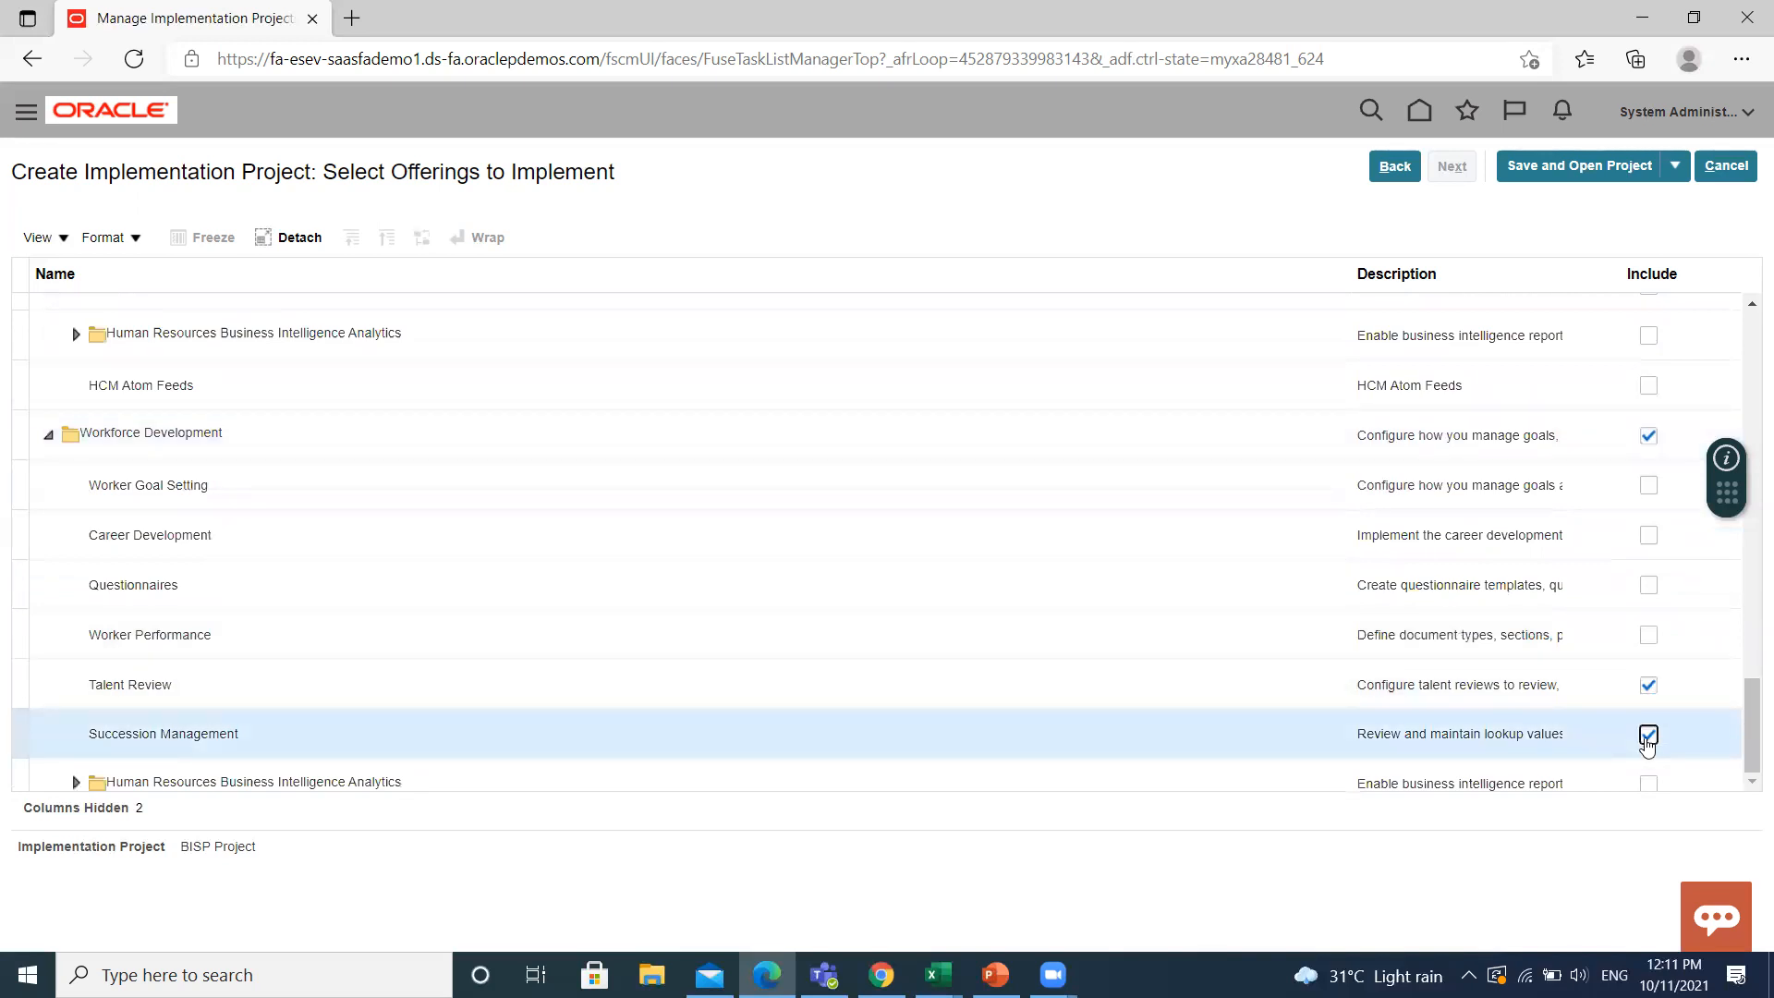
{"action": "scroll", "scroll_direction": "up", "scroll_amount": 3}
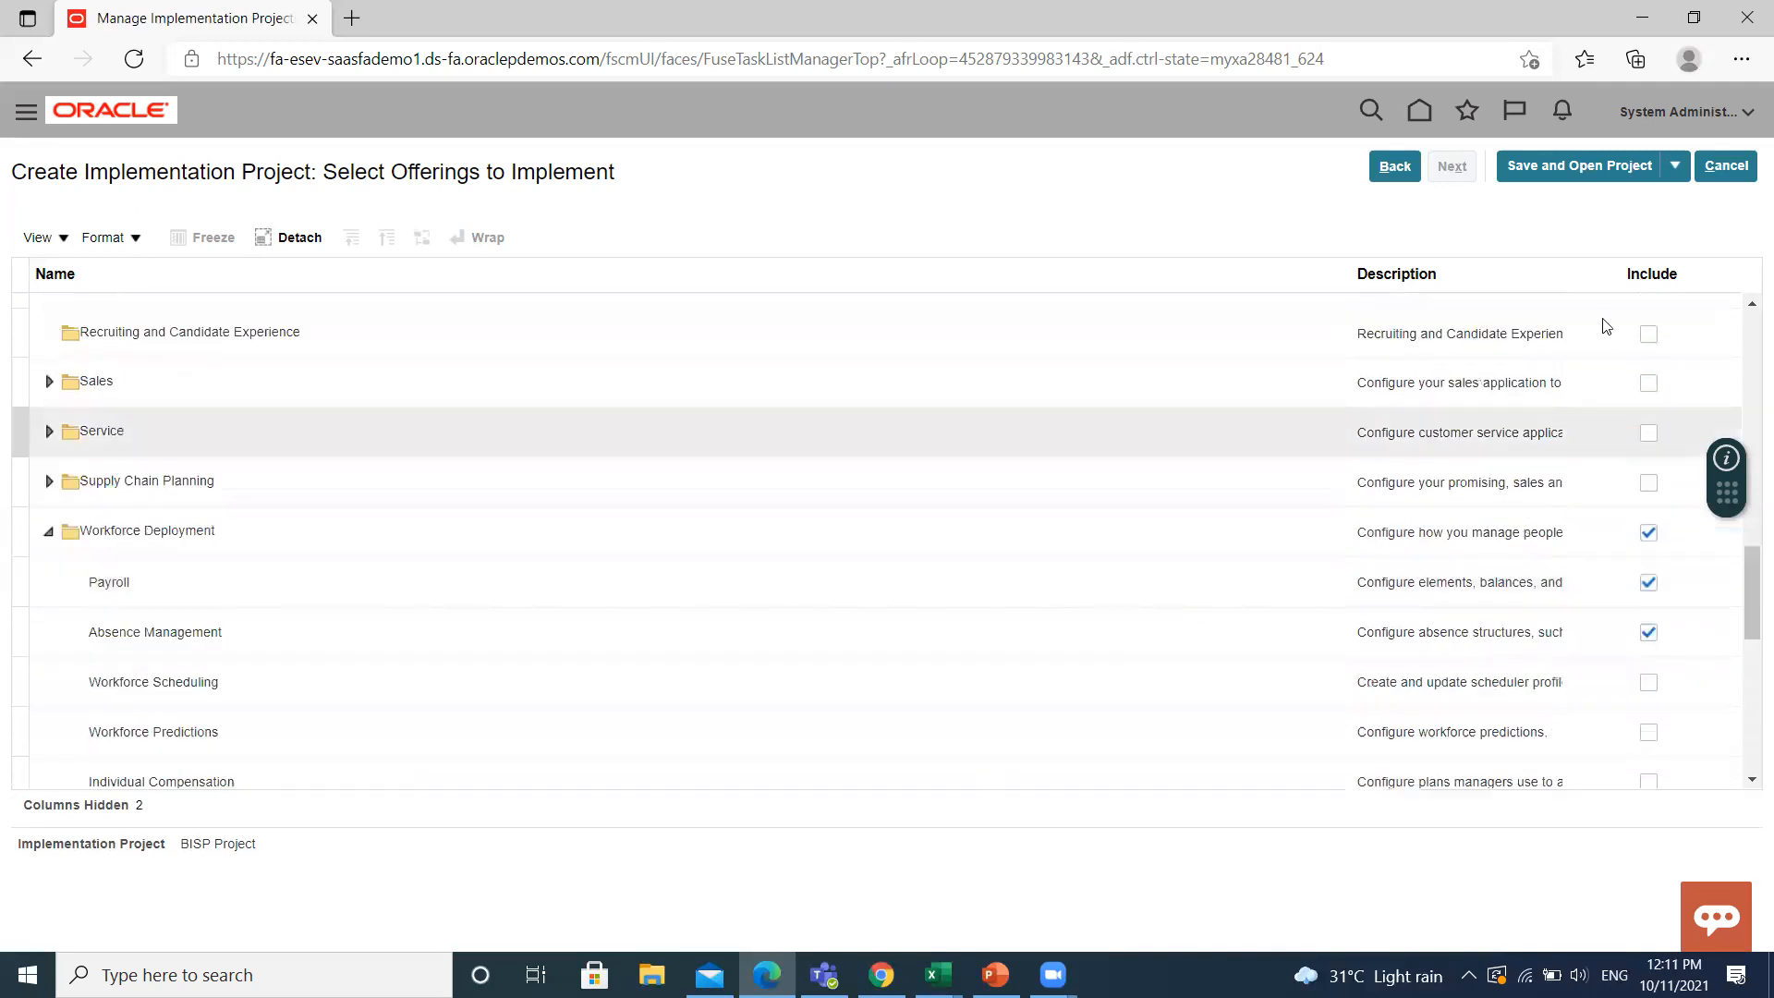
{"action": "mouse_move", "coordinate": [1571, 173]}
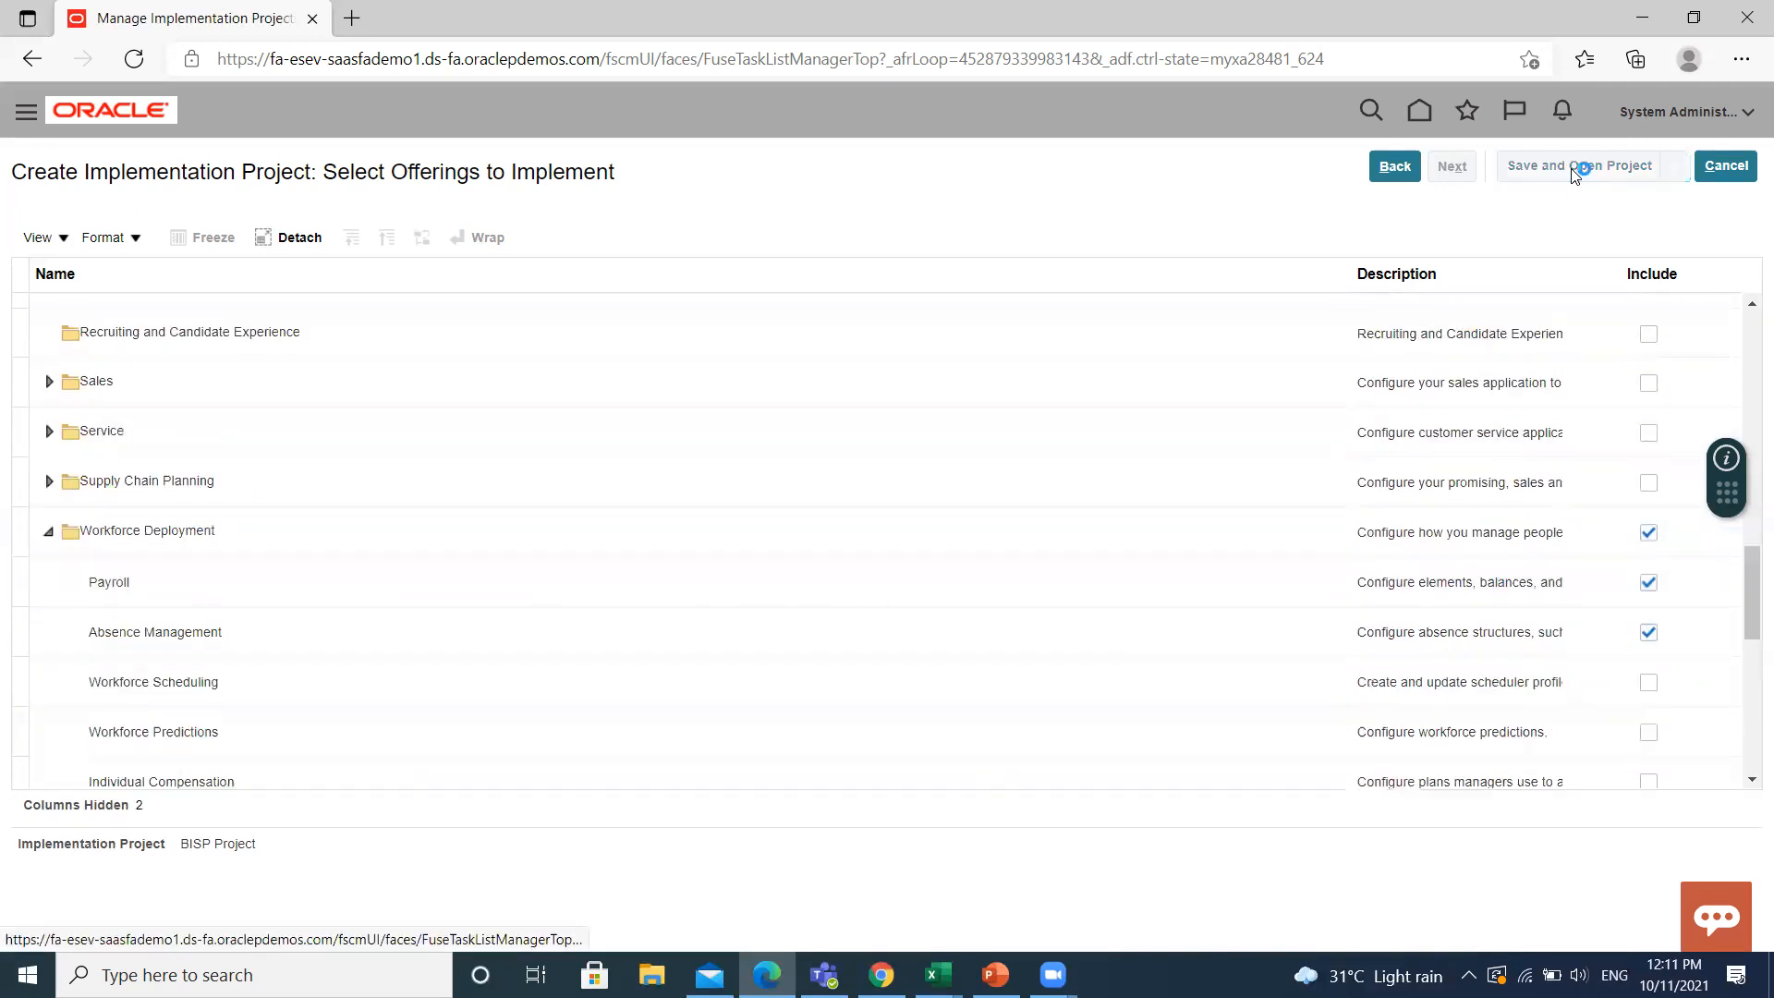
Save the BISP Project and open its Task Lists and Tasks page
{"action": "left_click", "coordinate": [1579, 165]}
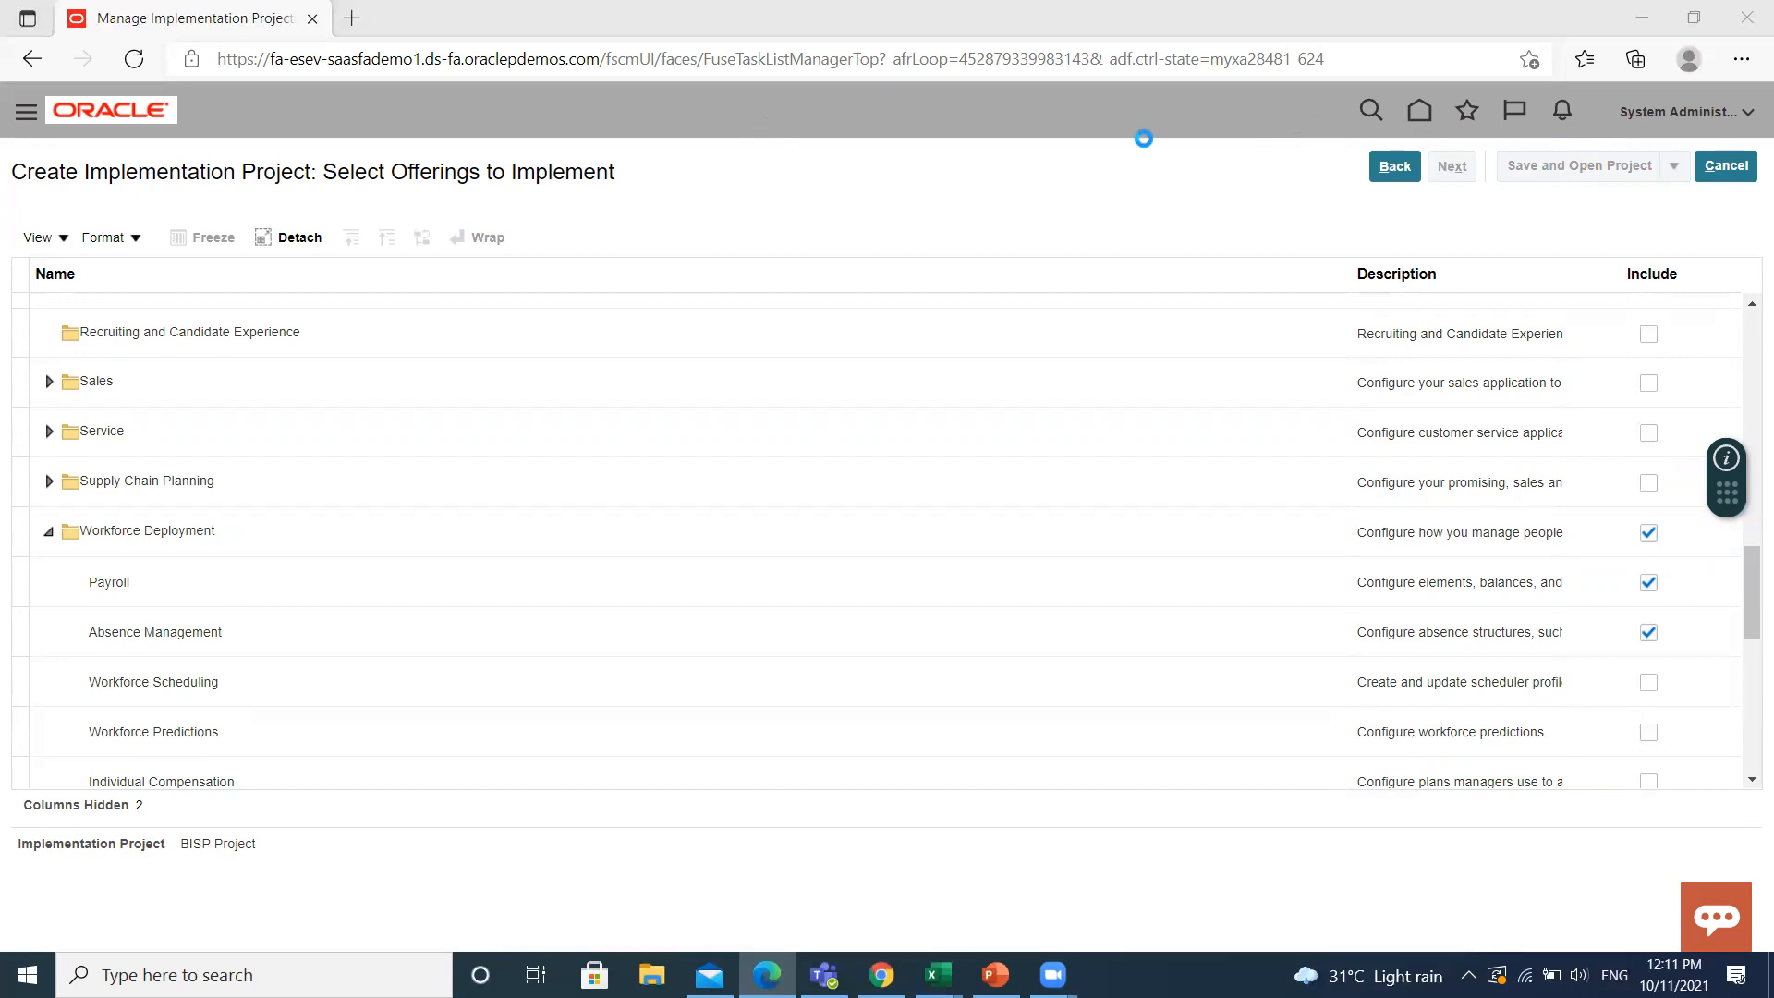
{"action": "left_click", "coordinate": [1582, 166]}
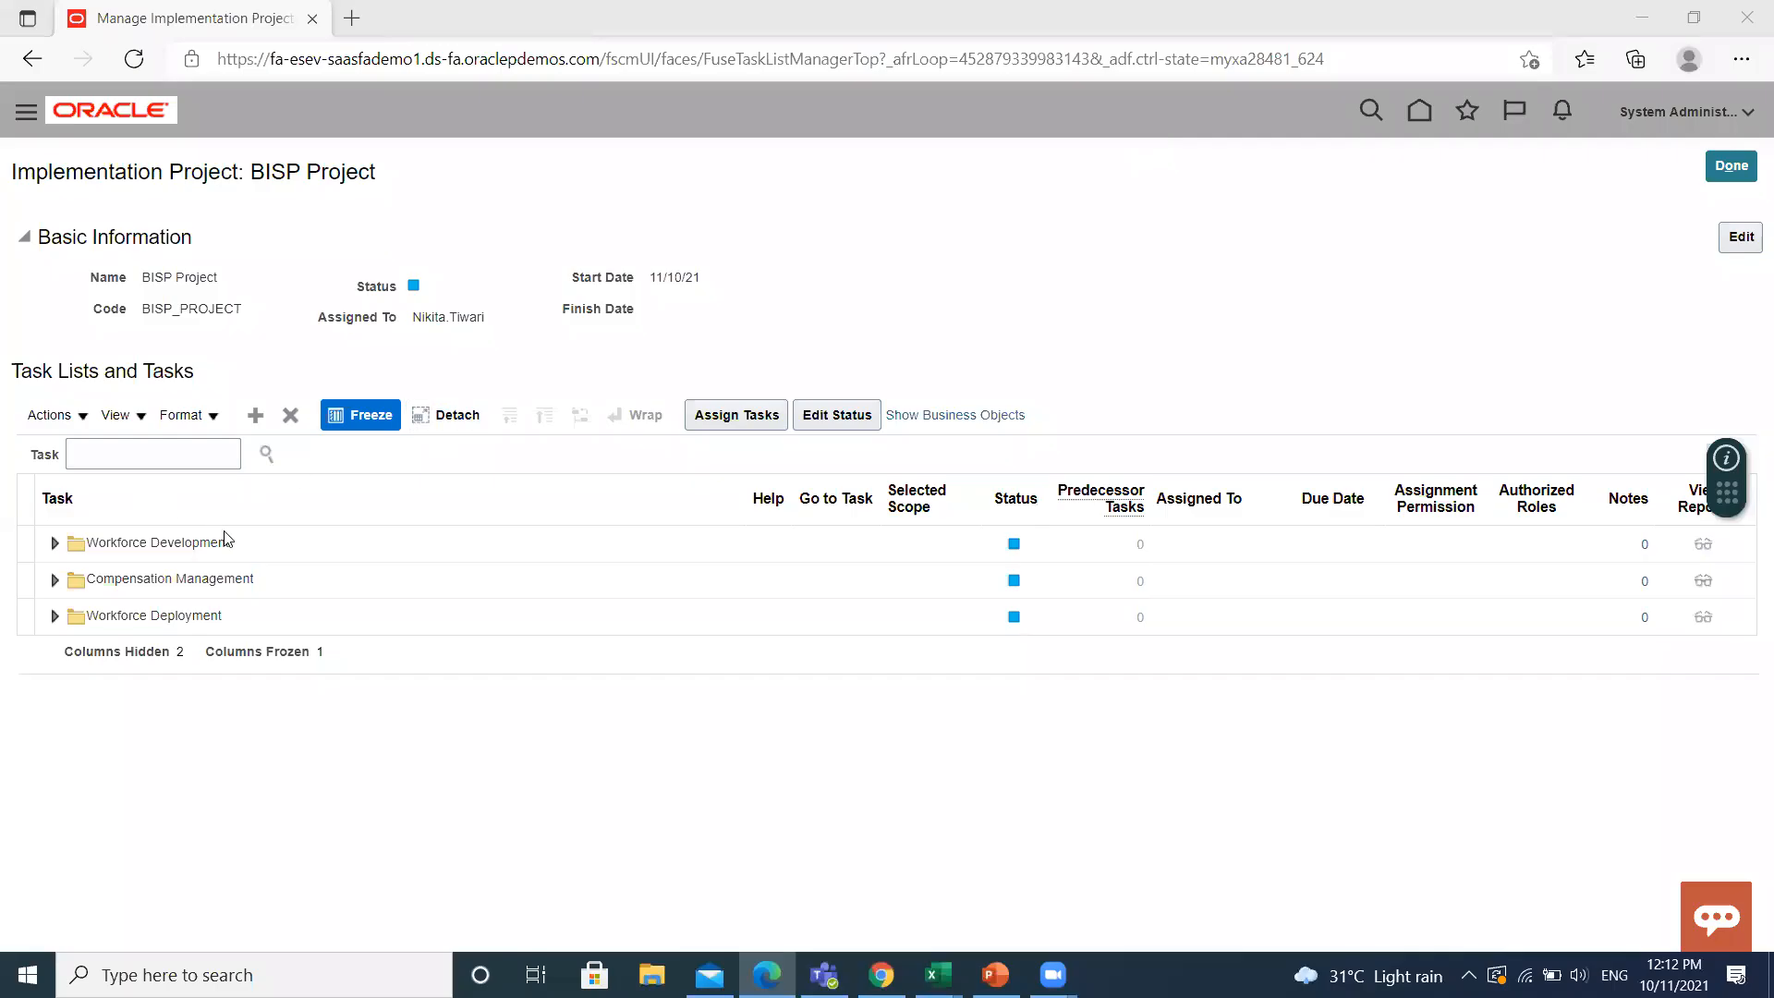
{"action": "left_click", "coordinate": [152, 614]}
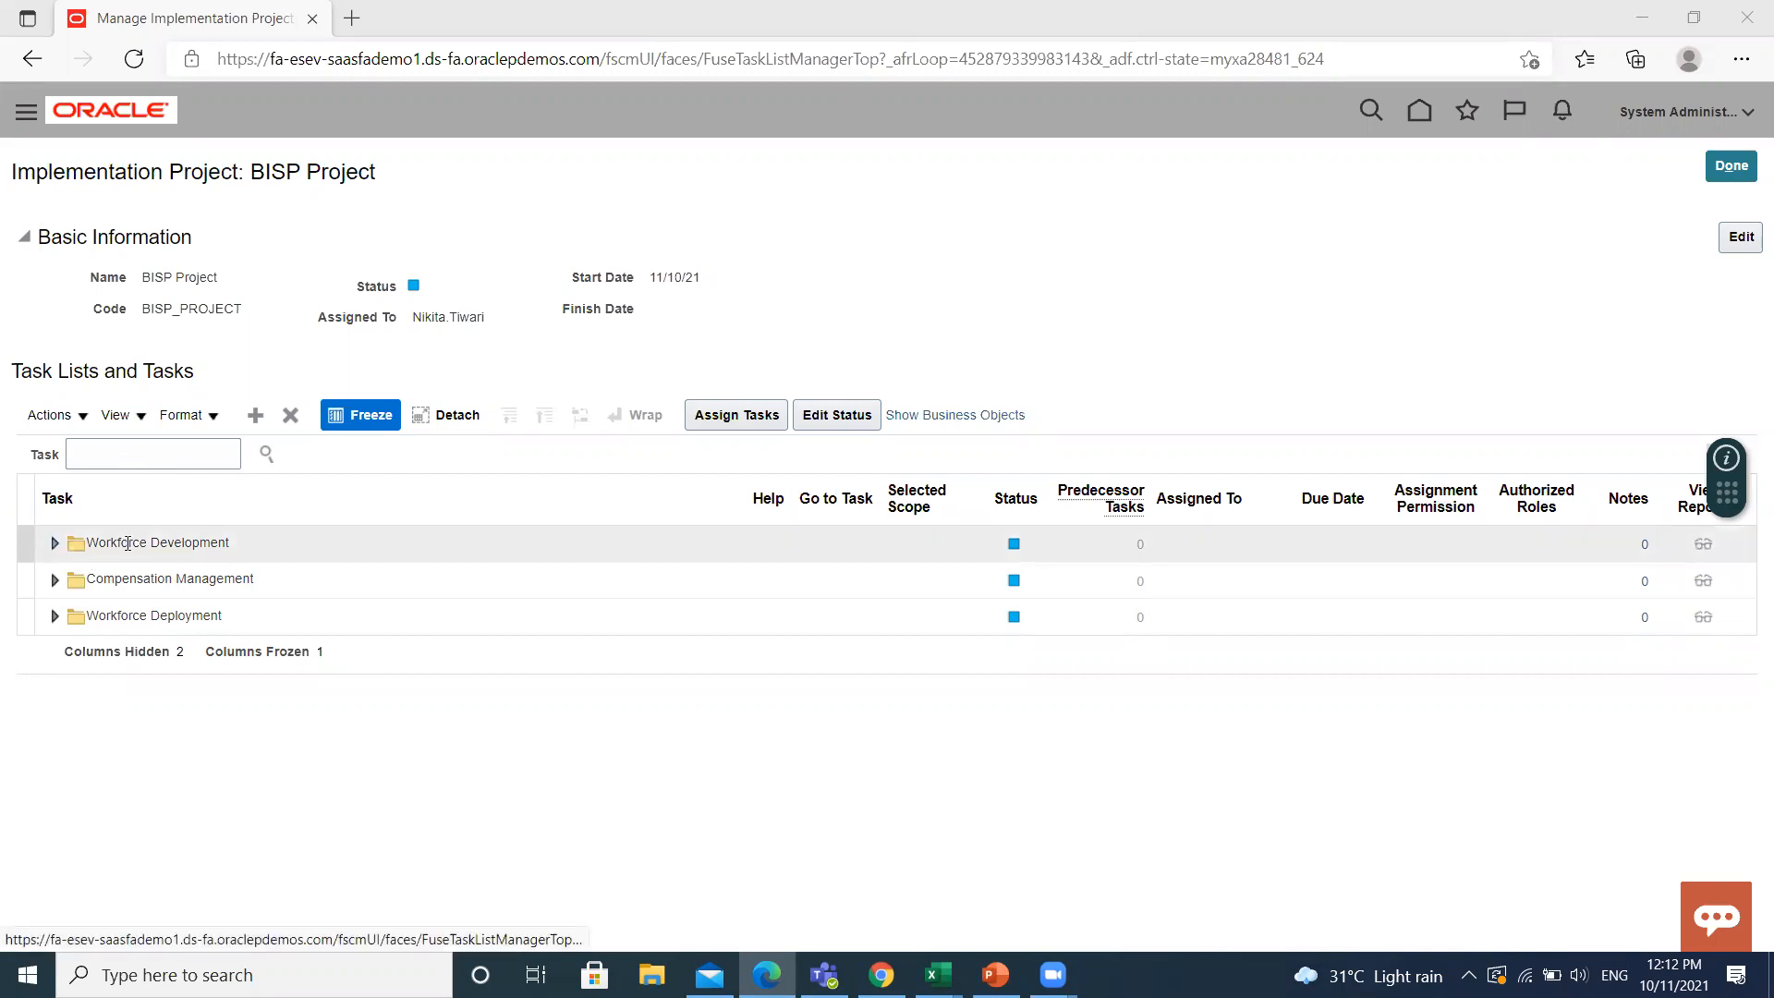
{"action": "mouse_move", "coordinate": [608, 381]}
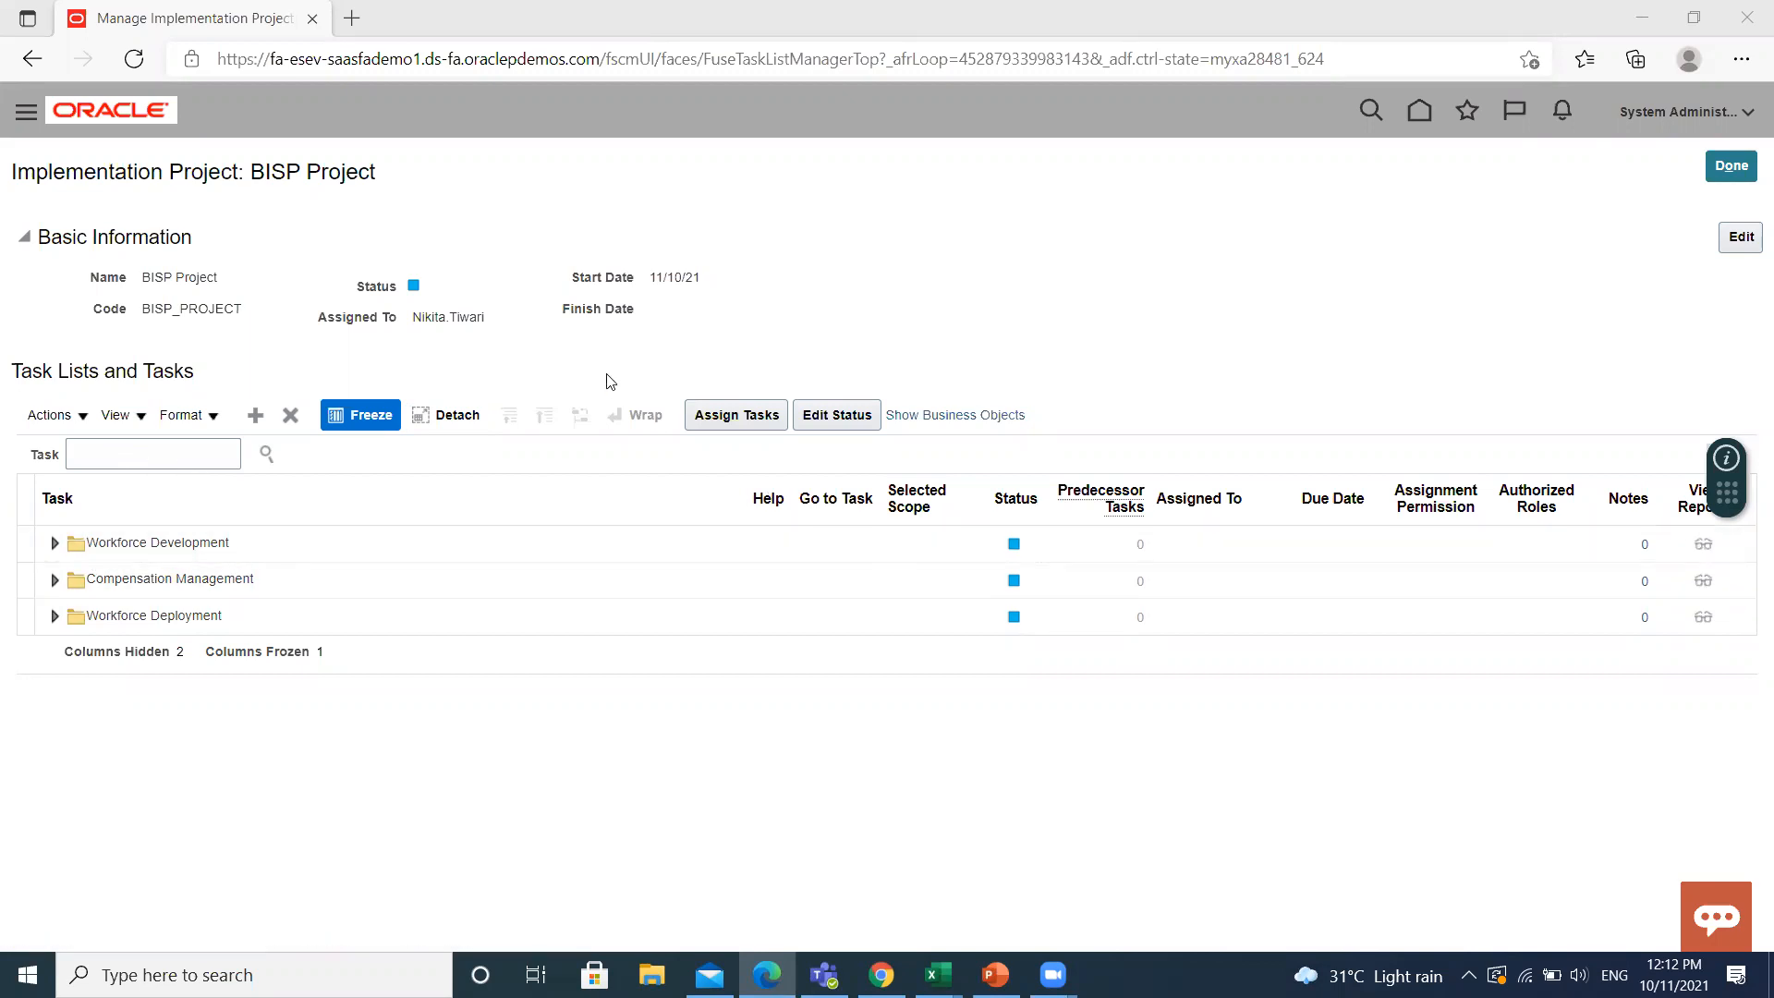
{"action": "mouse_move", "coordinate": [1013, 543]}
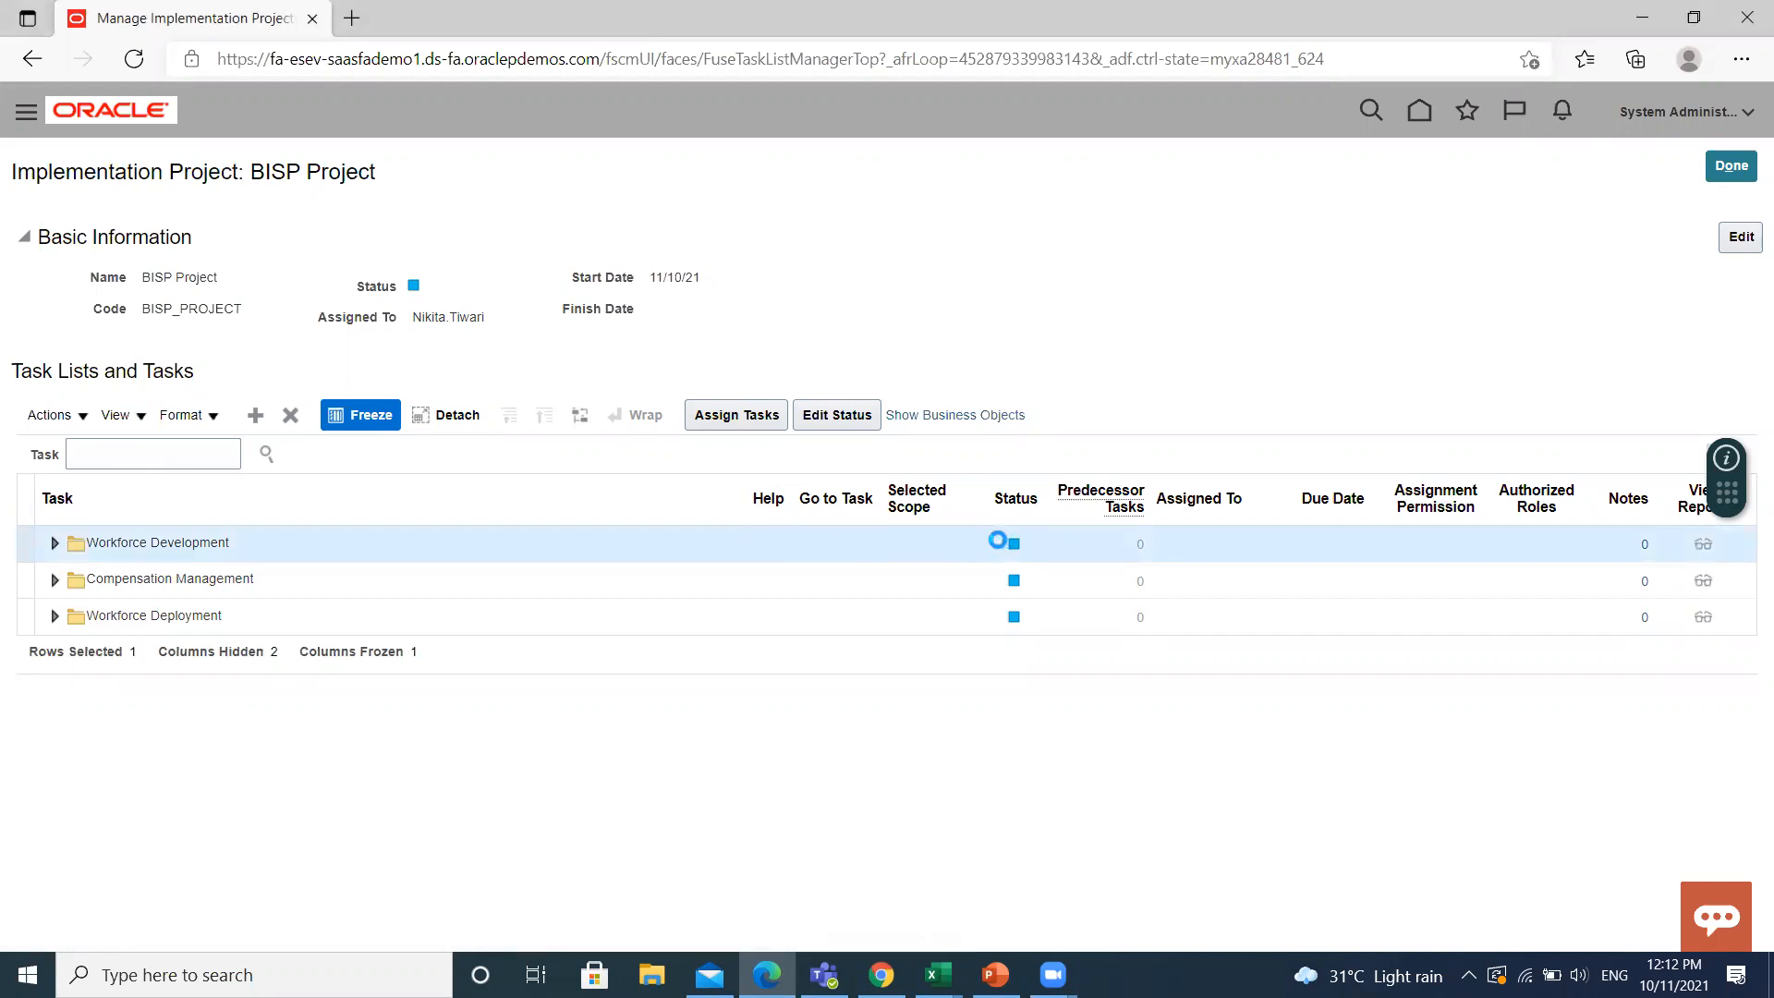
Set the Workforce Development task list status to In Progress and save
{"action": "left_click", "coordinate": [835, 414]}
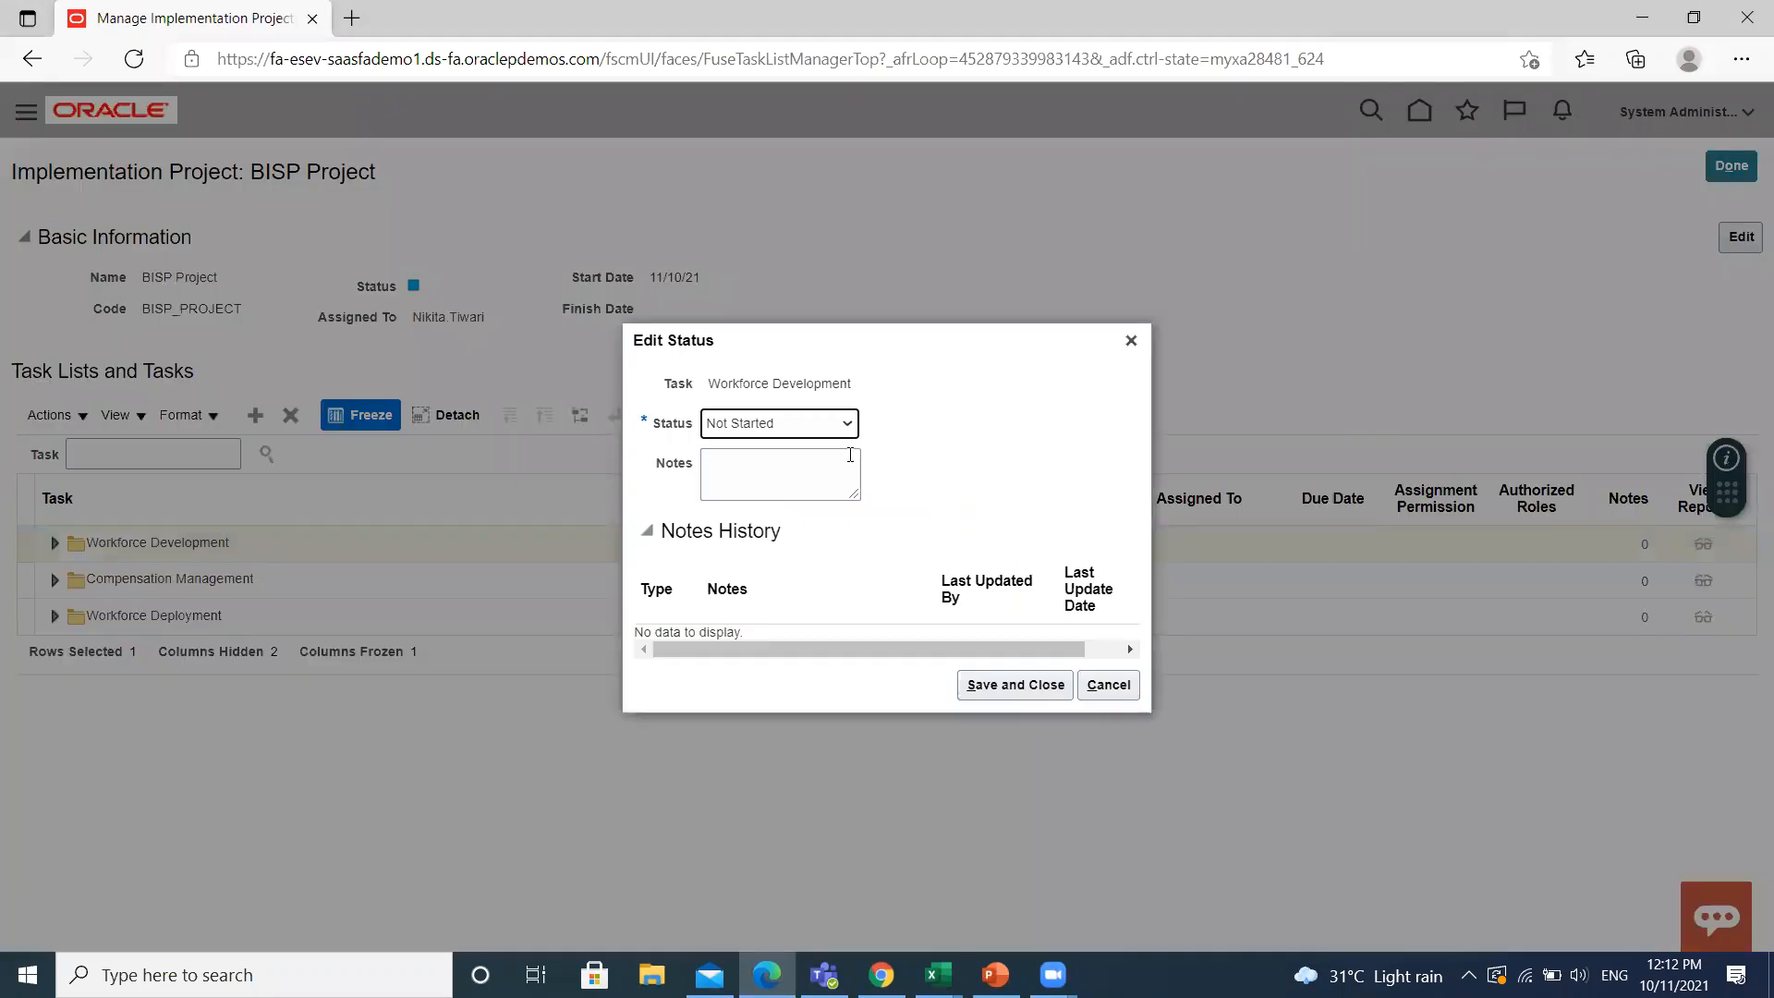
{"action": "left_click", "coordinate": [846, 422]}
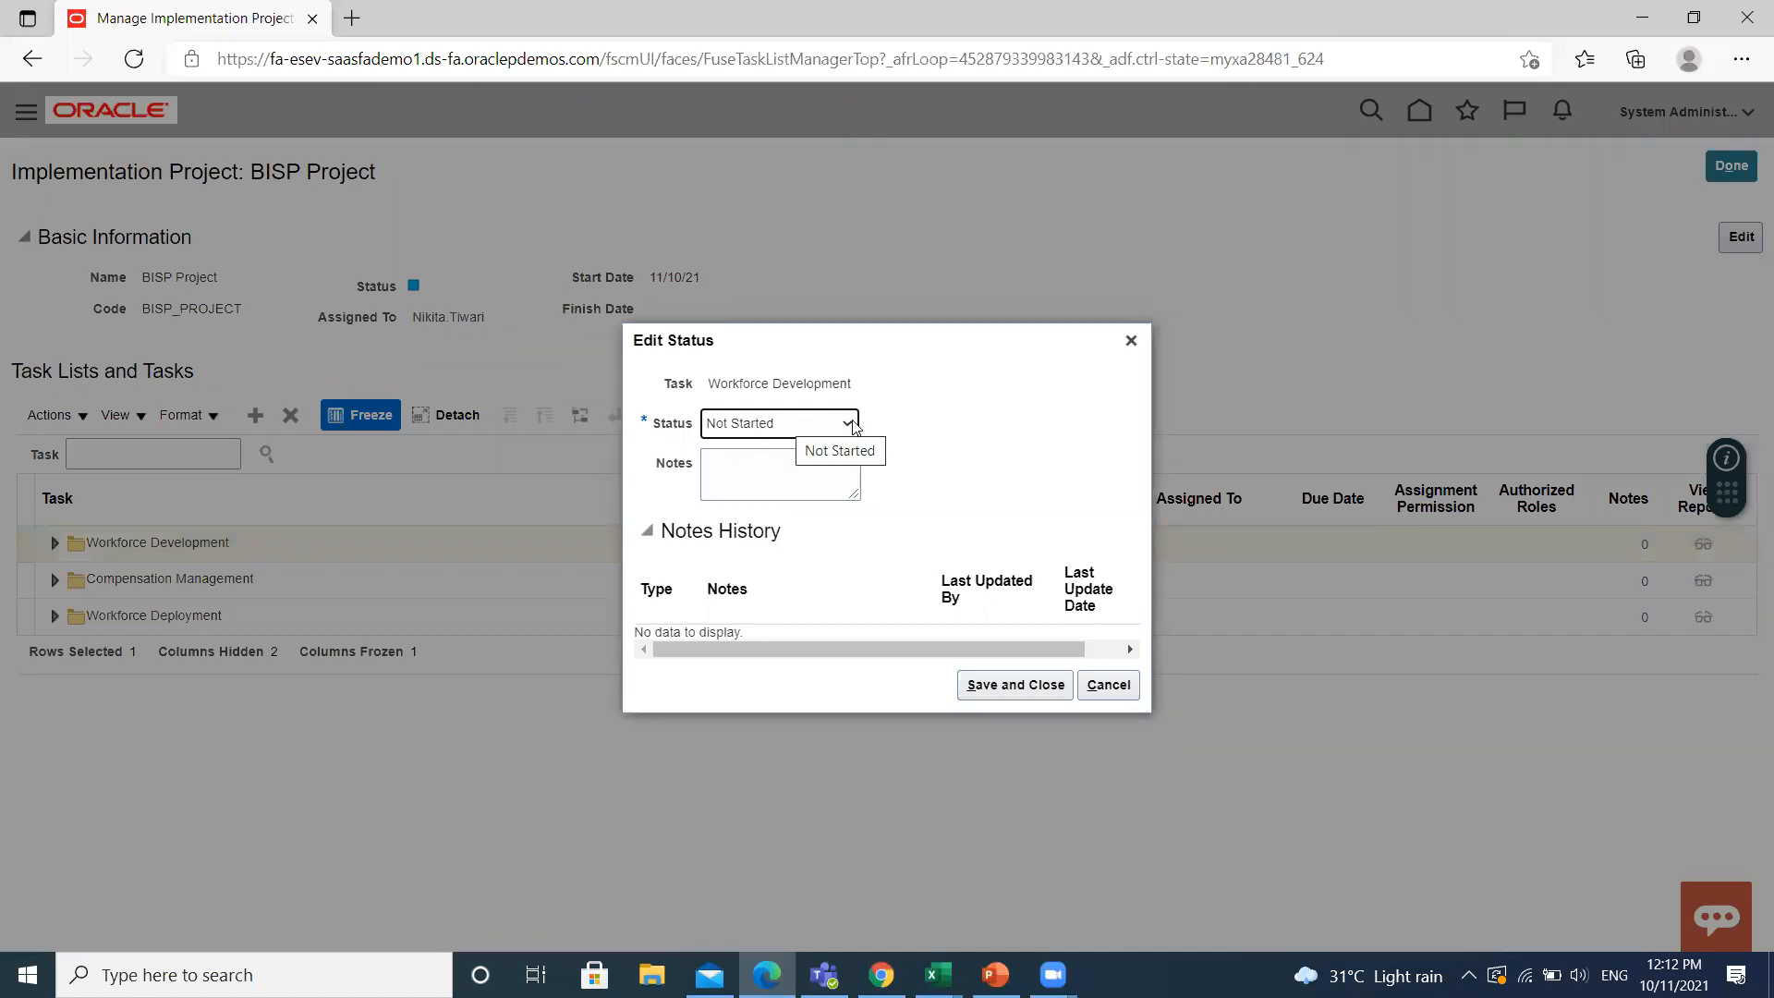
{"action": "left_click", "coordinate": [846, 423]}
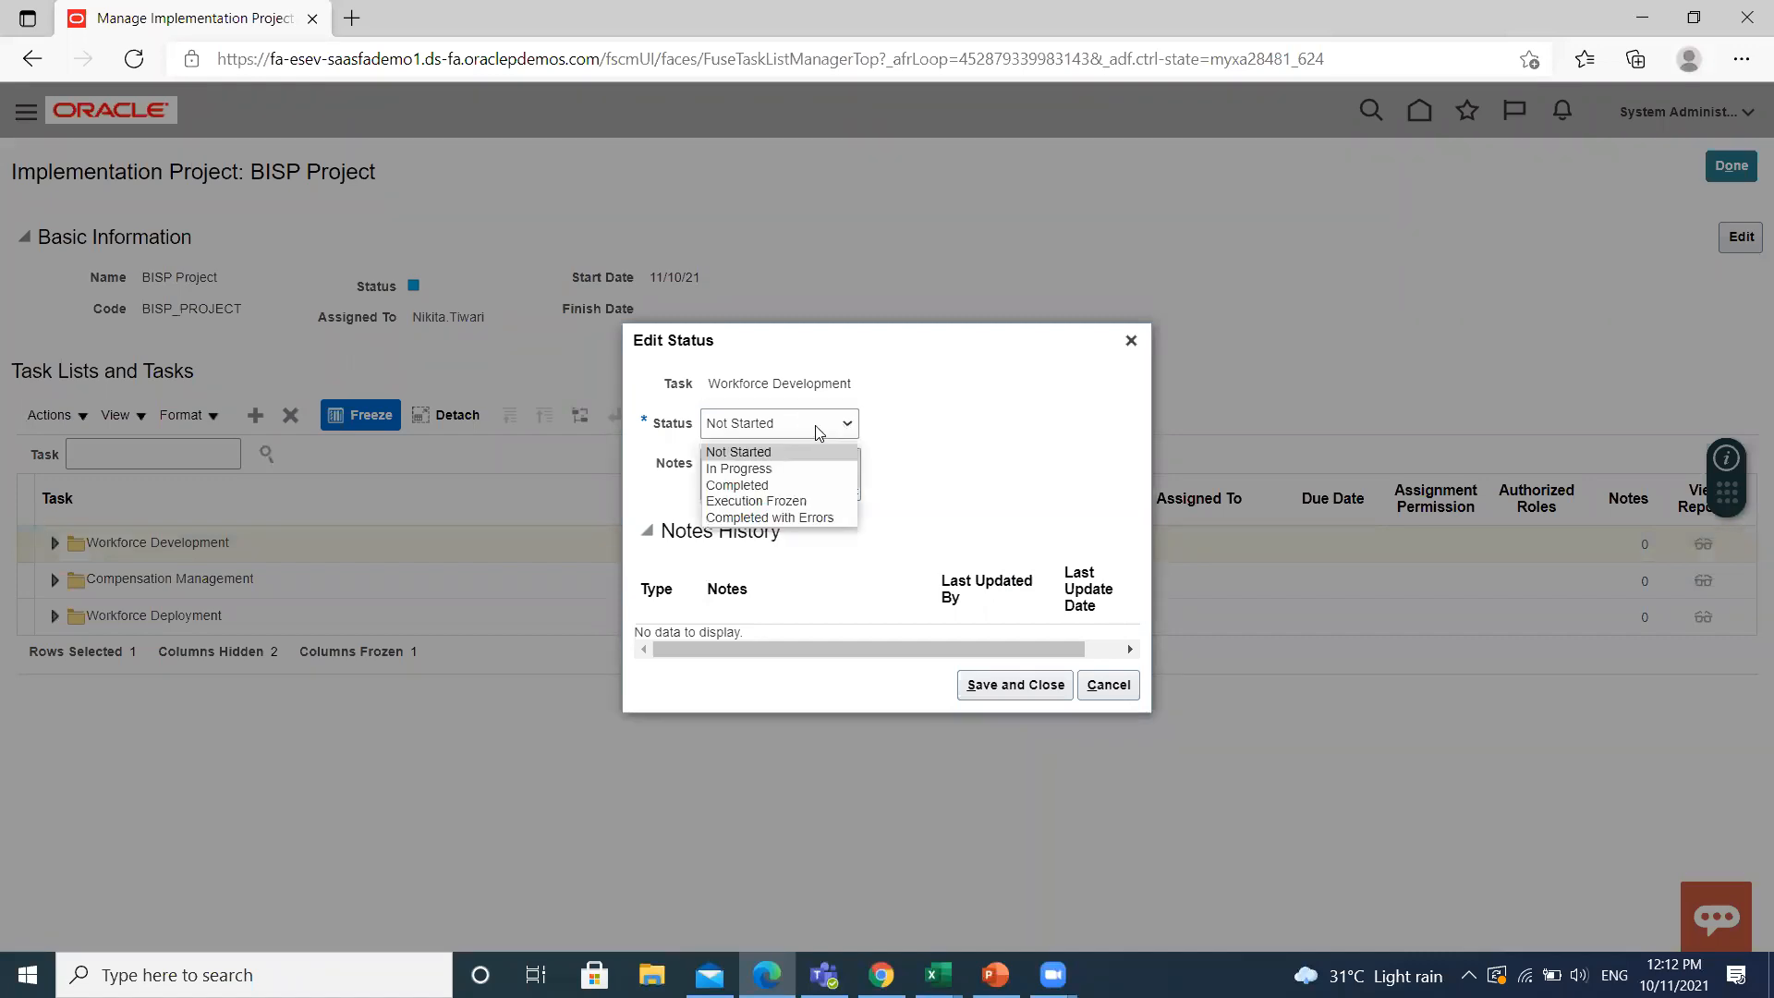
{"action": "left_click", "coordinate": [737, 468]}
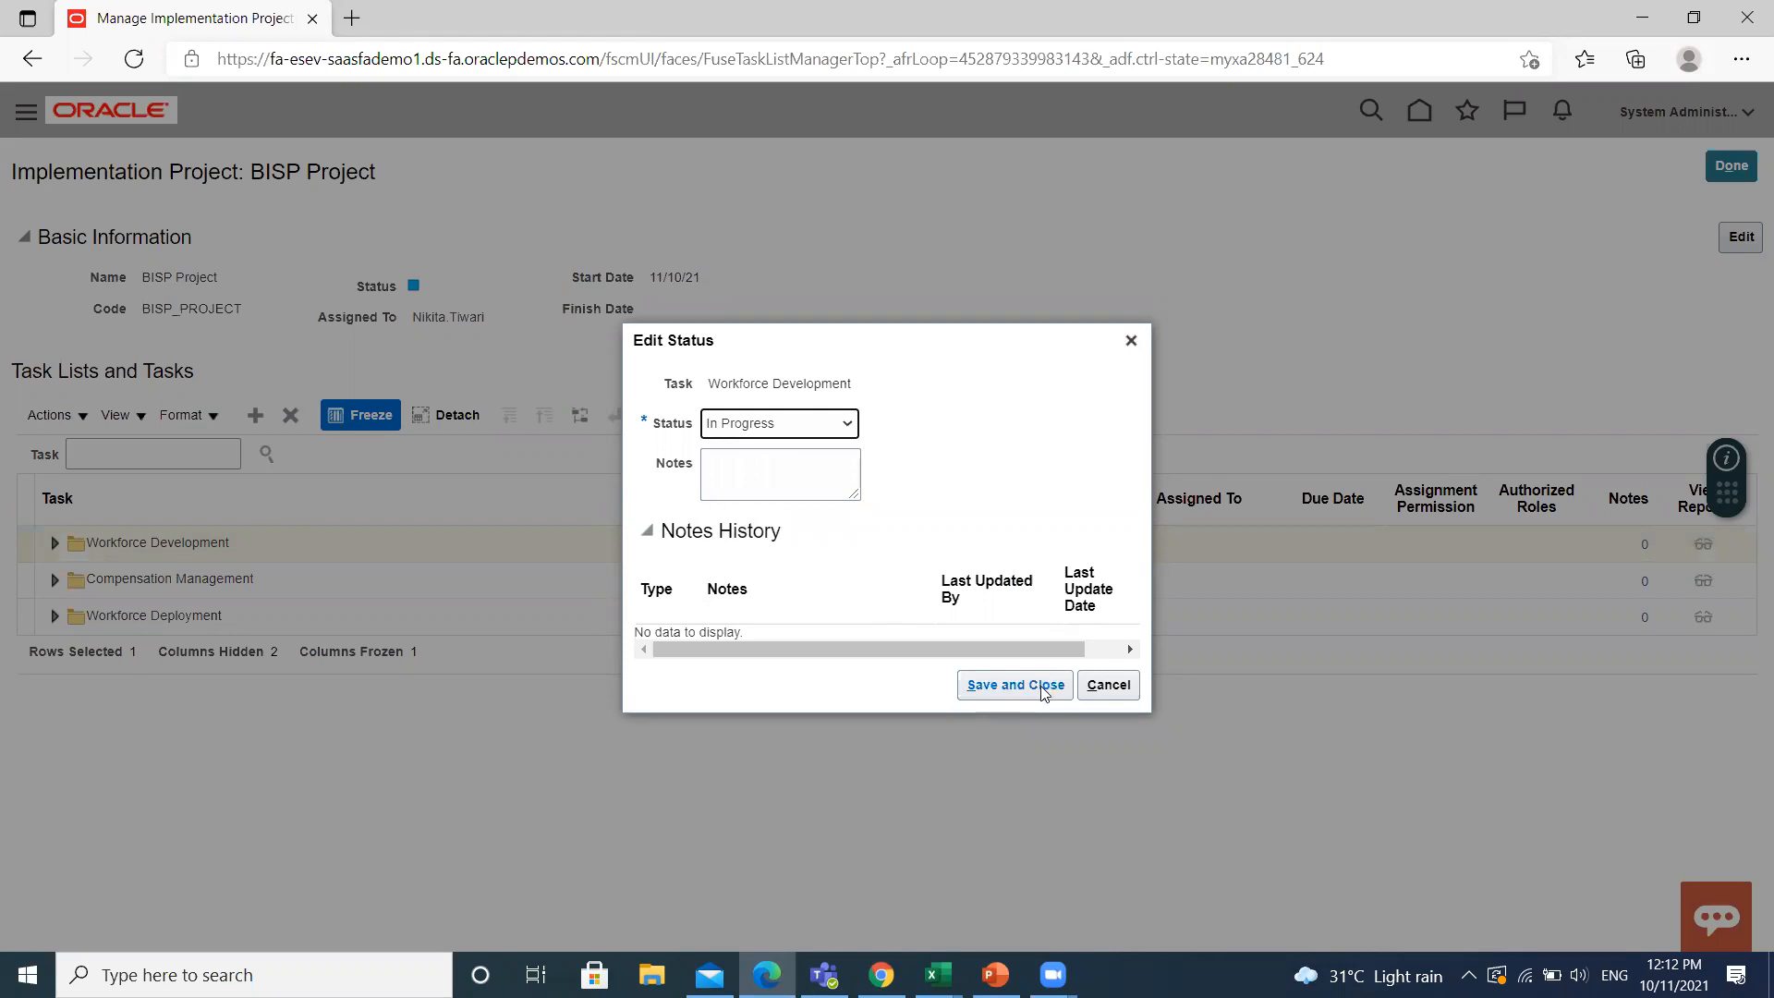
{"action": "left_click", "coordinate": [1014, 685]}
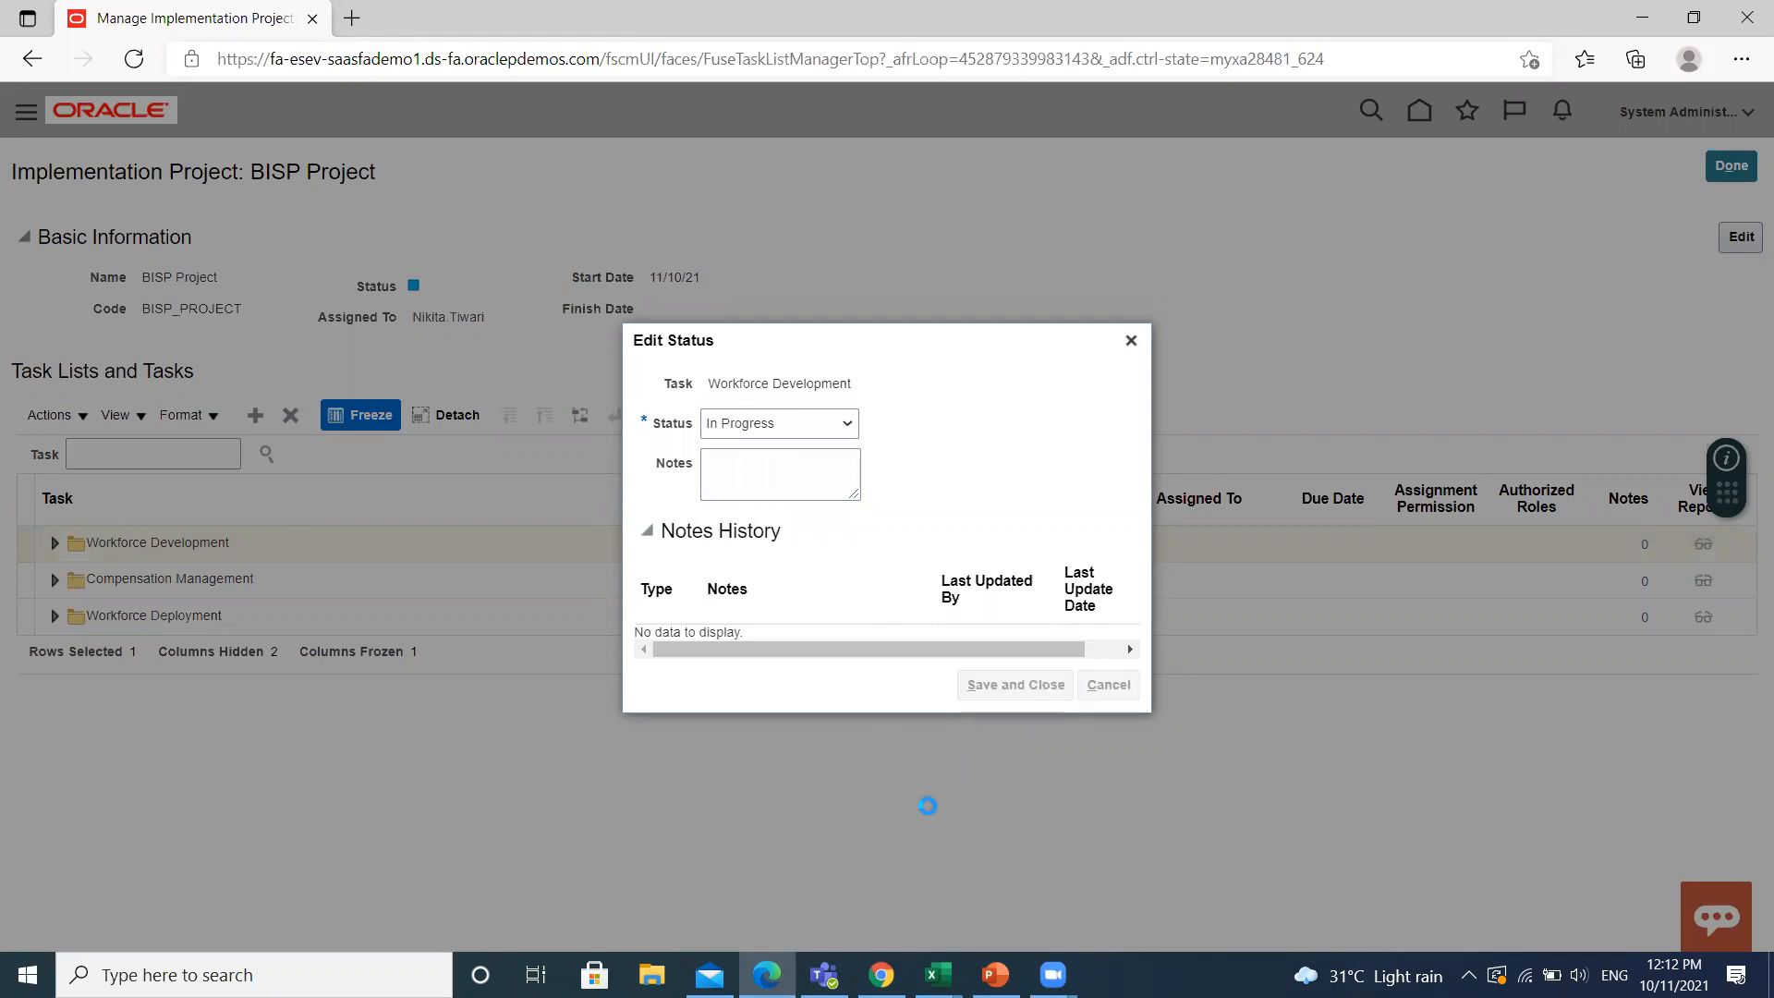
Set the Compensation Management task list status to In Progress and save
{"action": "left_click", "coordinate": [1105, 685]}
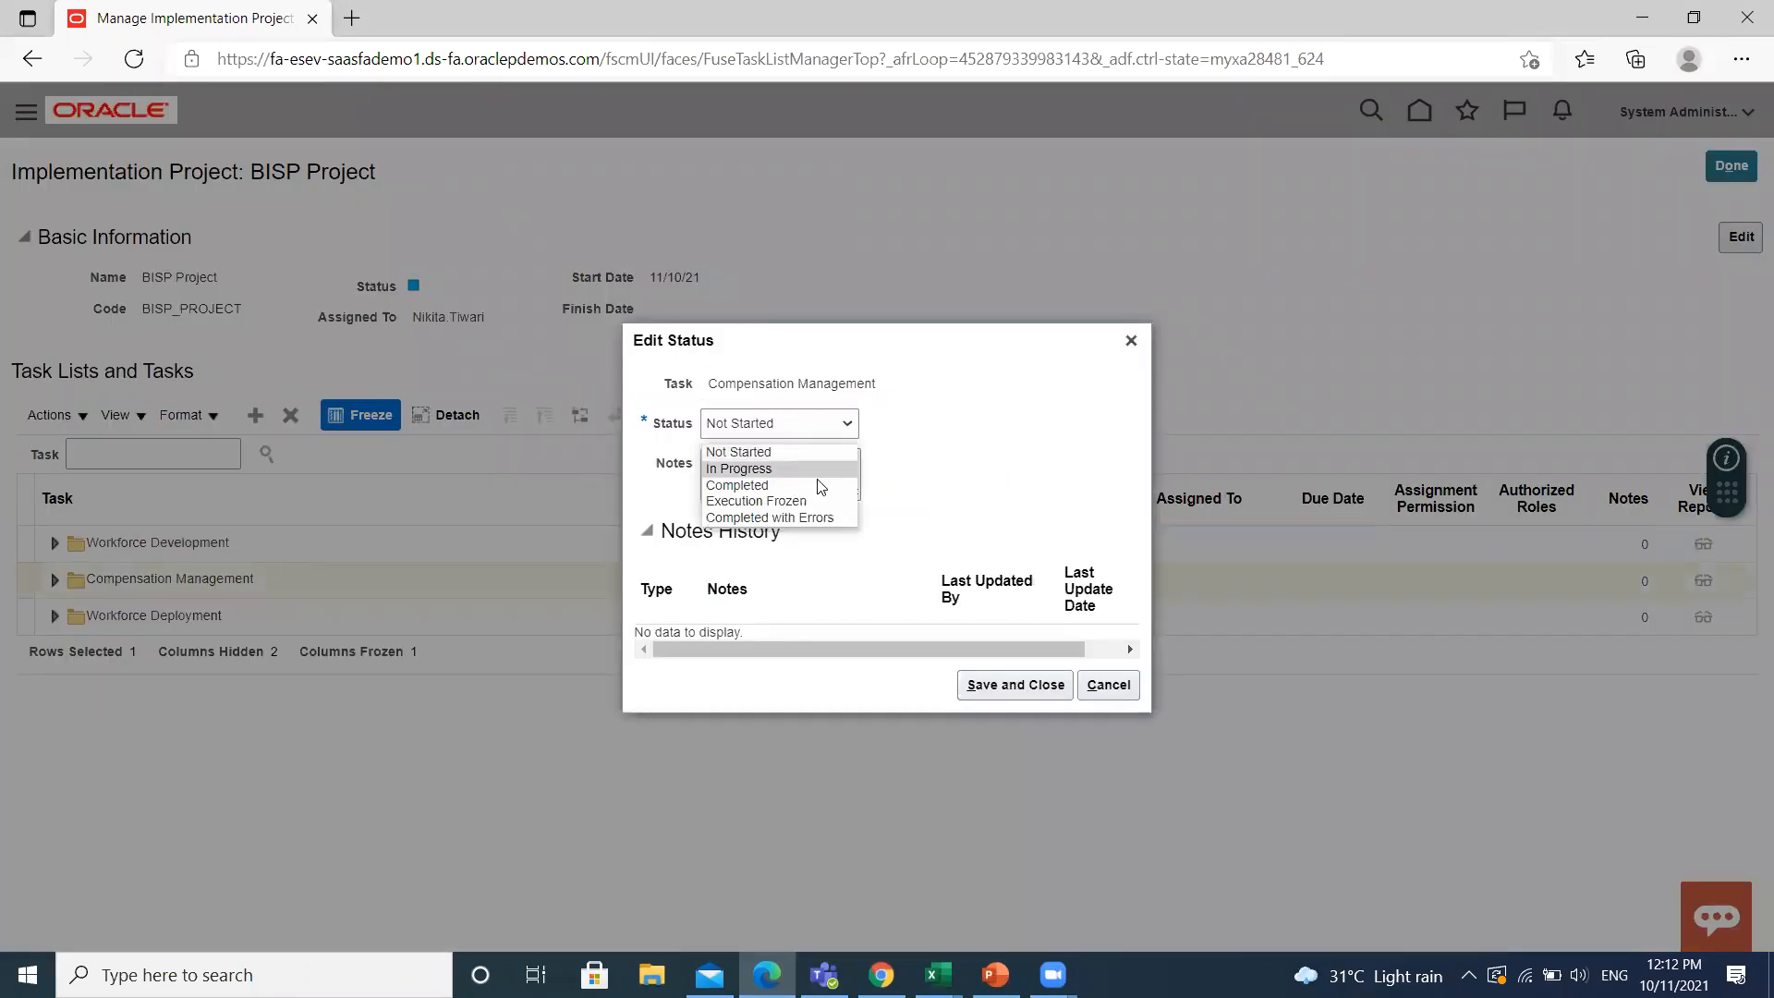
{"action": "left_click", "coordinate": [737, 469]}
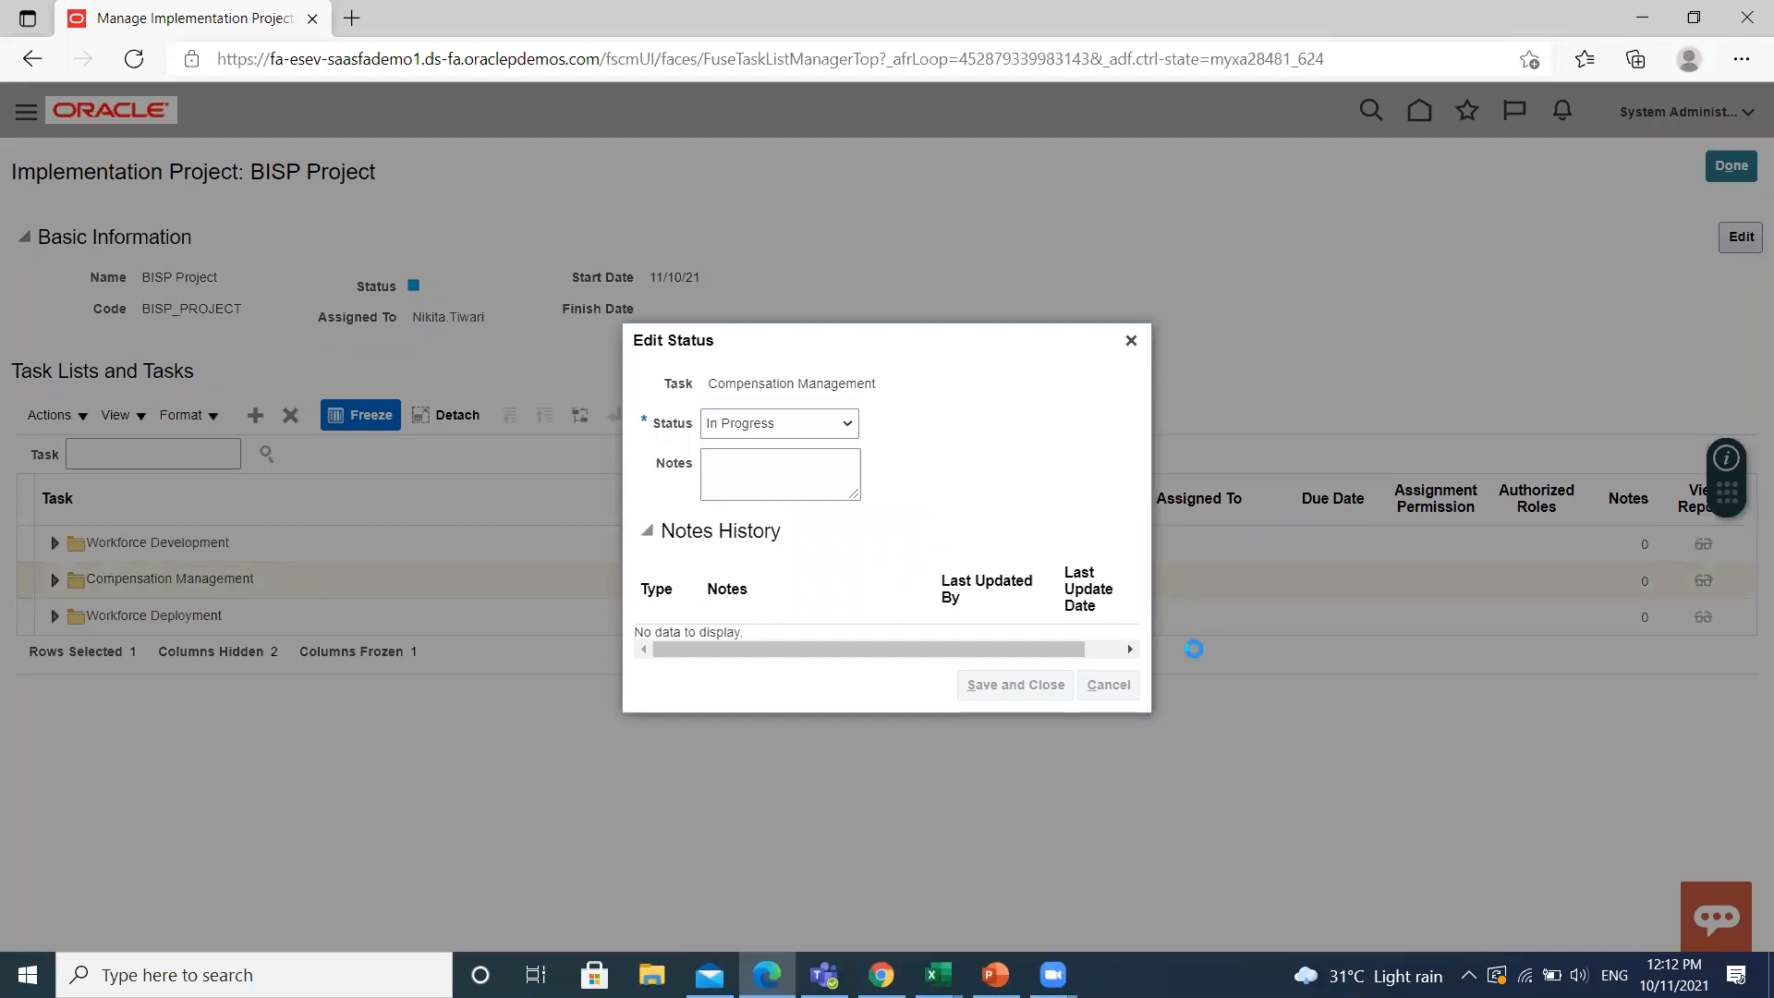
{"action": "left_click", "coordinate": [1108, 685]}
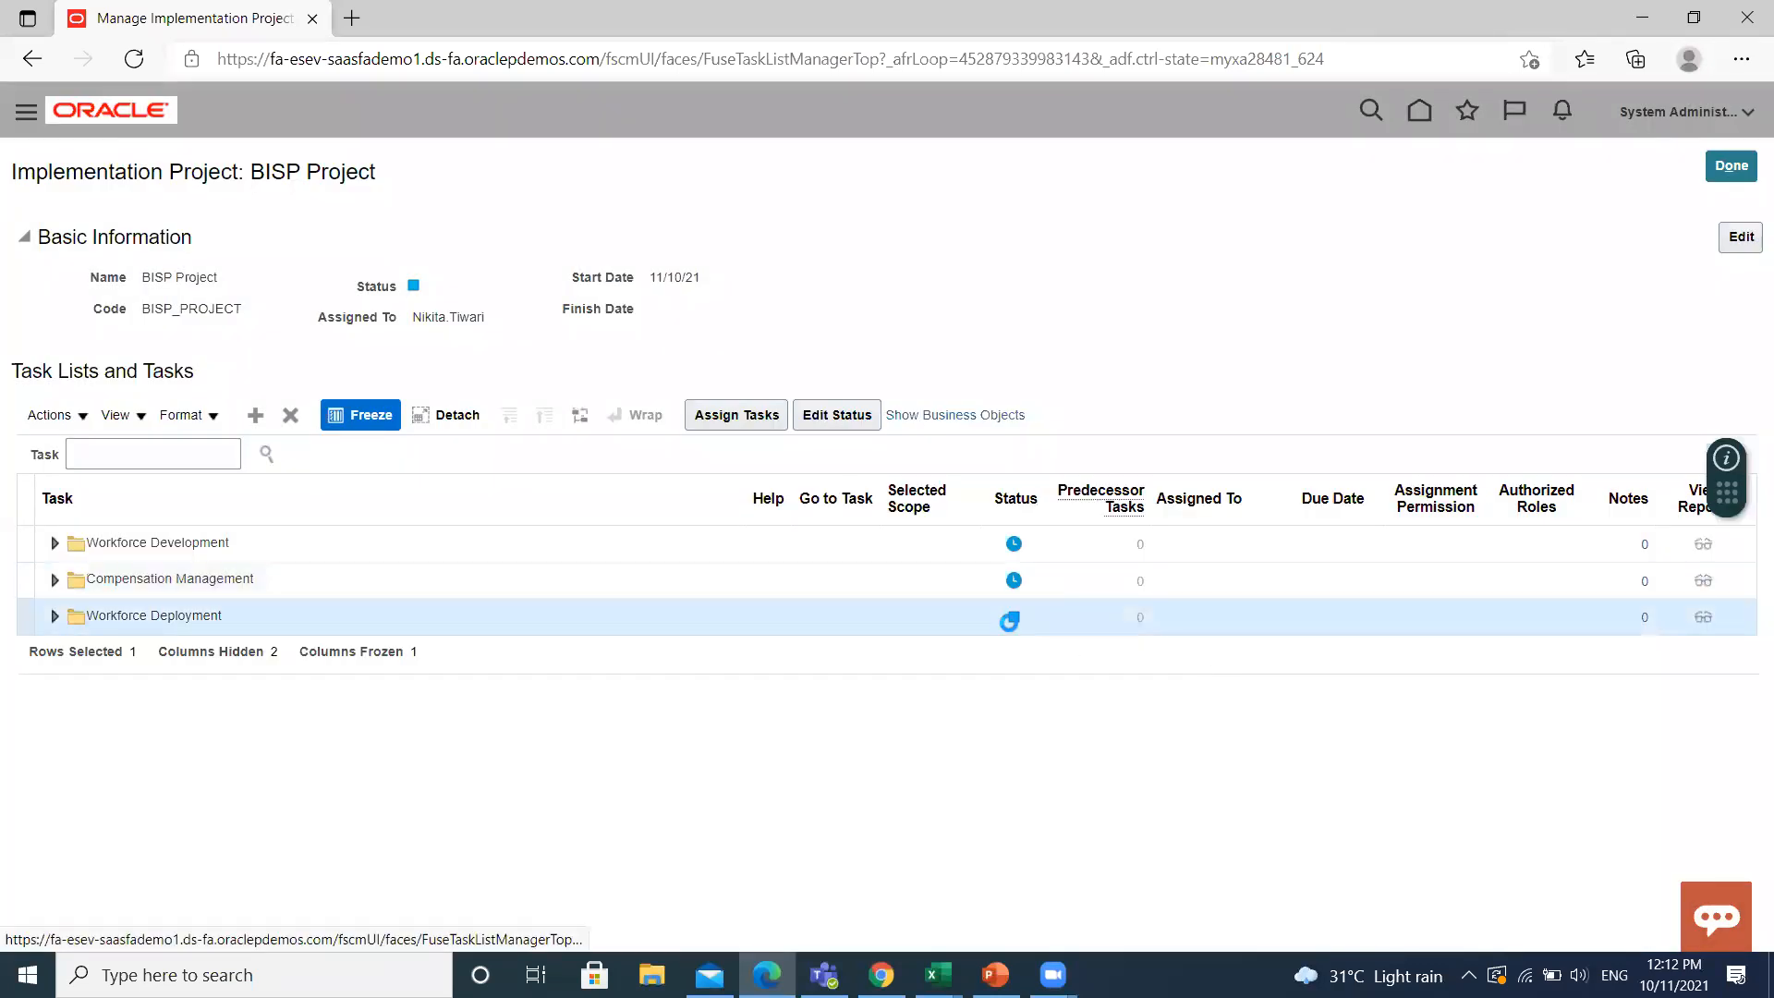
Change the Workforce Deployment task list status to In Progress and save
{"action": "left_click", "coordinate": [836, 414]}
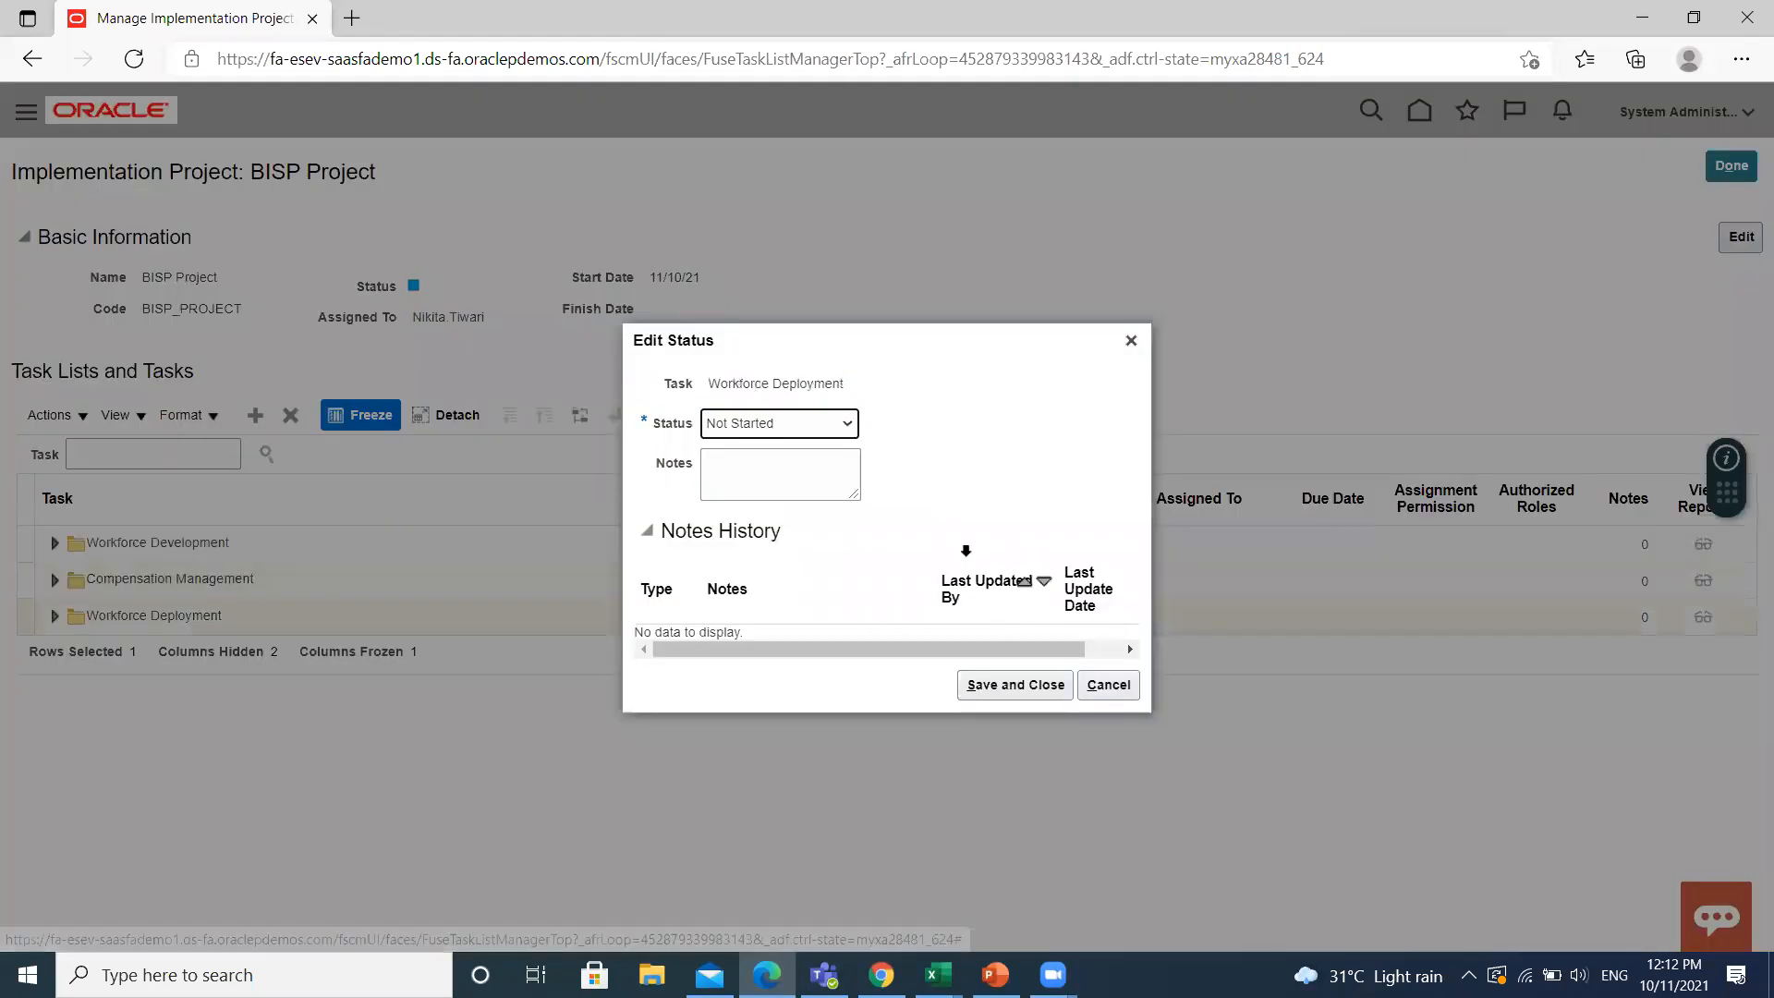
{"action": "left_click", "coordinate": [847, 423]}
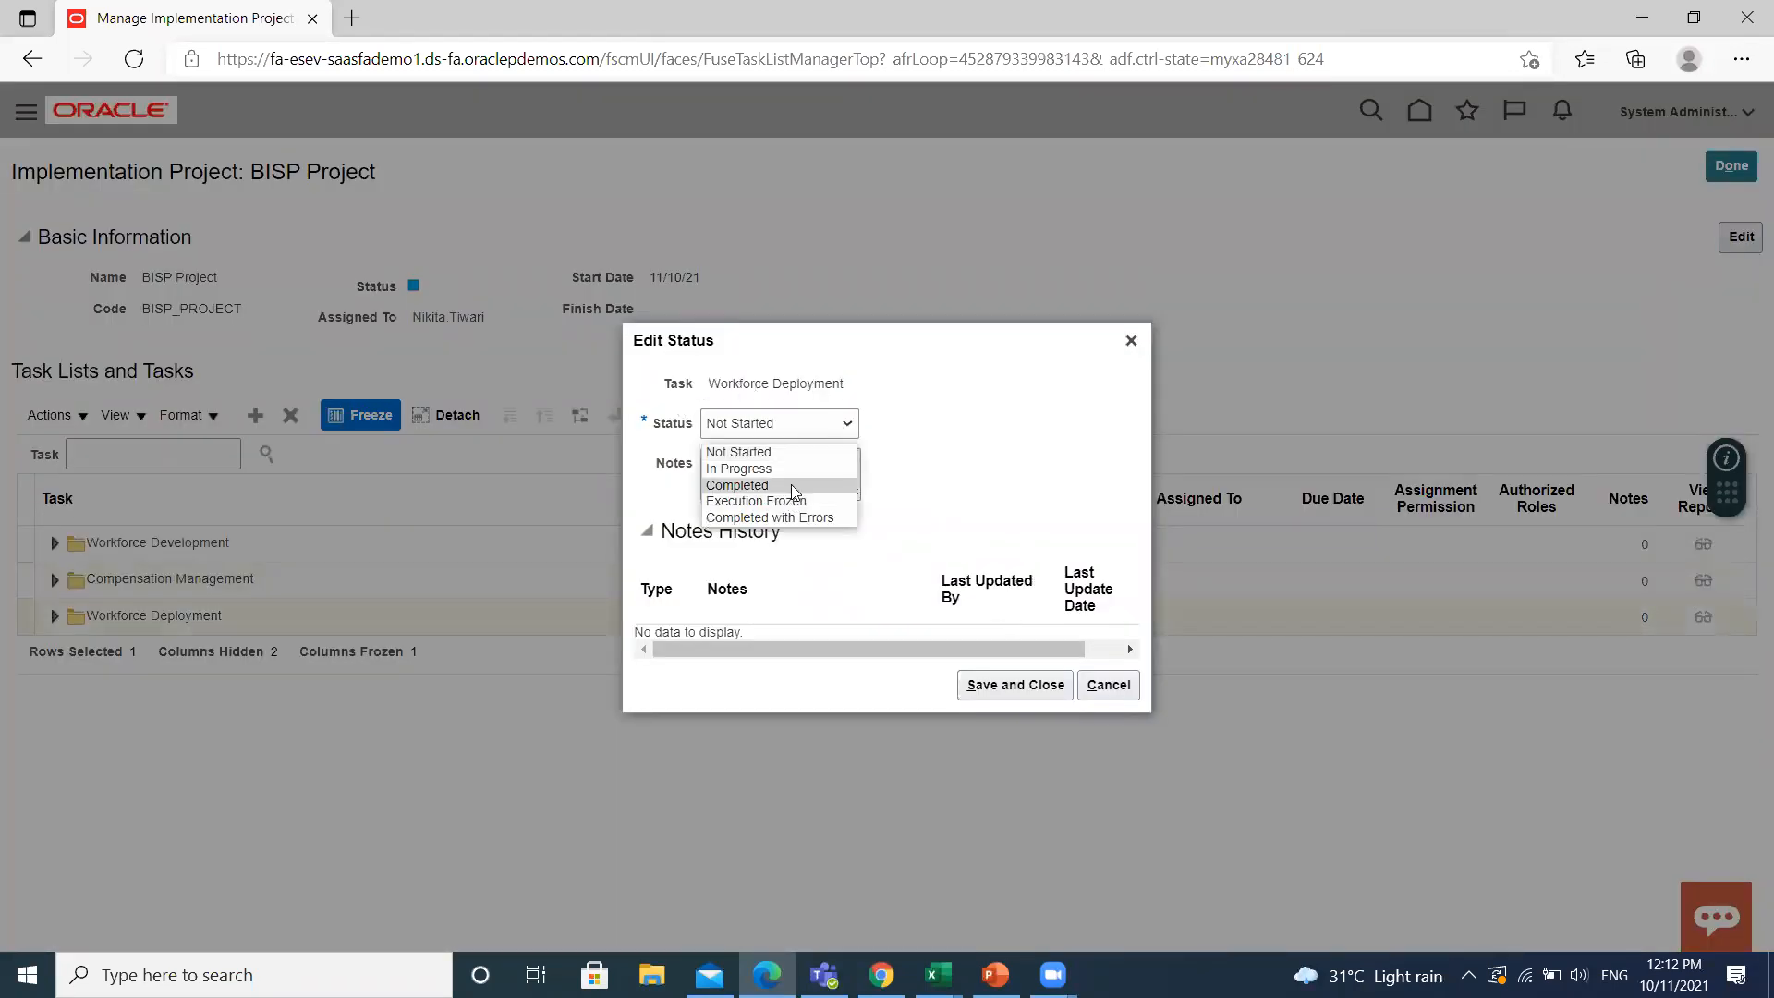
{"action": "left_click", "coordinate": [737, 467]}
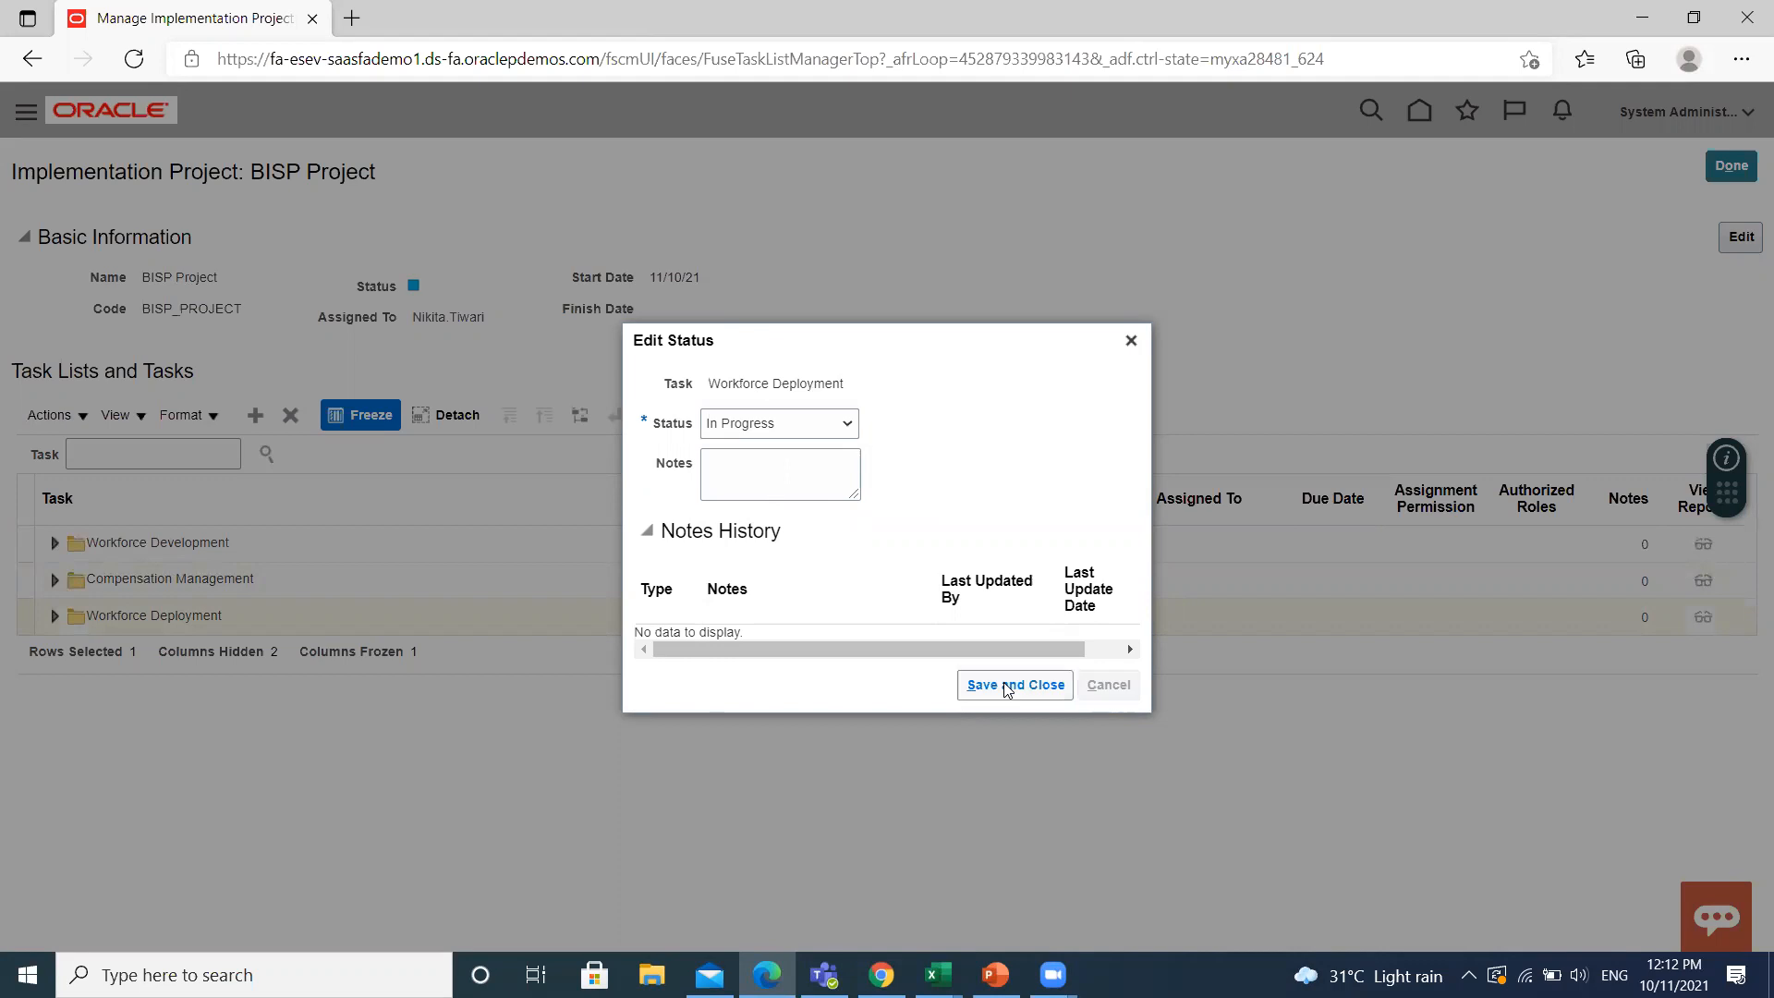
{"action": "left_click", "coordinate": [1013, 685]}
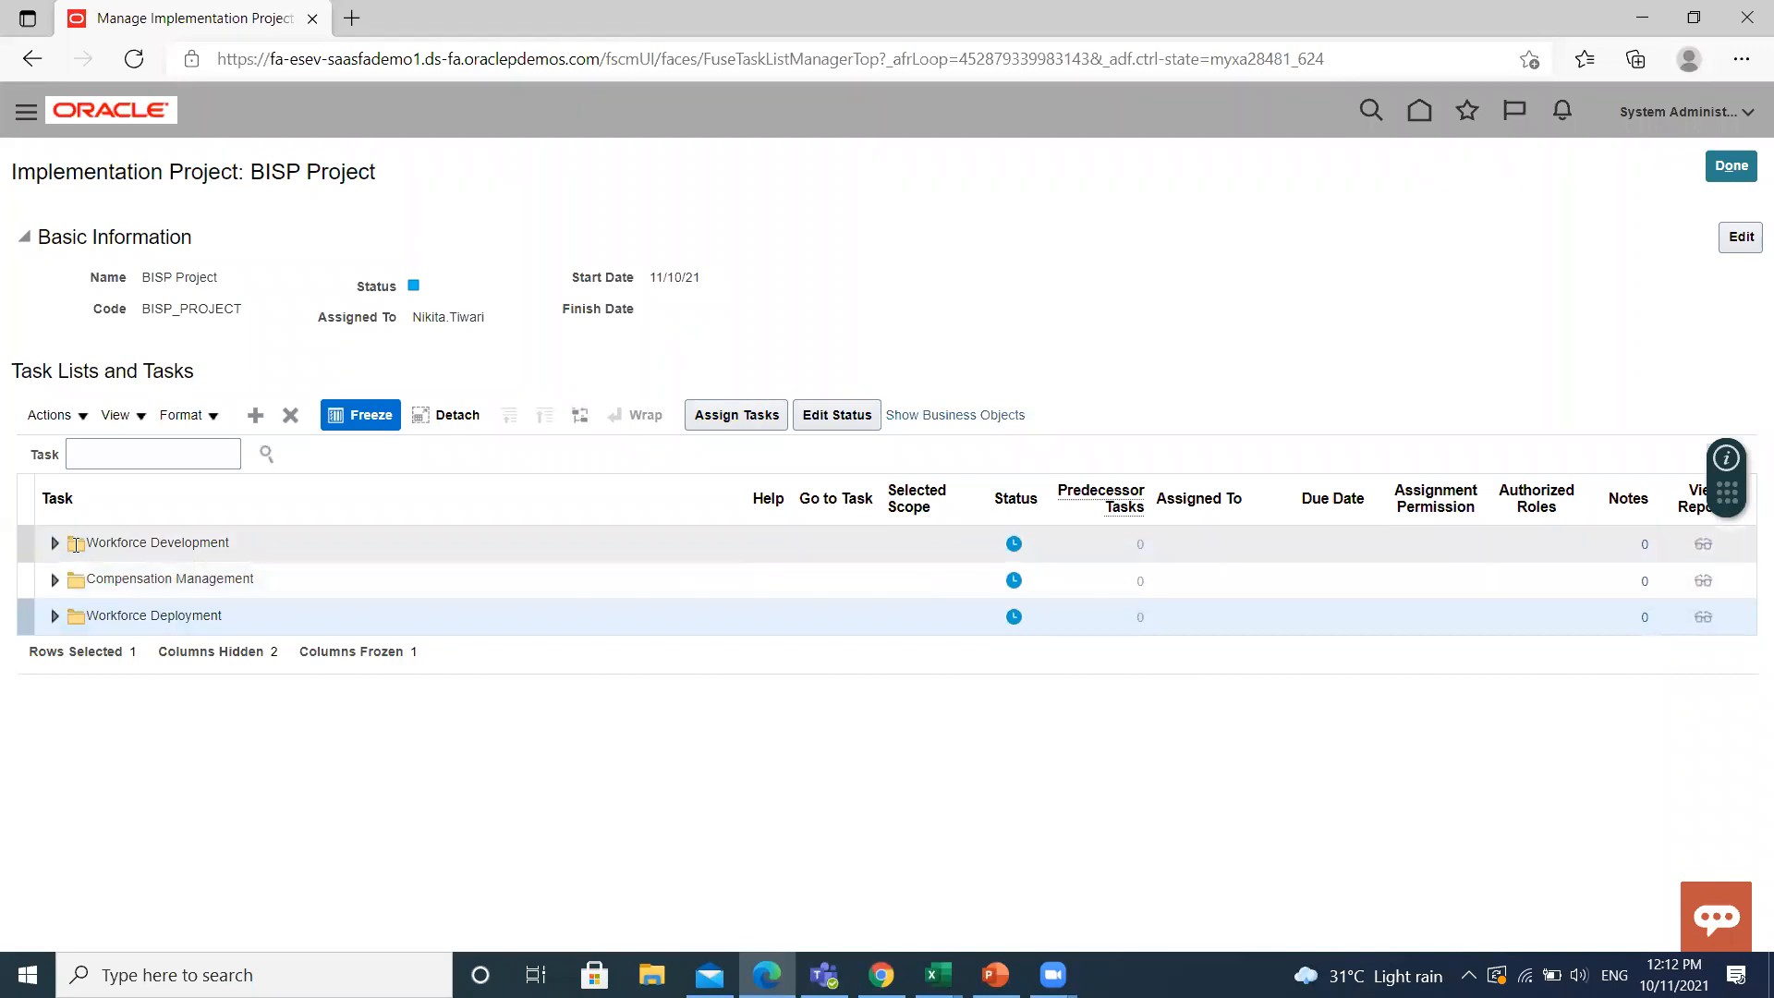
{"action": "mouse_move", "coordinate": [55, 598]}
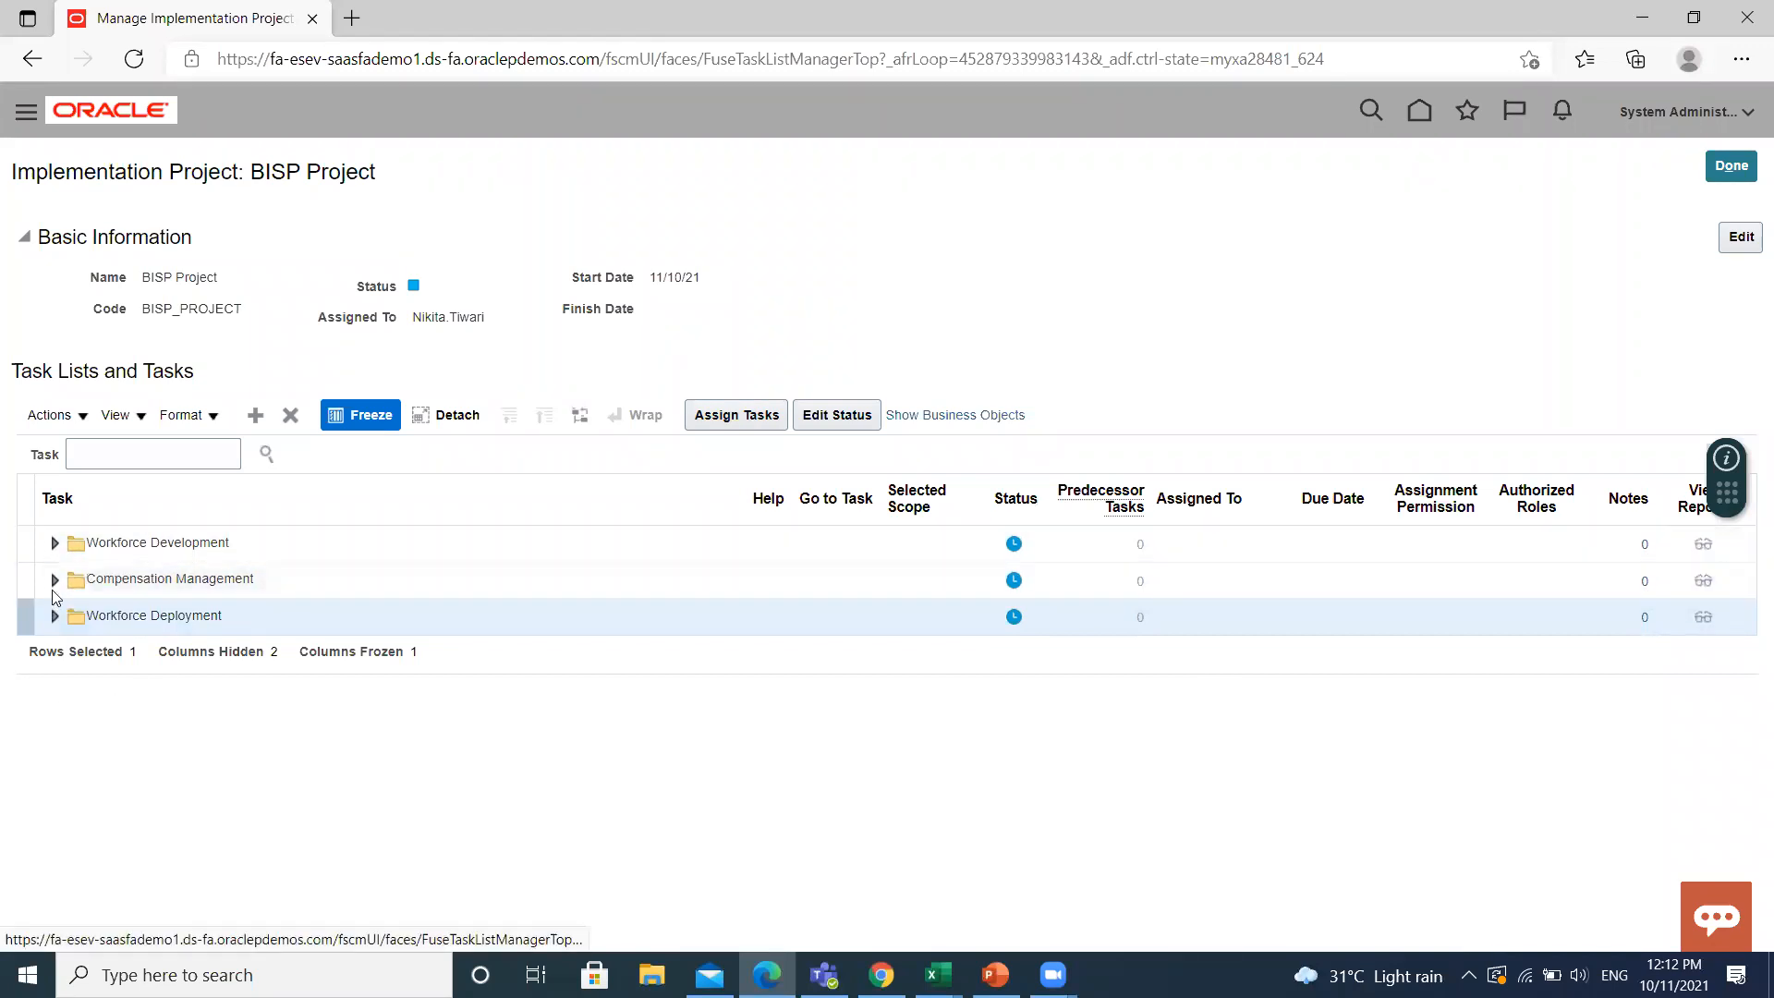
{"action": "mouse_move", "coordinate": [43, 645]}
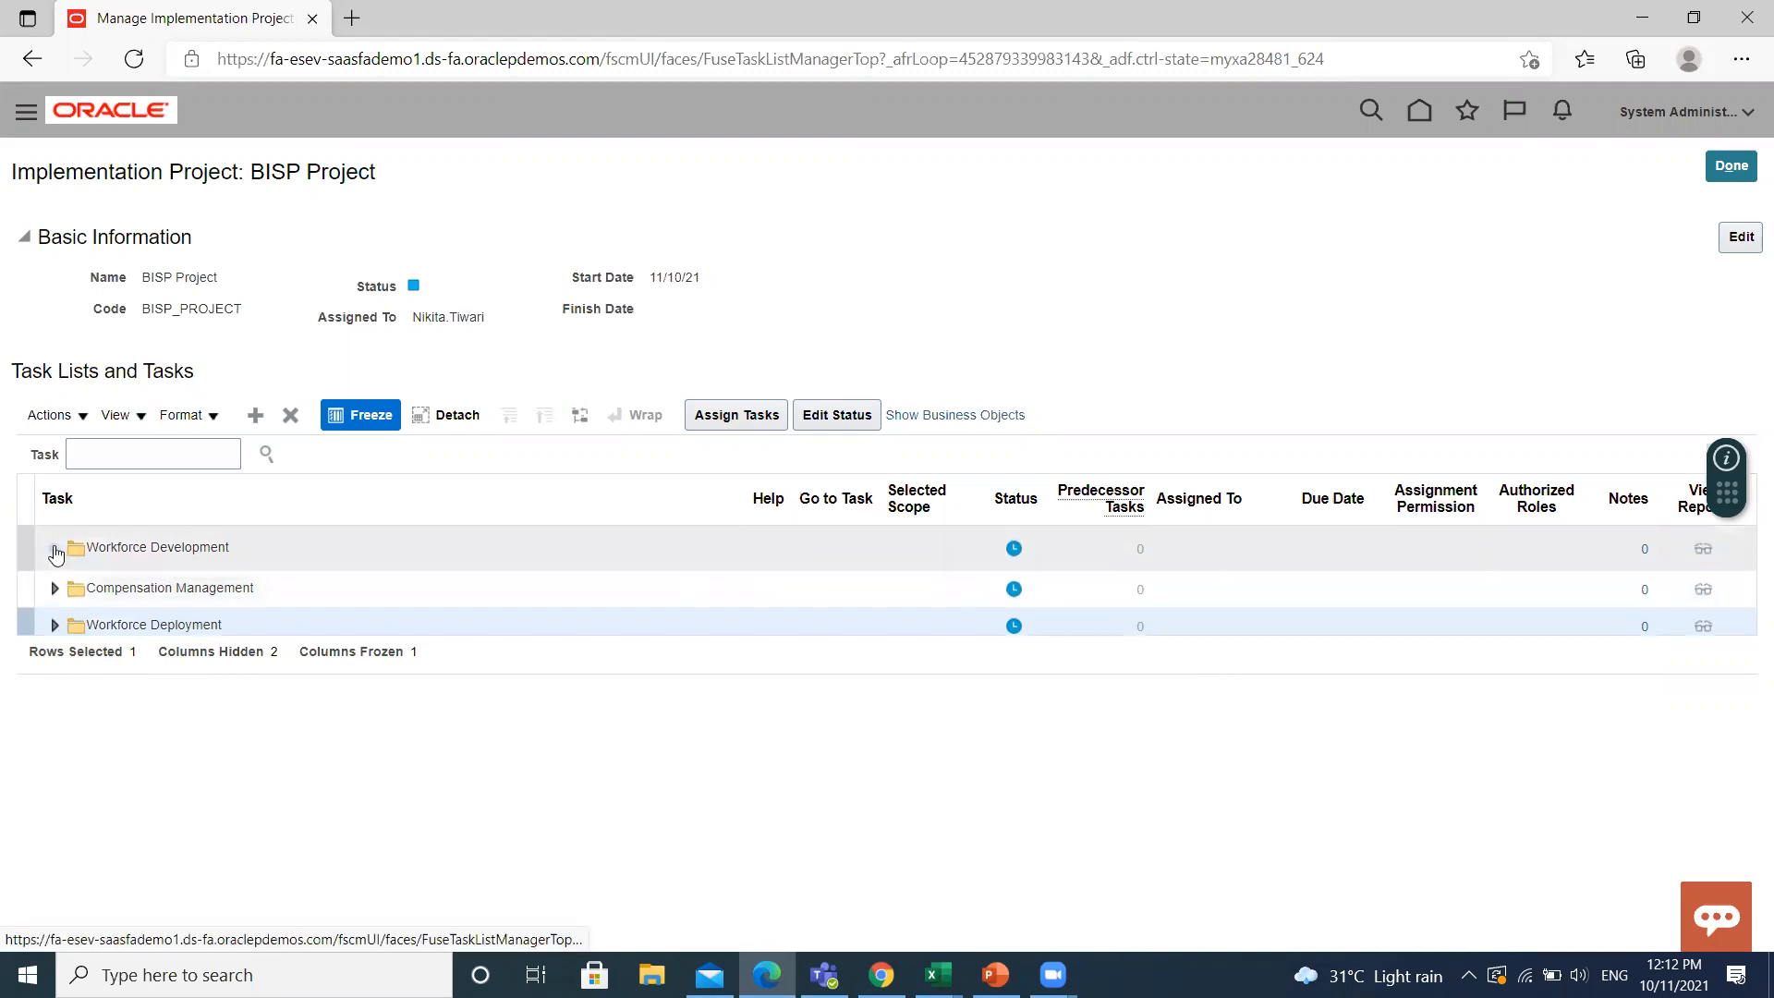
Expand the Workforce Development and Compensation Management folders and scroll through their setup tasks
{"action": "left_click", "coordinate": [55, 548]}
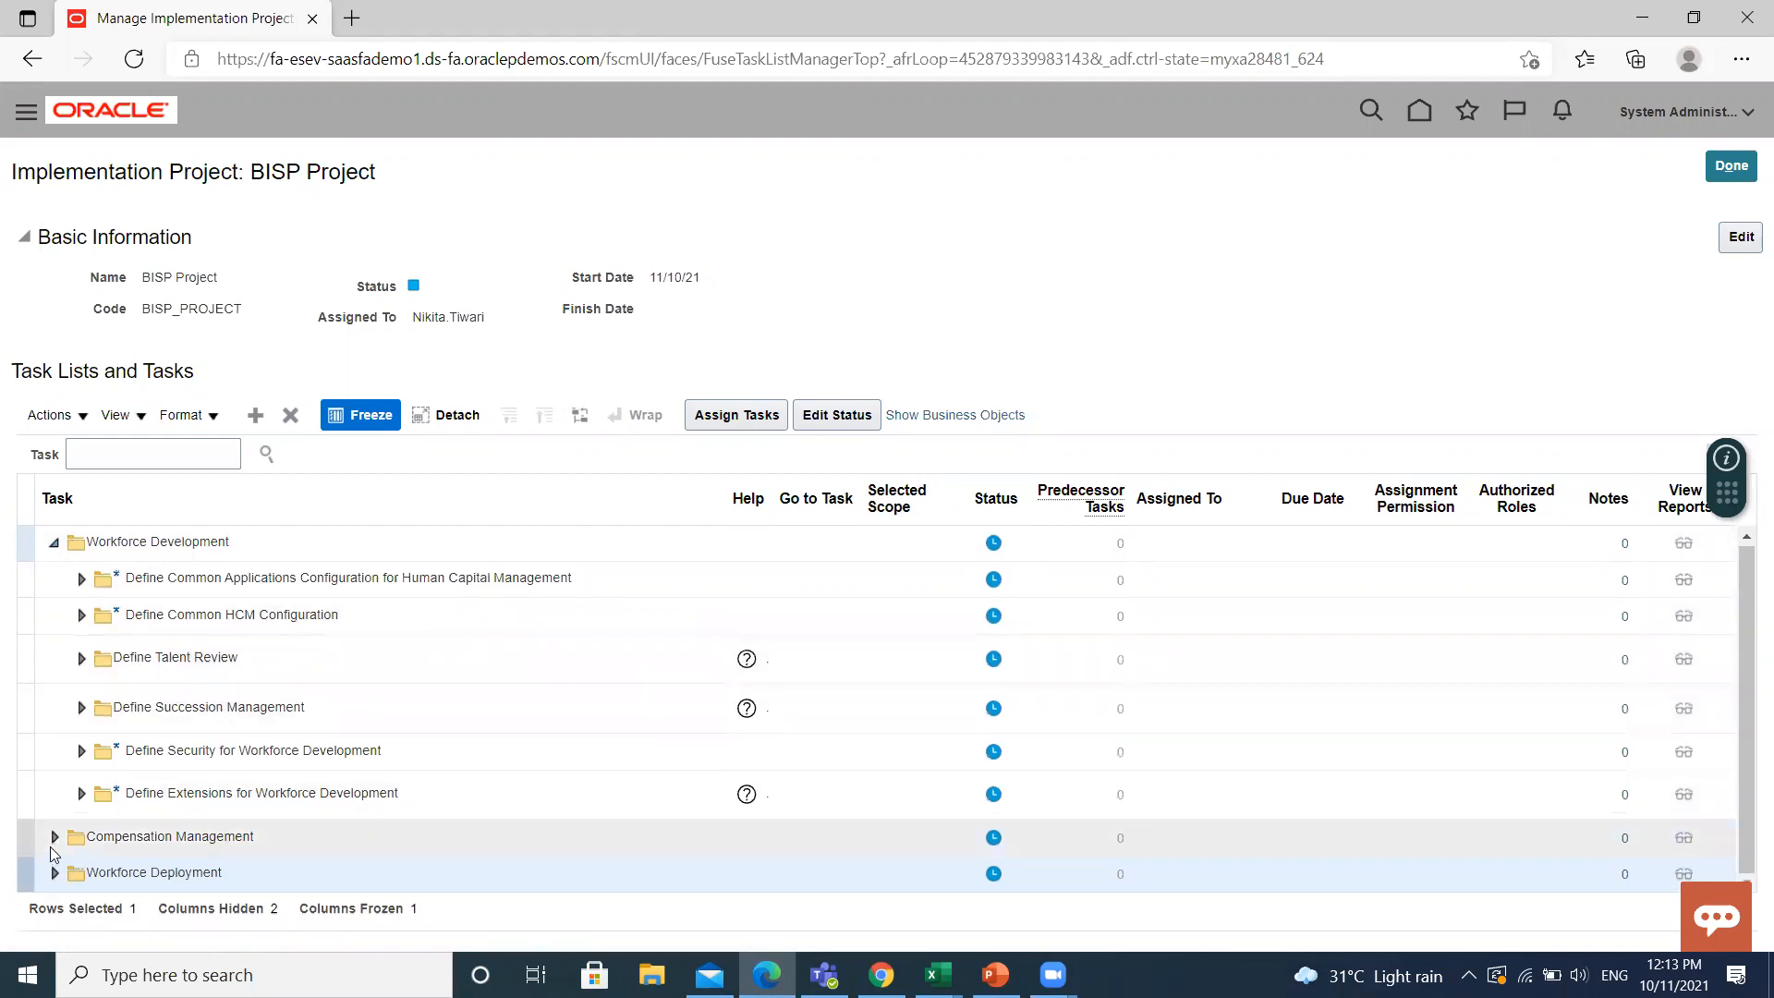
{"action": "left_click", "coordinate": [53, 836]}
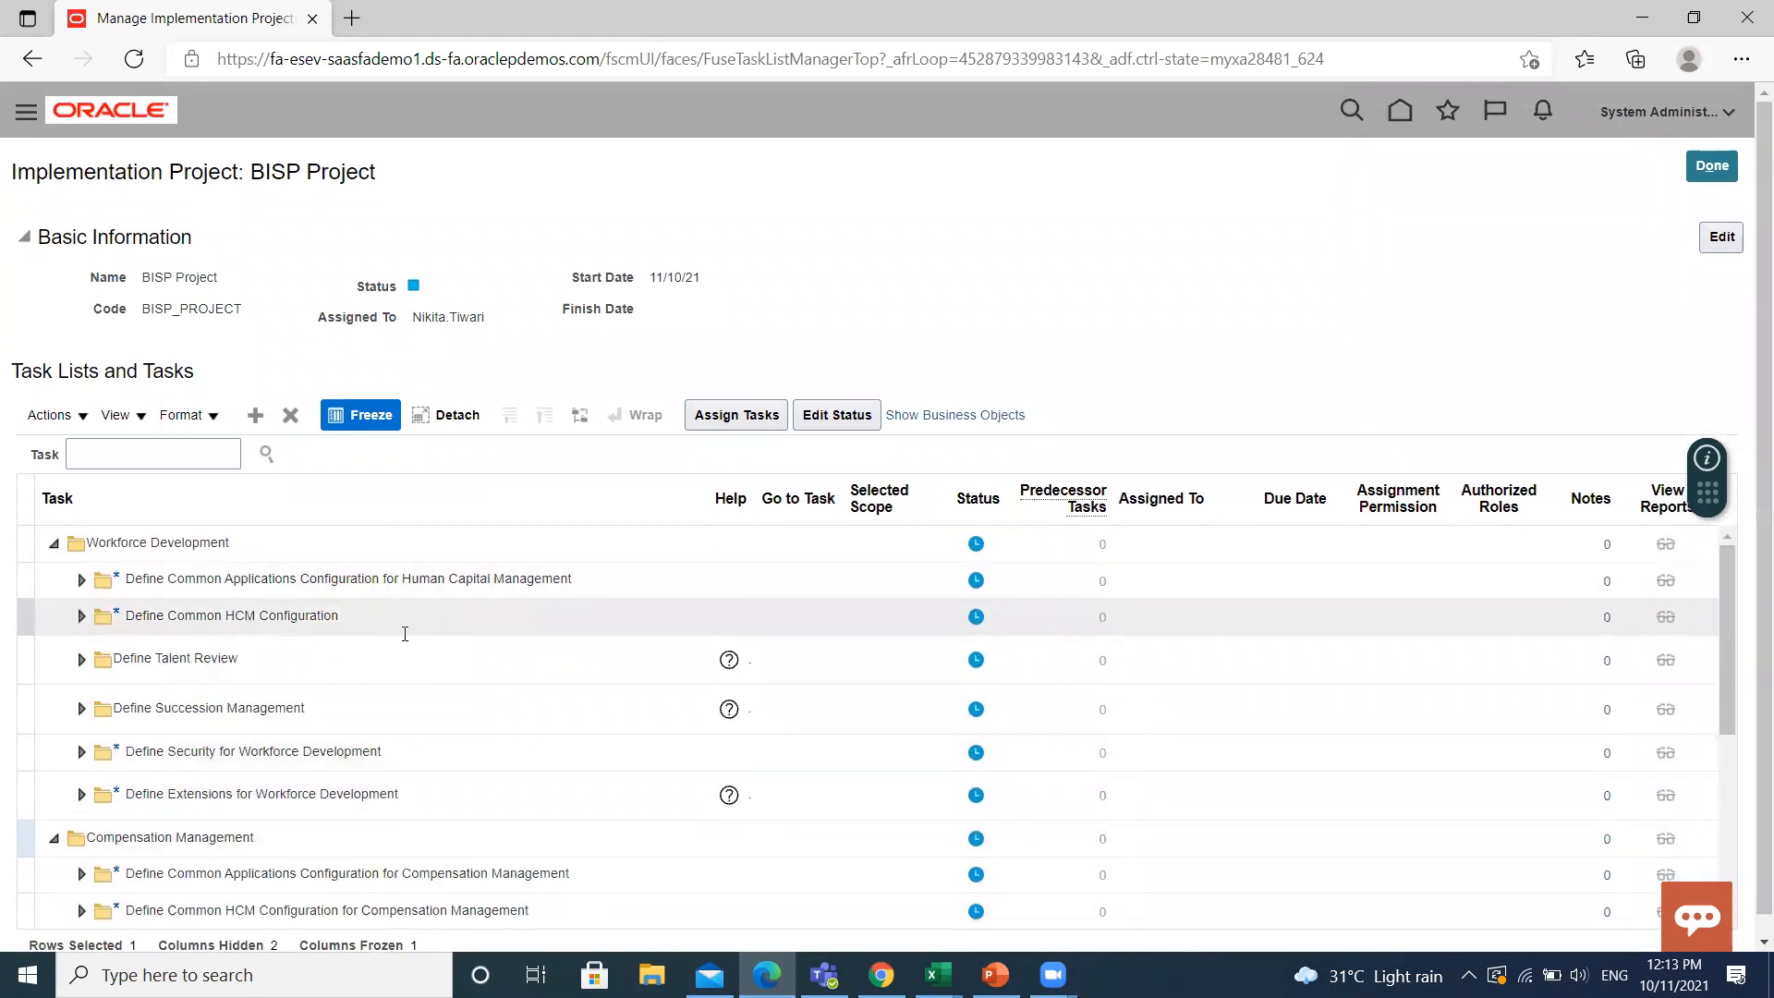
{"action": "scroll", "scroll_direction": "down", "scroll_amount": 3}
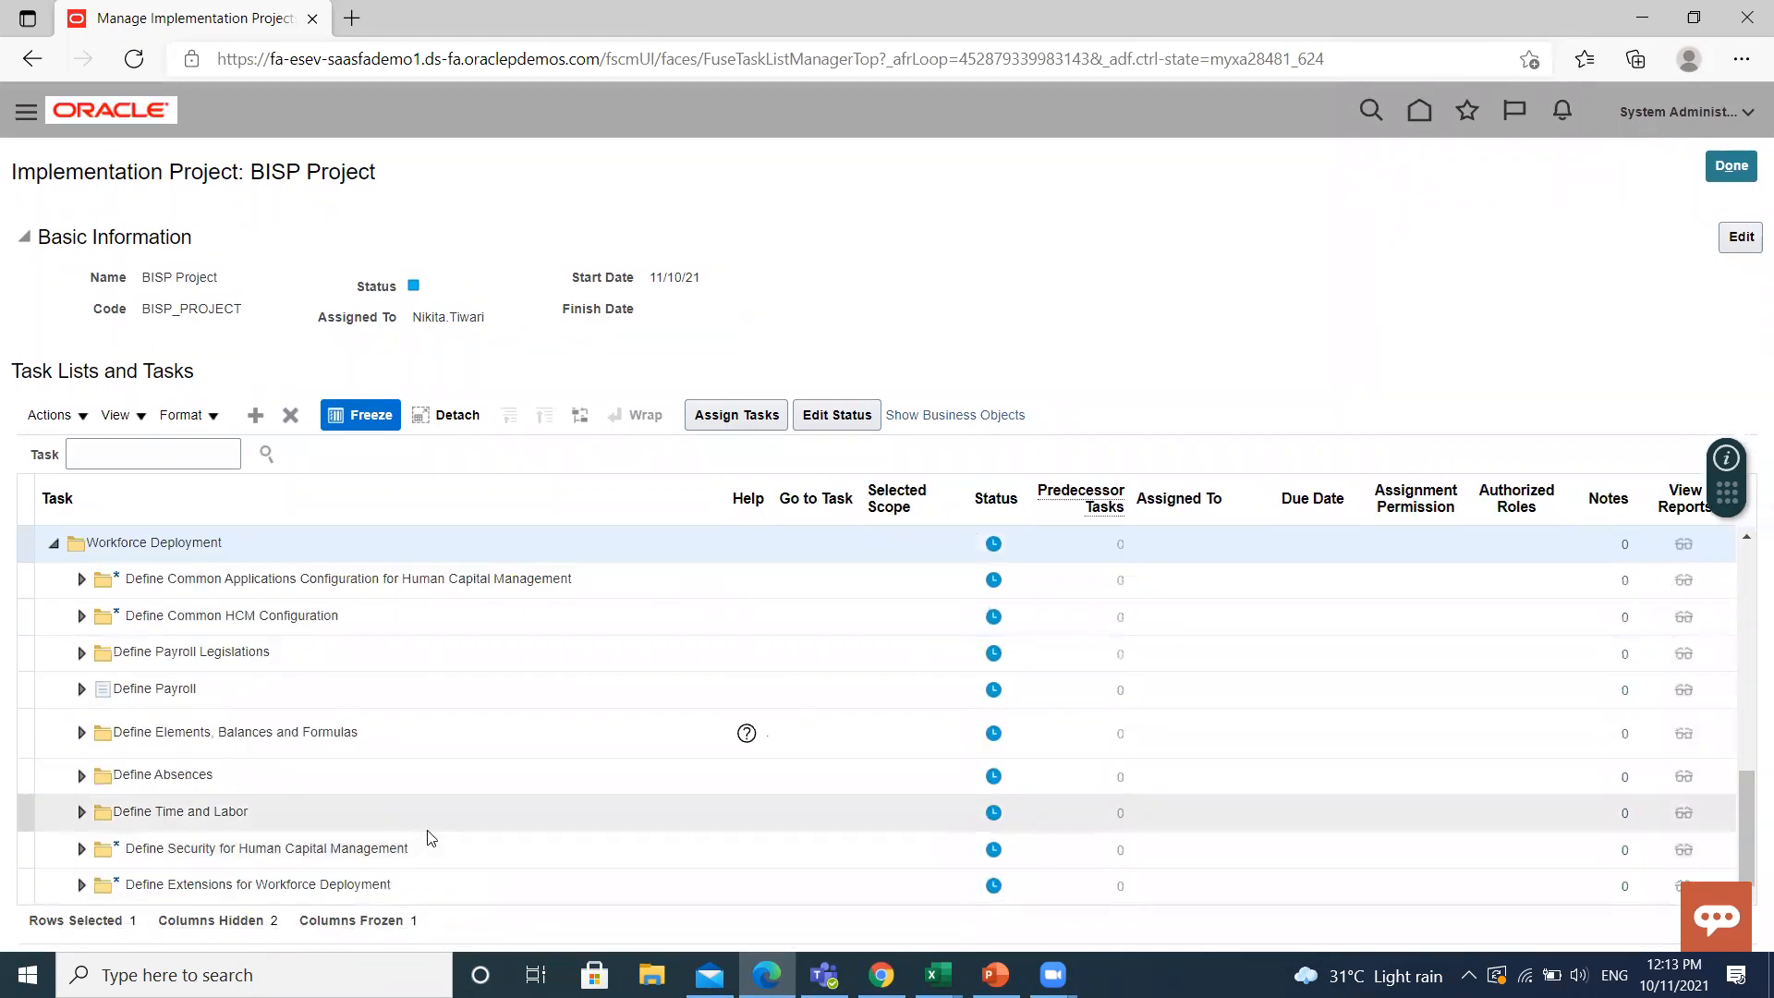
{"action": "scroll", "scroll_direction": "down", "scroll_amount": 3}
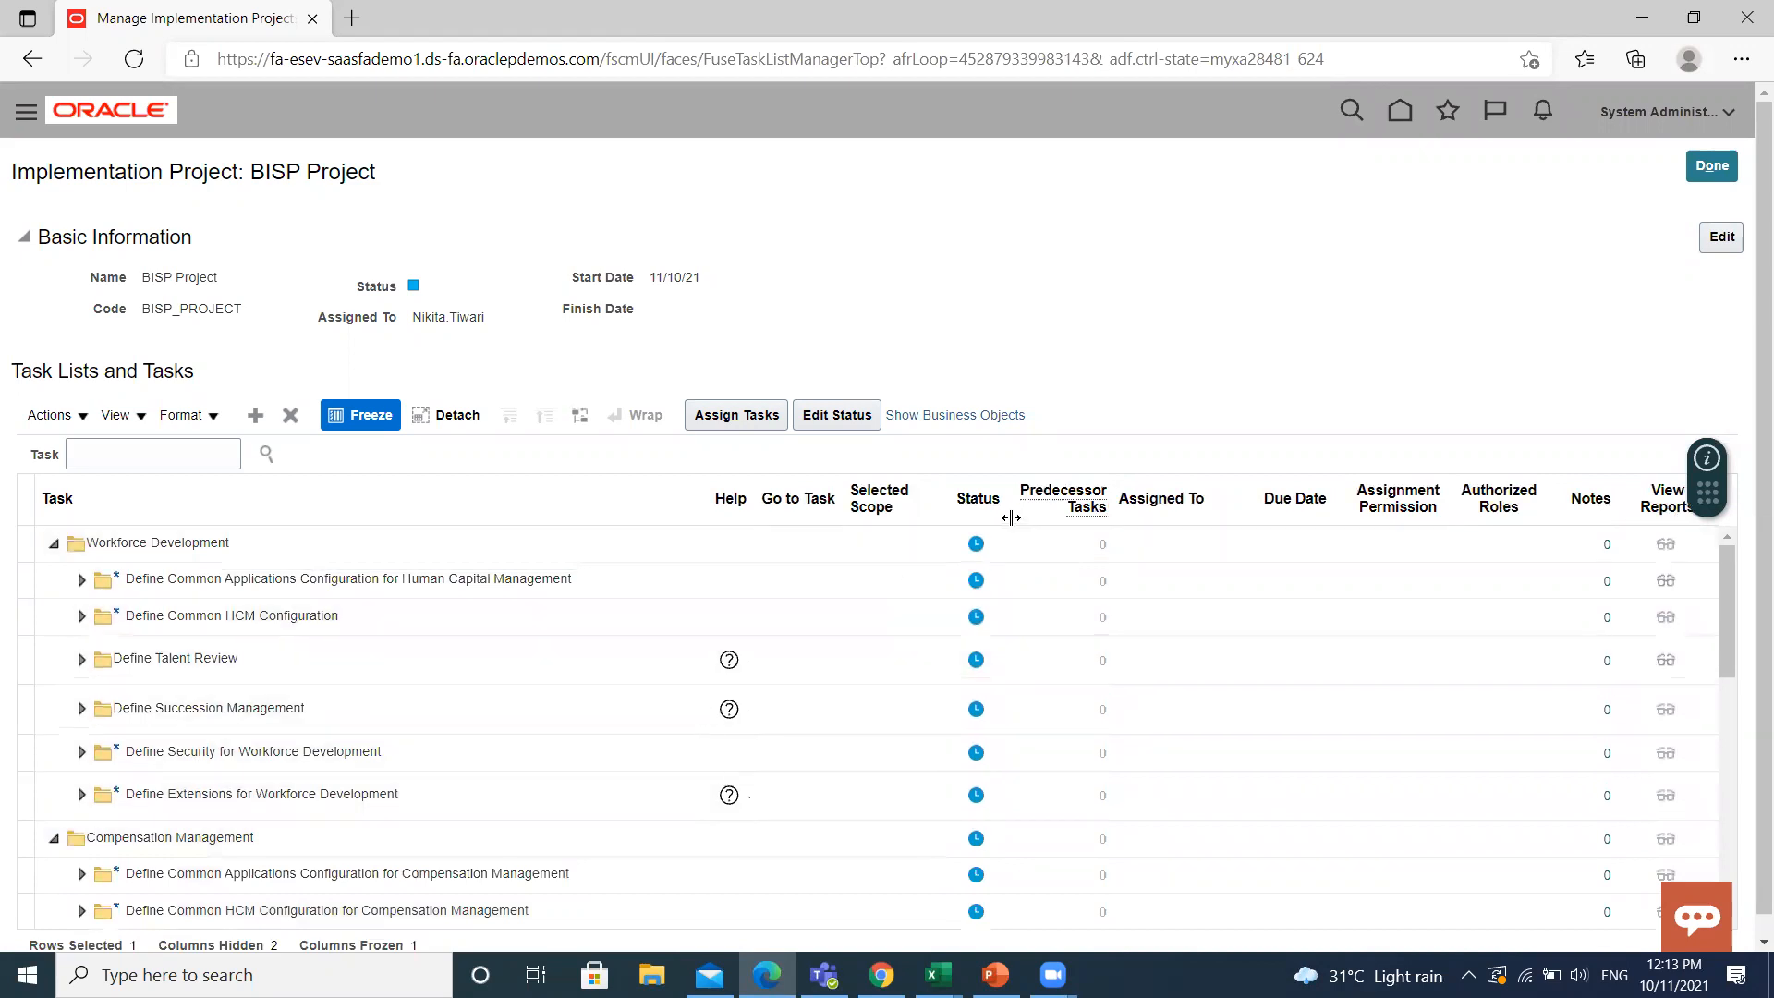
{"action": "mouse_move", "coordinate": [413, 340]}
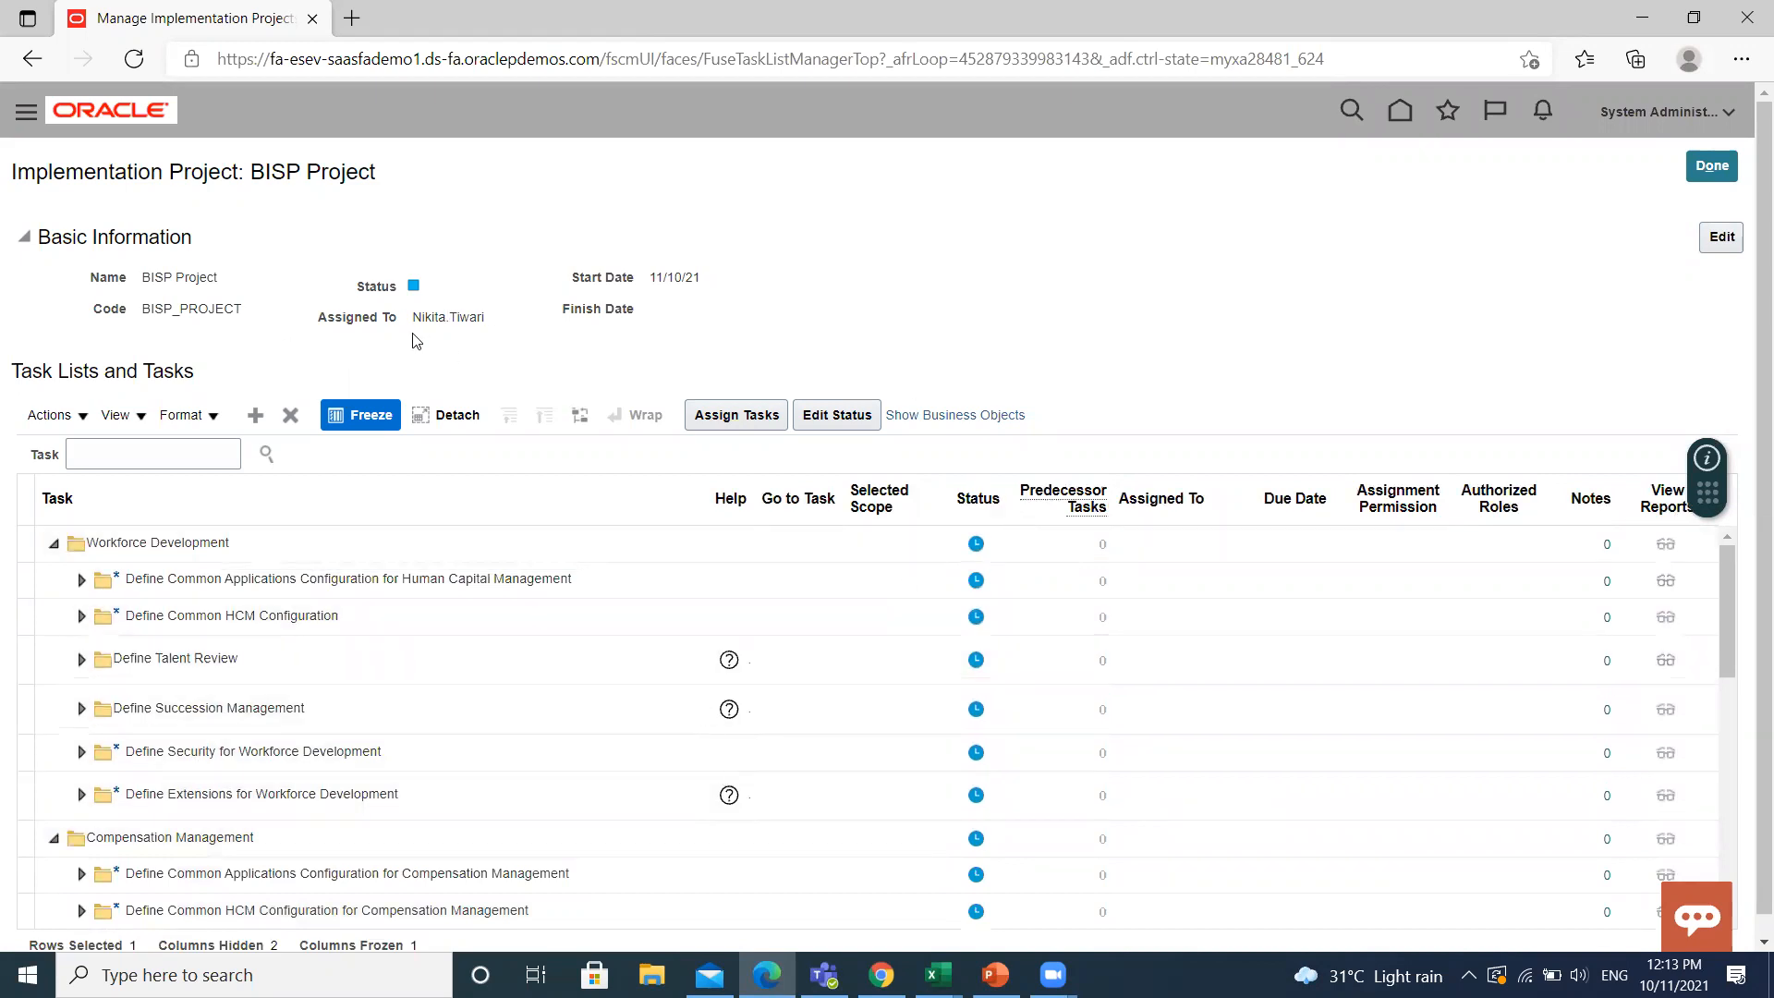
{"action": "mouse_move", "coordinate": [488, 337]}
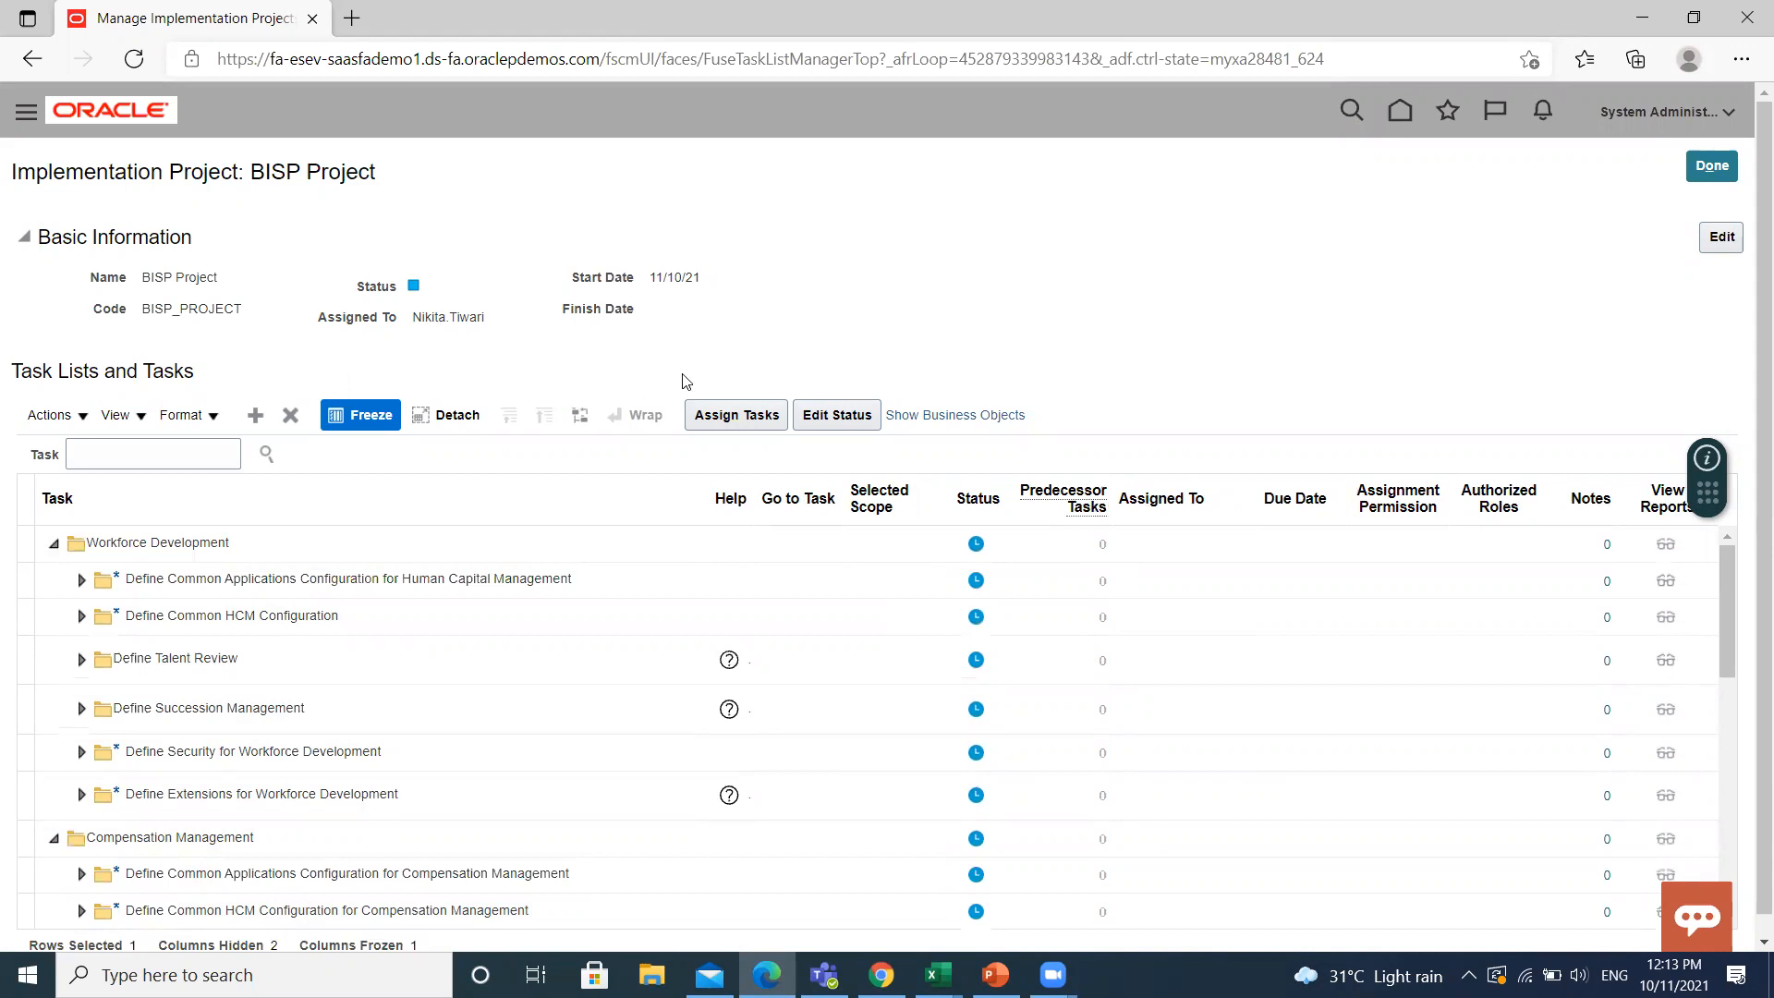
{"action": "mouse_move", "coordinate": [1068, 9]}
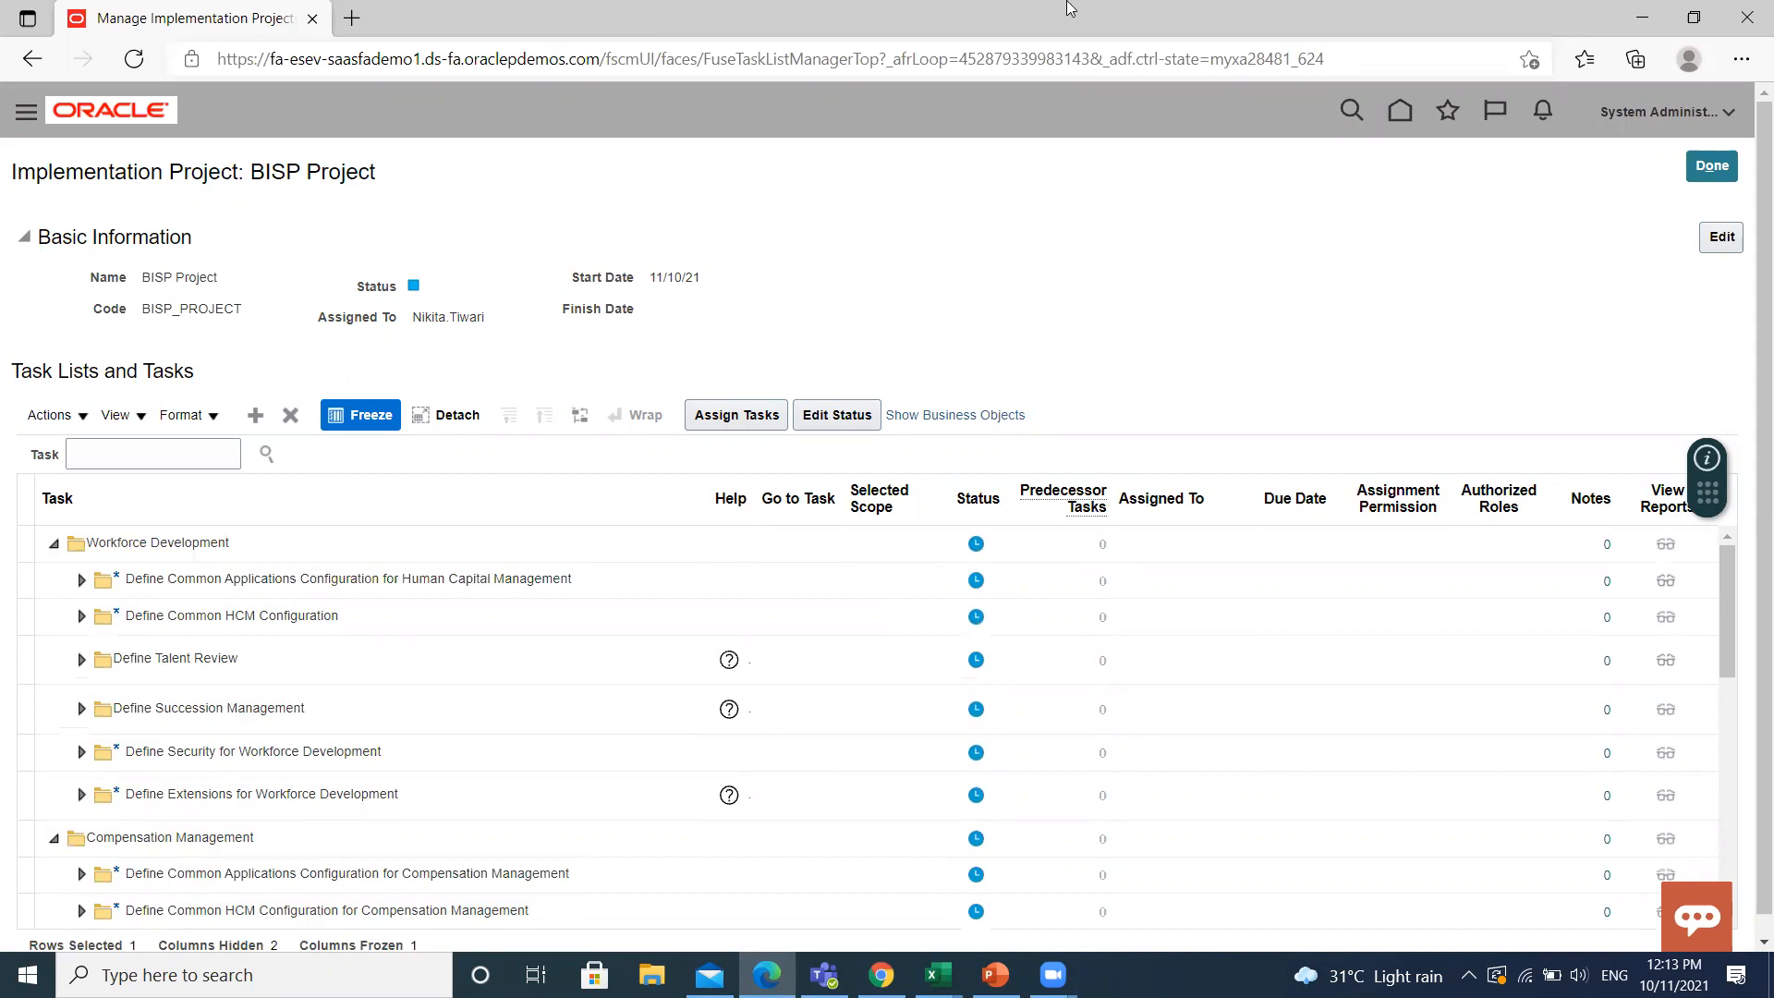